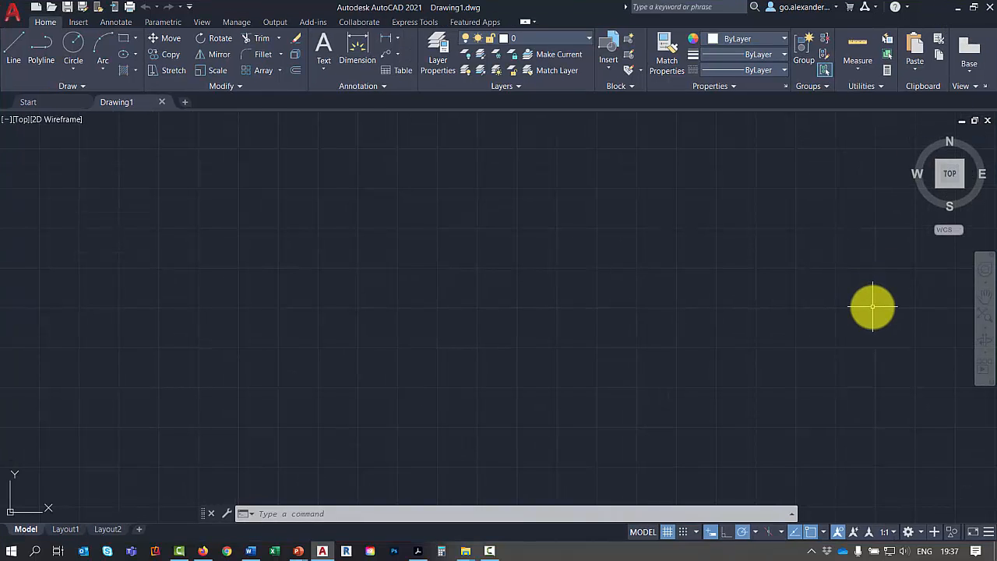
pyautogui.moveTo(867, 305)
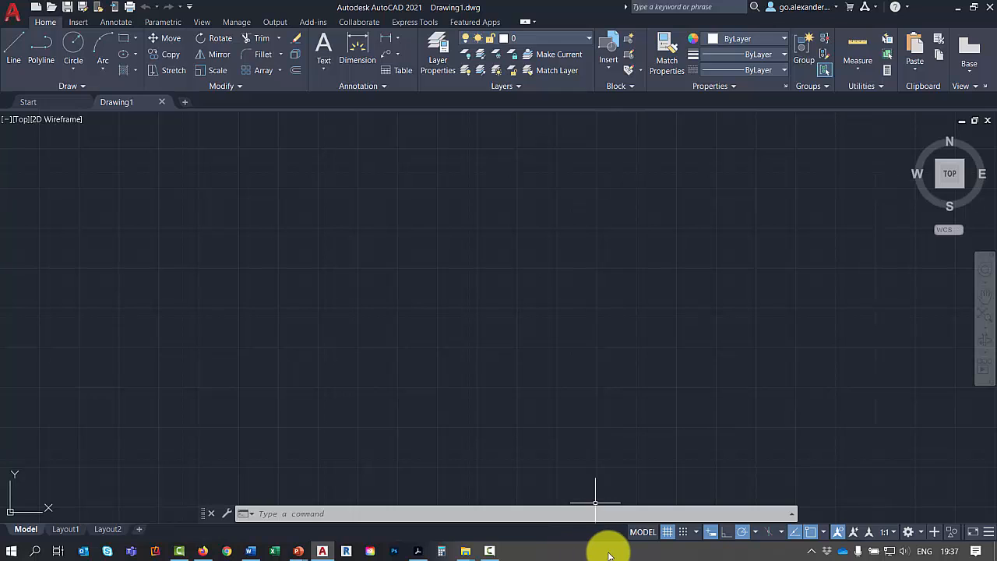
pyautogui.moveTo(580, 552)
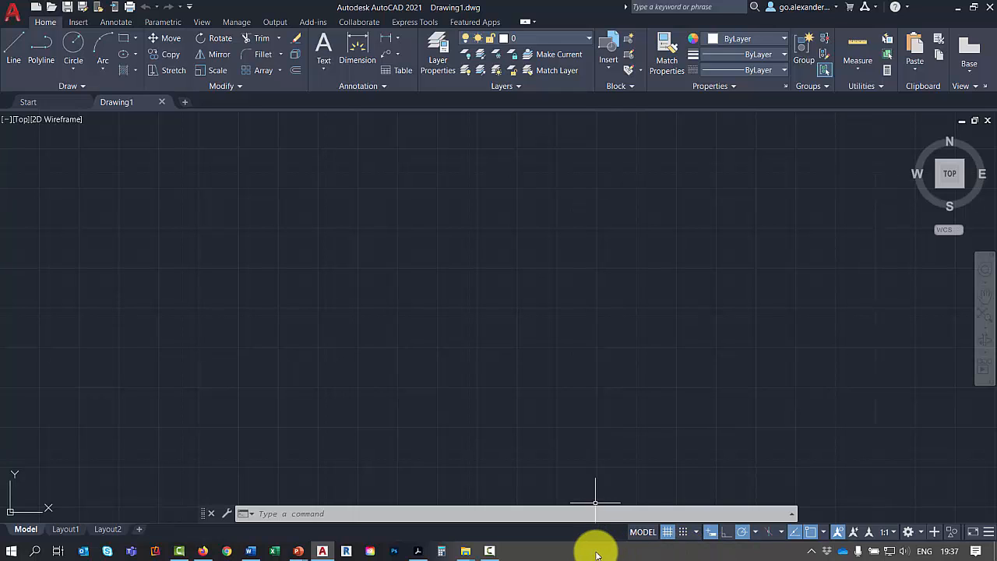
# Step: Switch on 'Automatically hide the taskbar in desktop mode' in Taskbar settings and close the window
pyautogui.rightClick(595, 552)
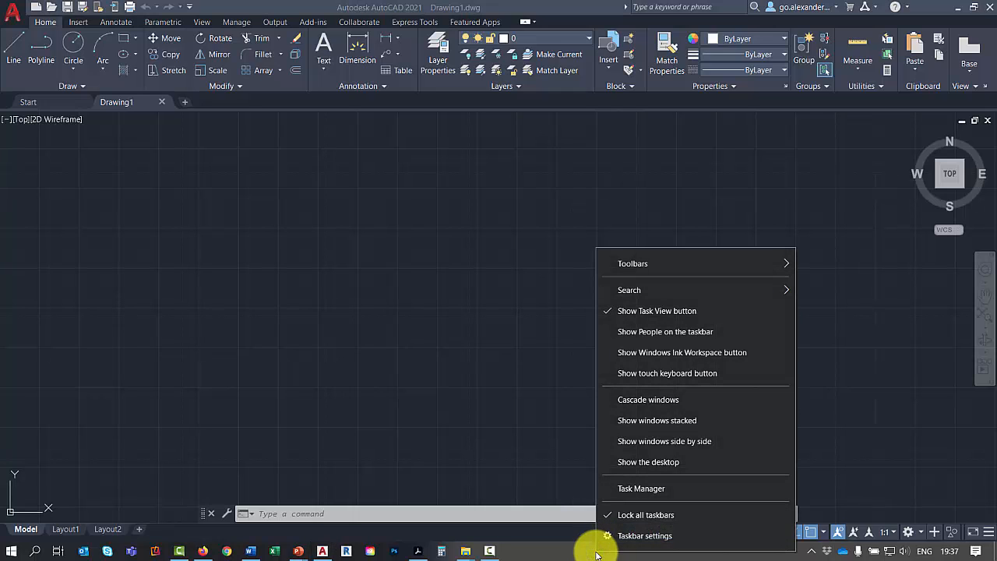
pyautogui.moveTo(658, 545)
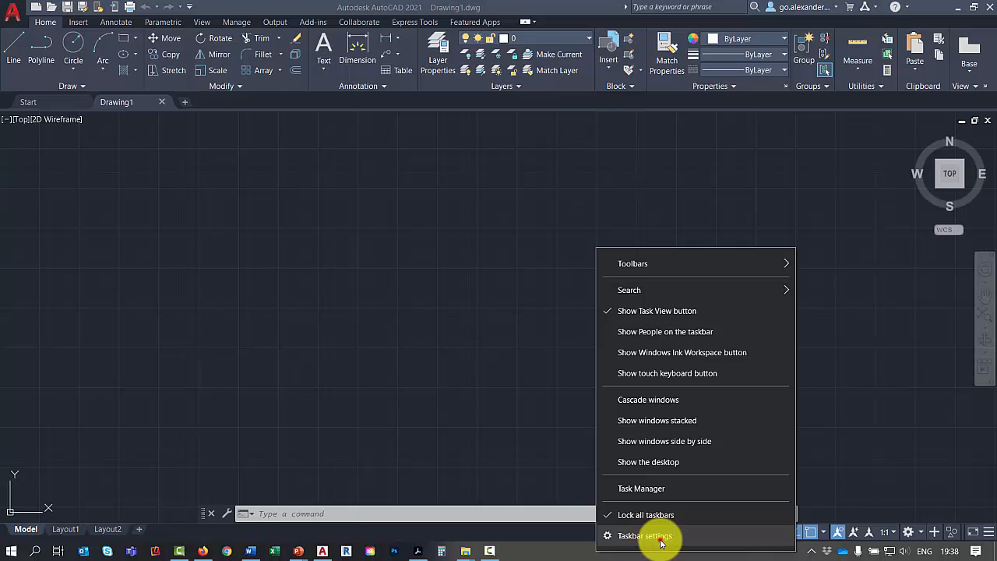
pyautogui.click(648, 536)
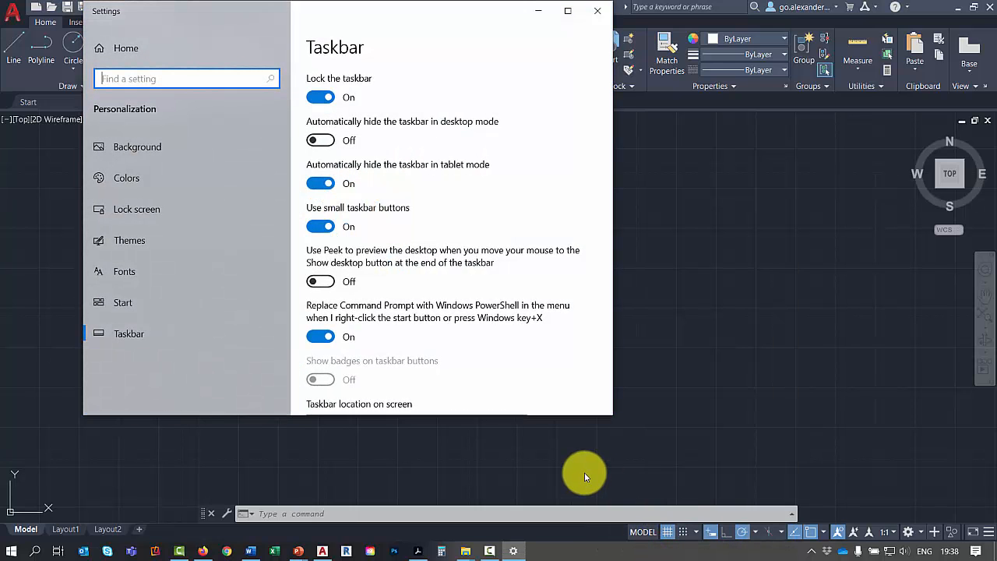
pyautogui.moveTo(335, 142)
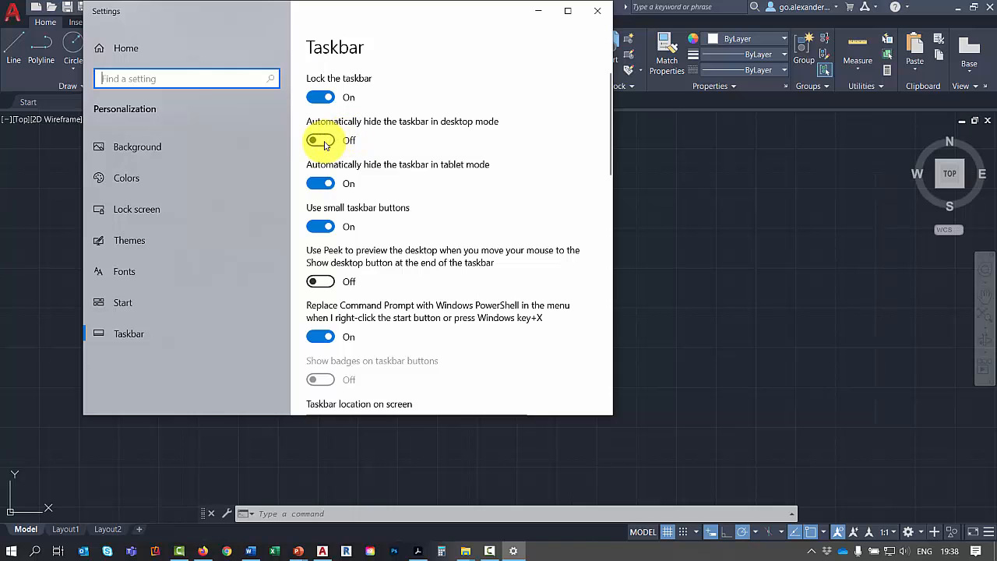
pyautogui.click(321, 140)
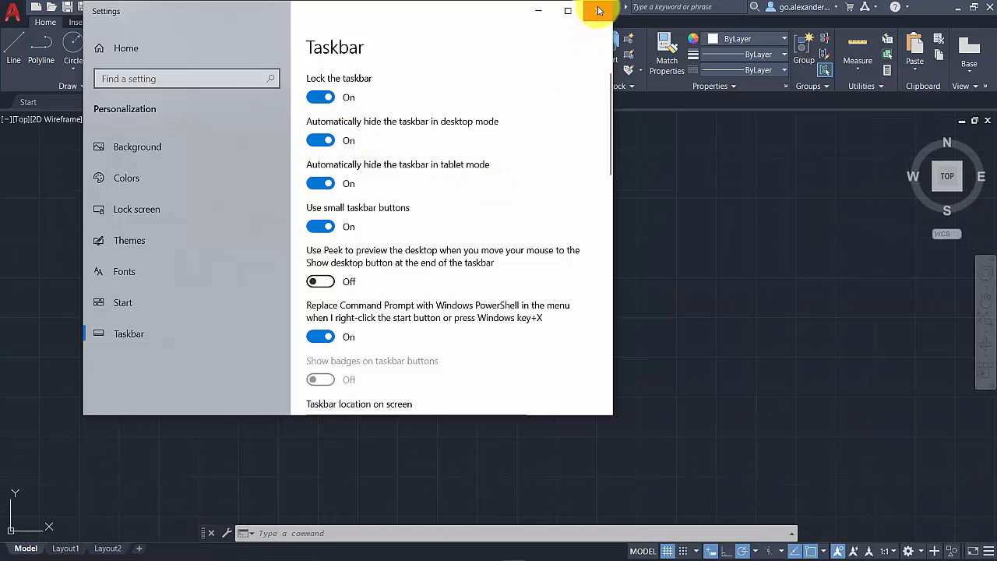
pyautogui.click(598, 9)
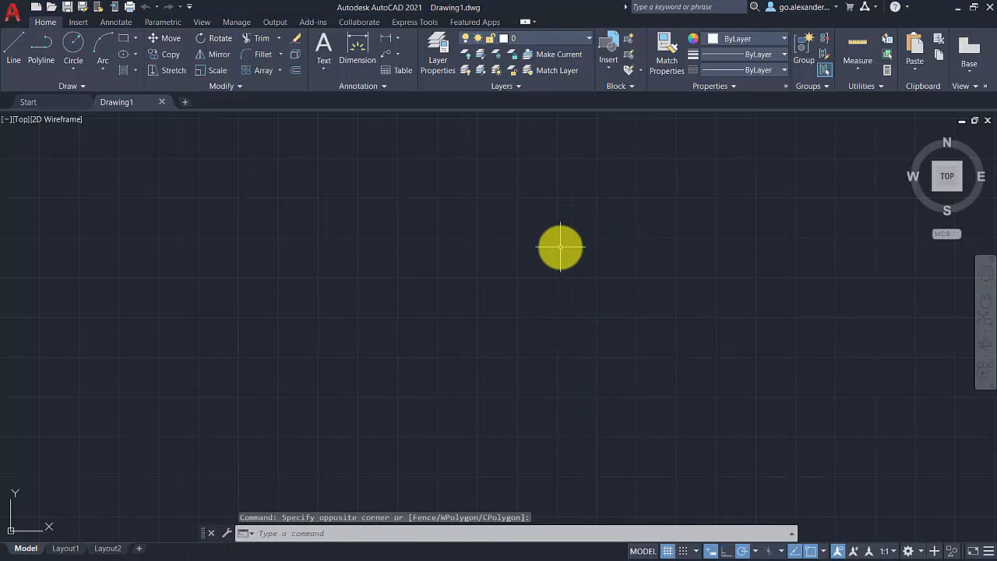
pyautogui.moveTo(547, 516)
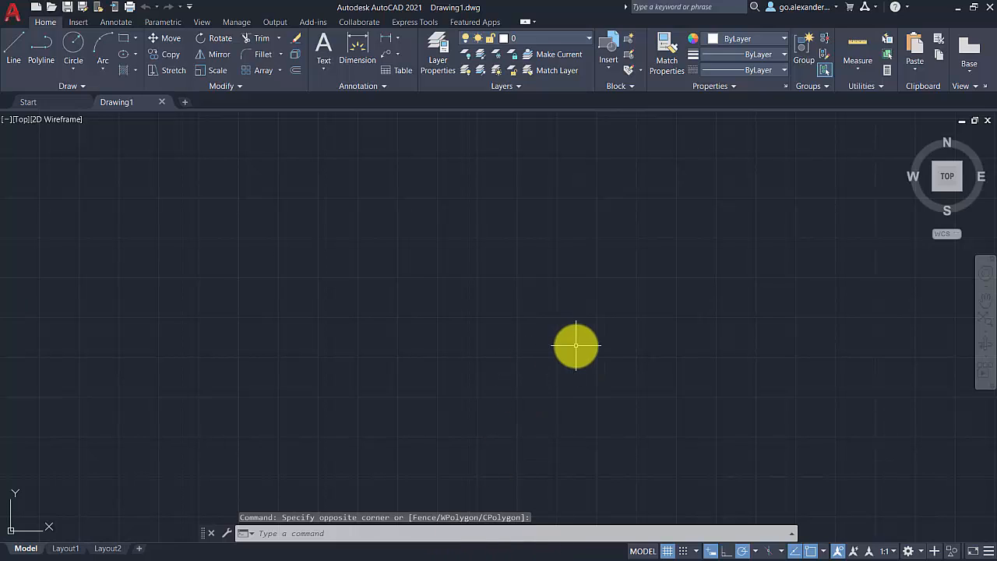
pyautogui.moveTo(597, 346)
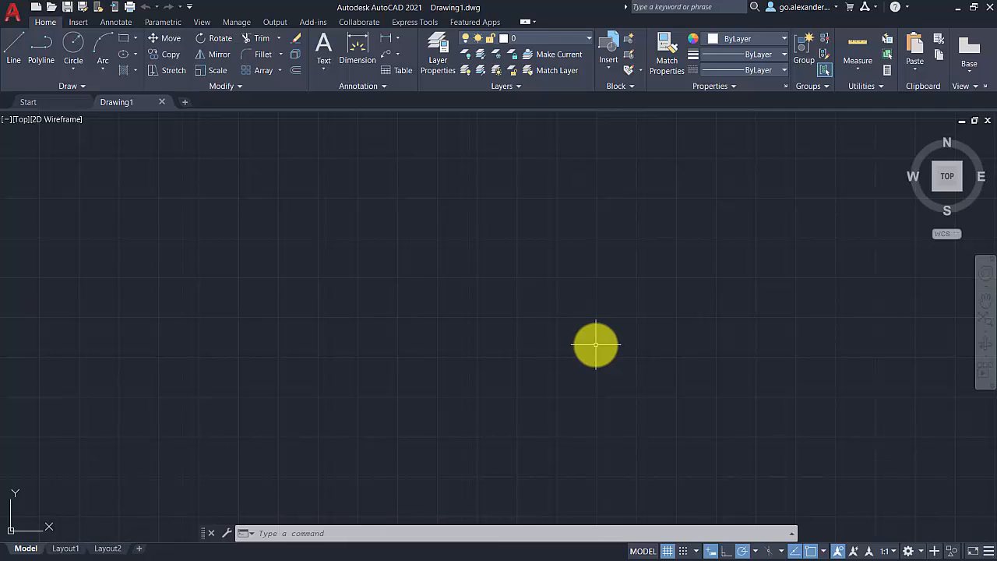
pyautogui.moveTo(473, 326)
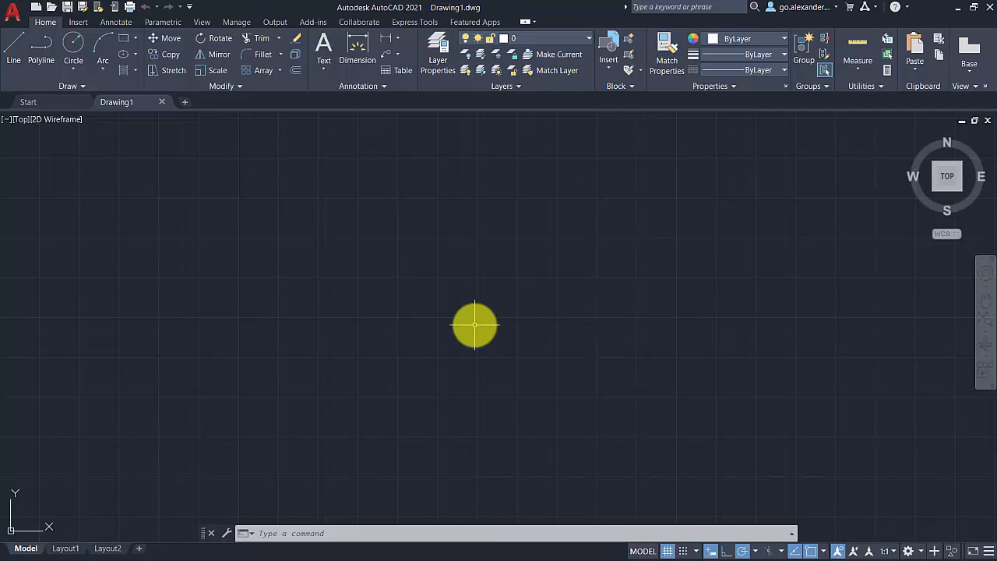
# Step: Draw connected line segments outlining a small square below the drawing centre
pyautogui.click(11, 46)
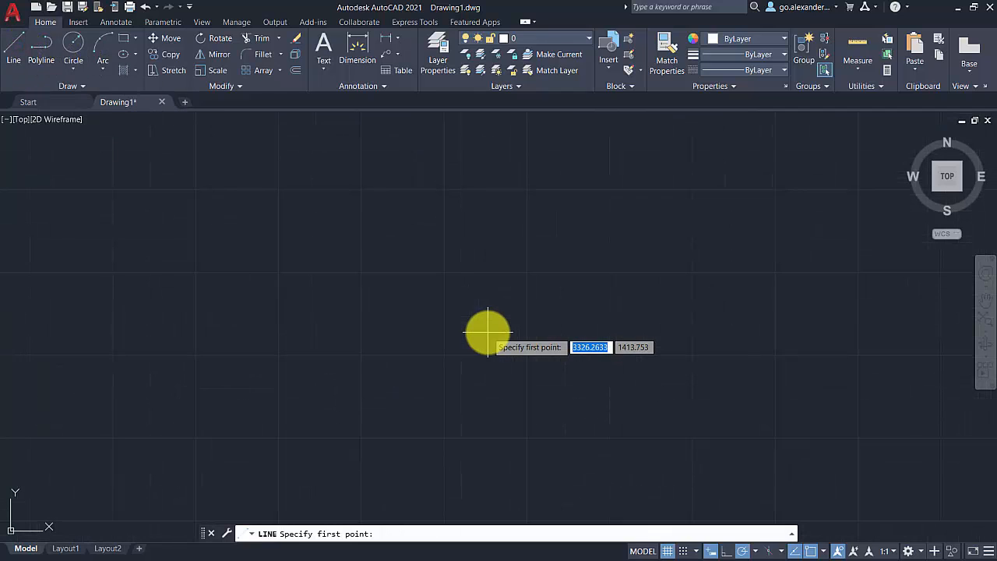
pyautogui.click(487, 334)
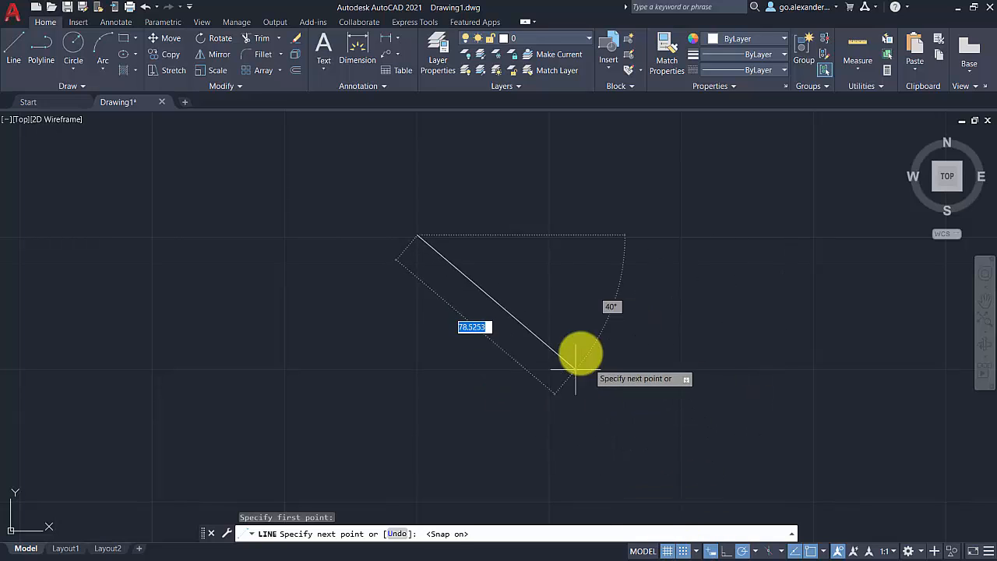
pyautogui.moveTo(611, 311)
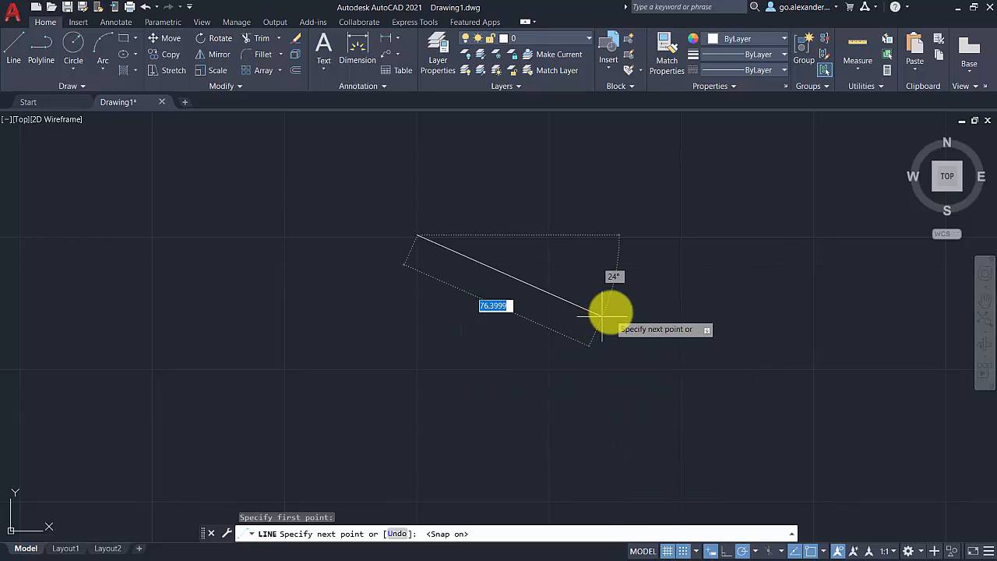
pyautogui.moveTo(655, 268)
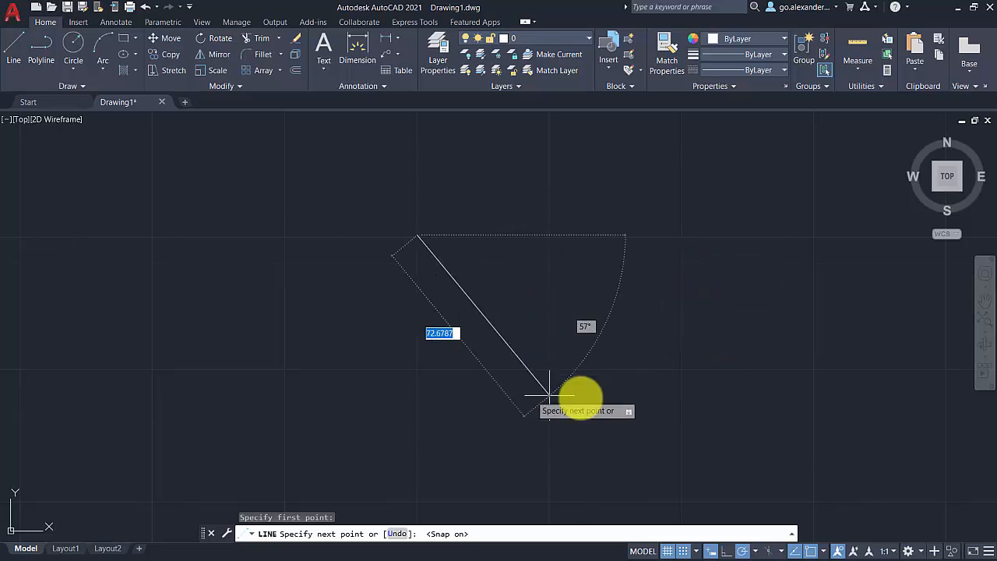
pyautogui.moveTo(662, 309)
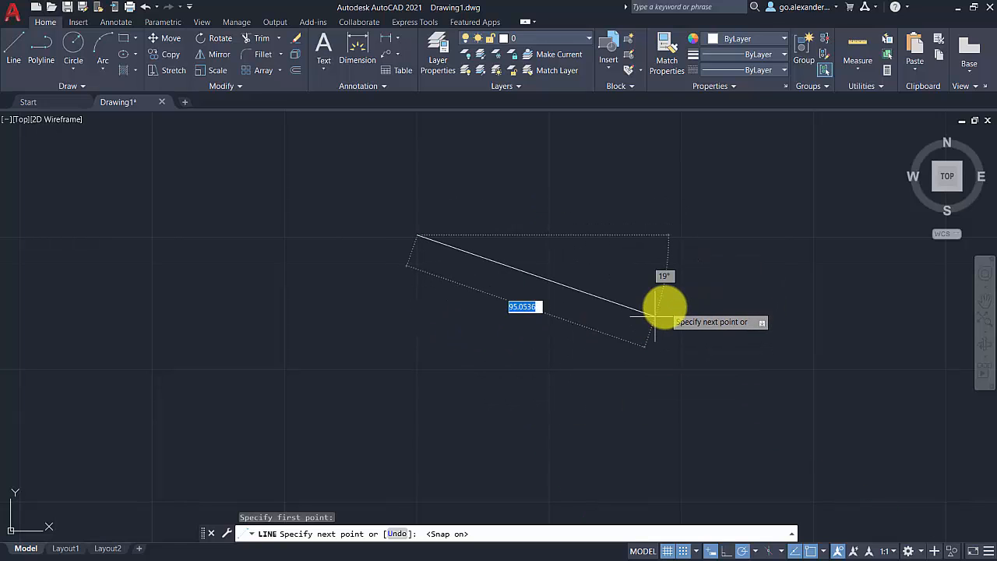
pyautogui.moveTo(670, 307)
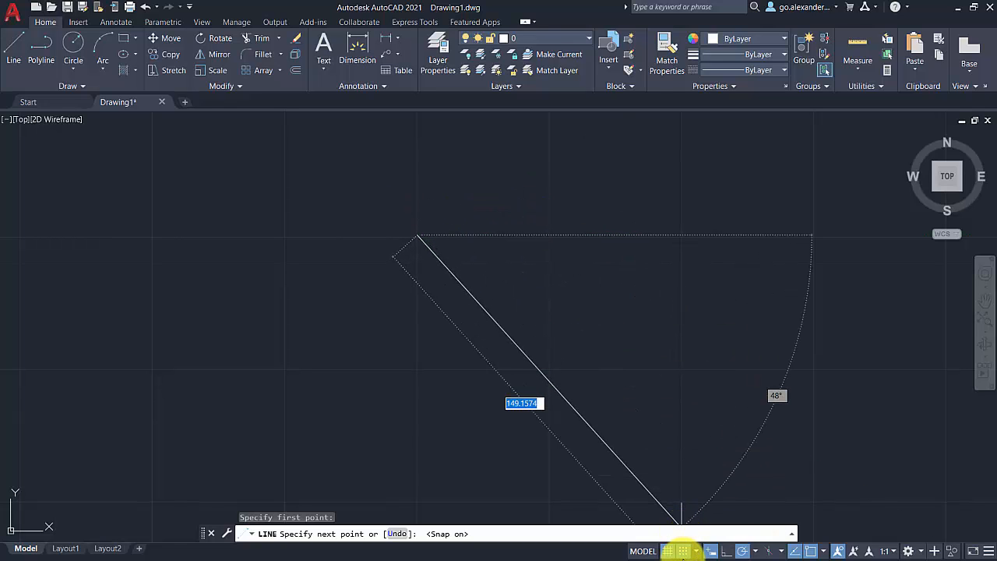
pyautogui.click(681, 552)
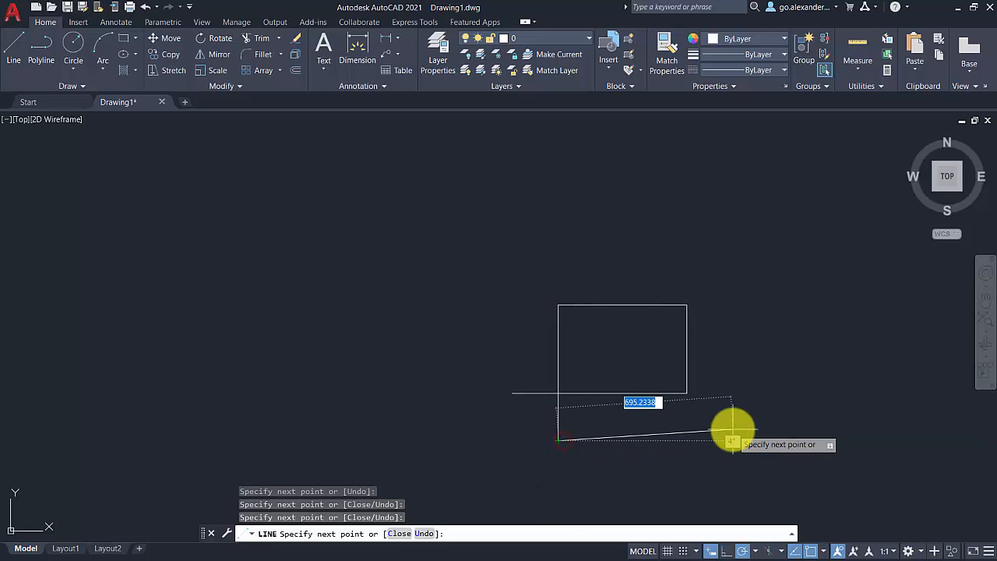
# Step: End the square outline, then draw a bent two-segment line above and left of it
pyautogui.press('Enter')
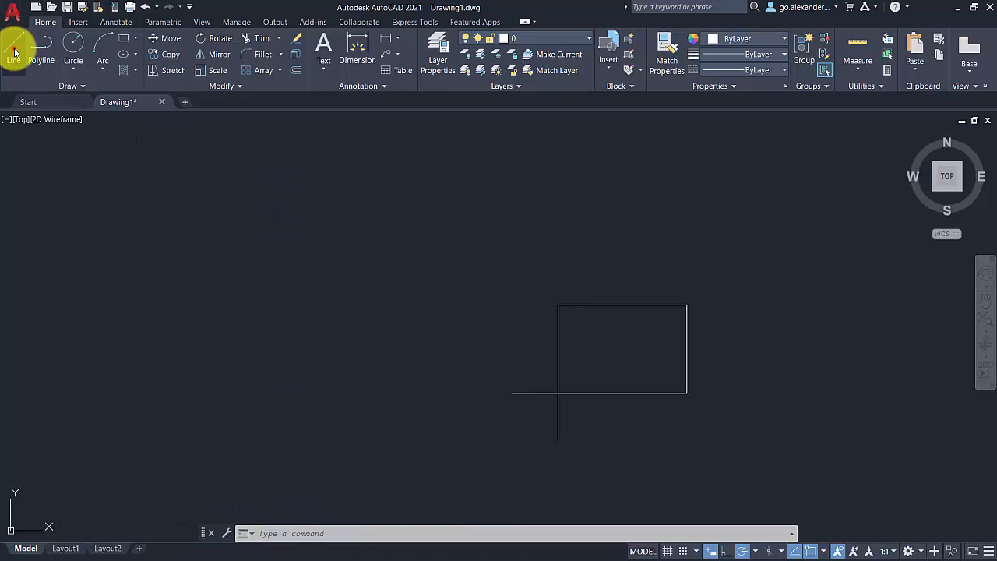
pyautogui.click(12, 49)
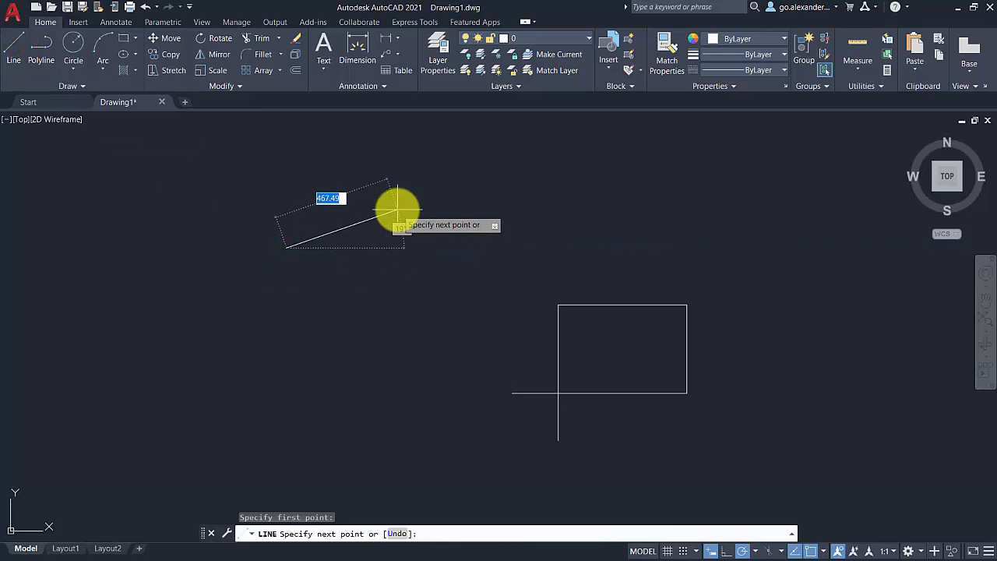
pyautogui.moveTo(402, 212)
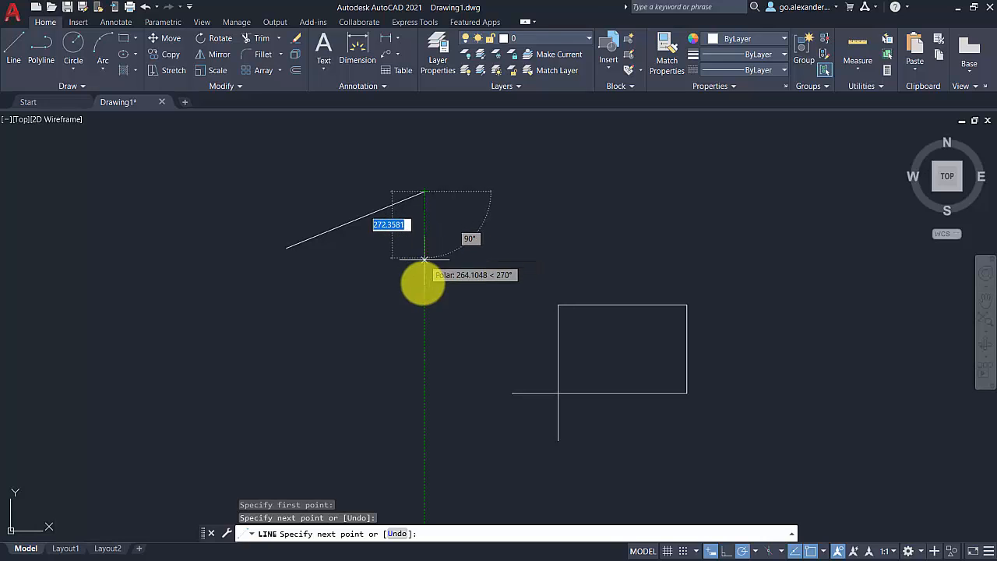
pyautogui.click(424, 257)
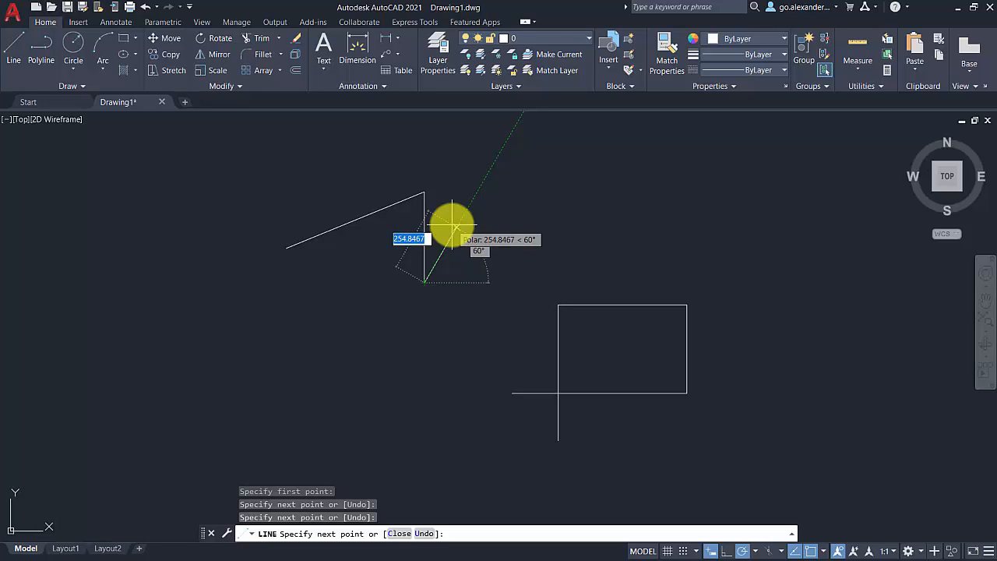
pyautogui.press('Enter')
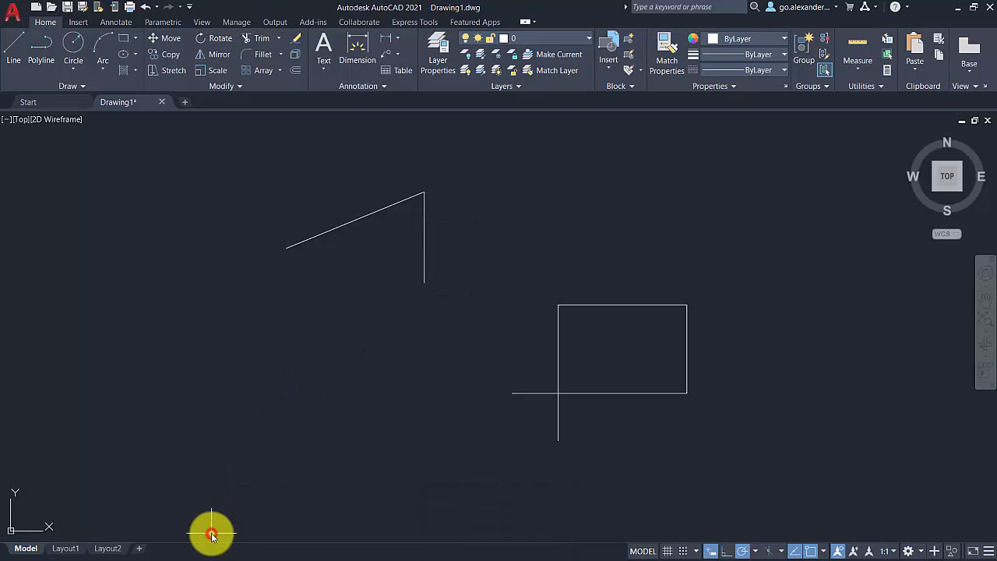
pyautogui.moveTo(317, 429)
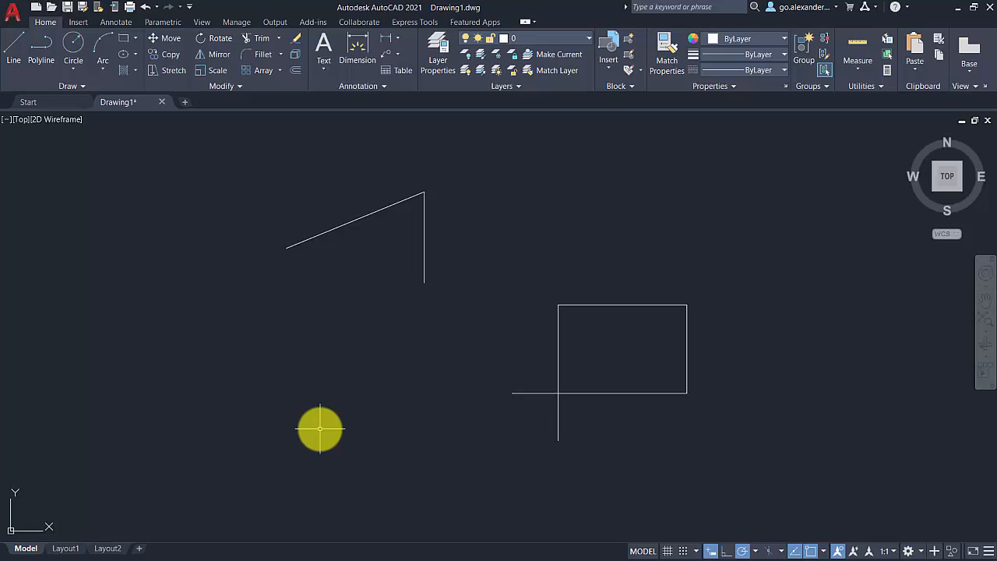
pyautogui.press('Ctrl+9')
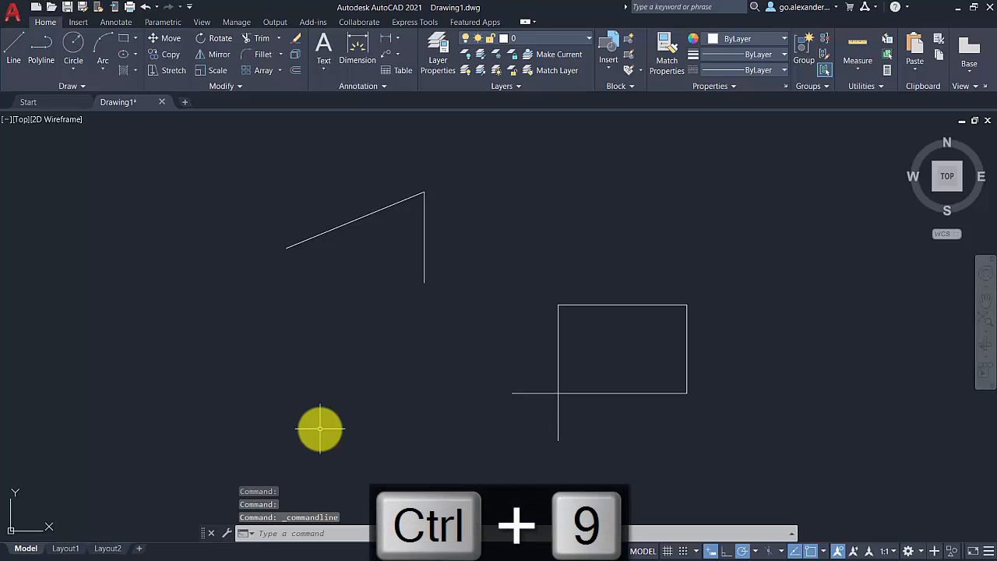
pyautogui.press('Ctrl+9')
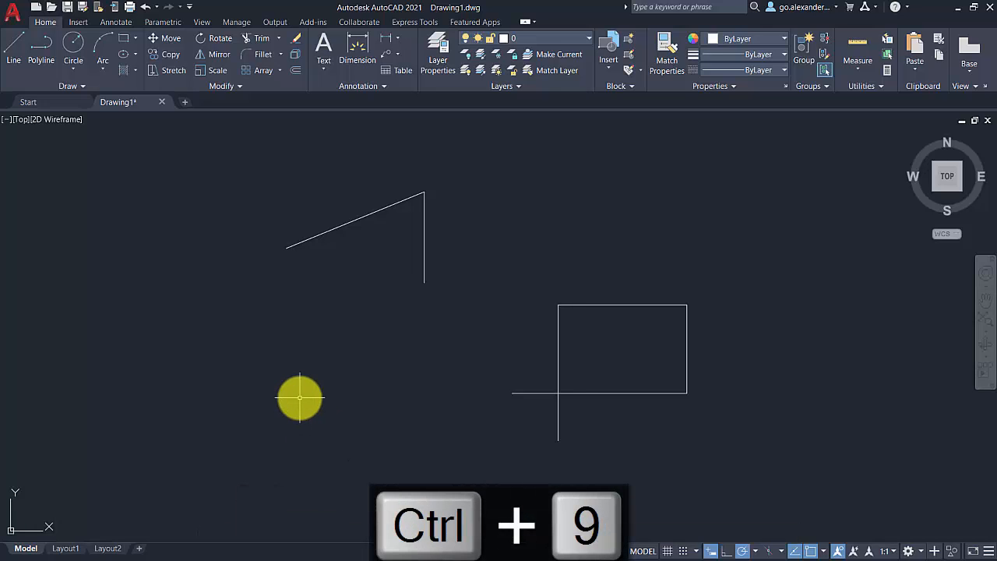
pyautogui.moveTo(371, 373)
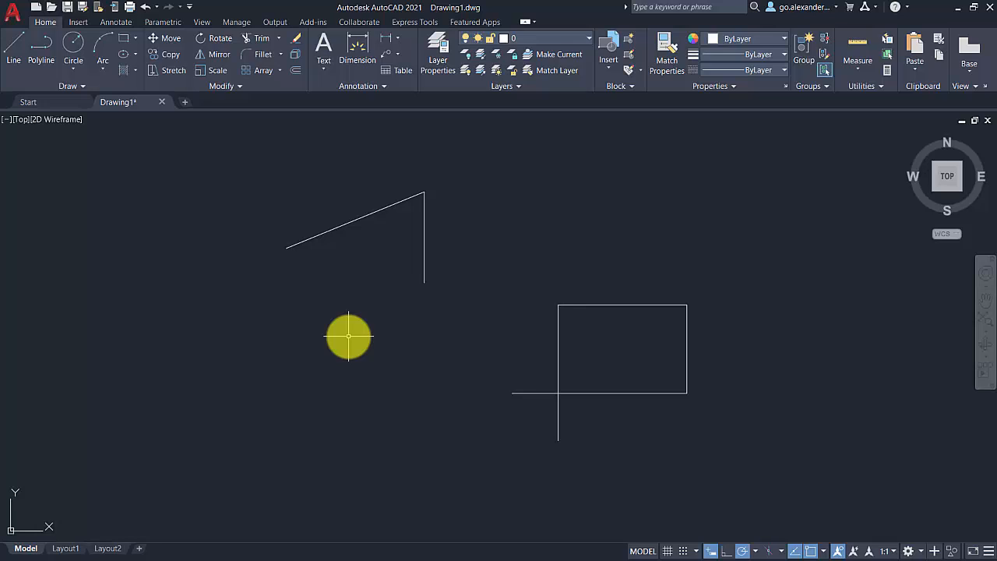
pyautogui.press('F2')
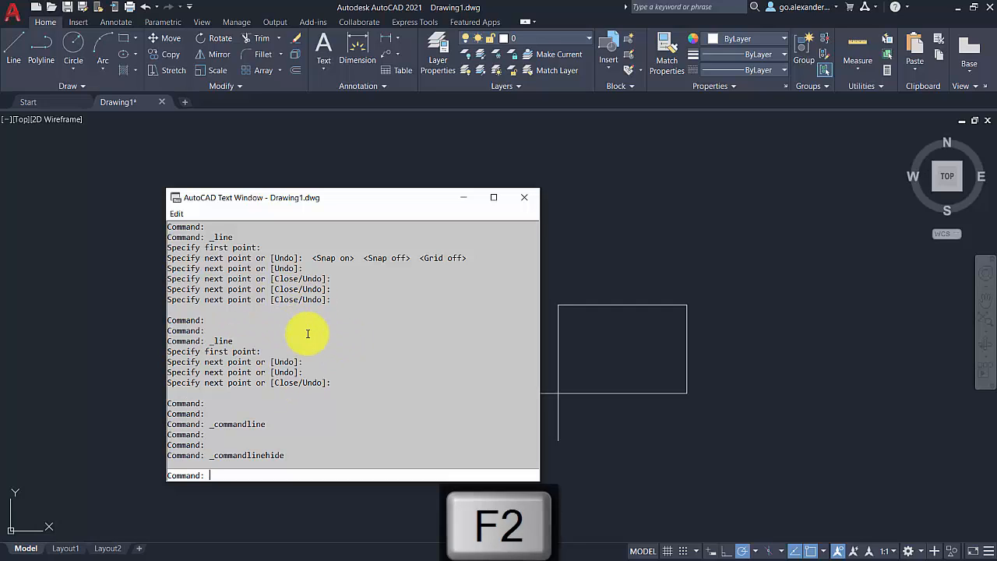
# Step: Repeat the previous command with F2, start a line and cancel it with Esc
pyautogui.press('F2')
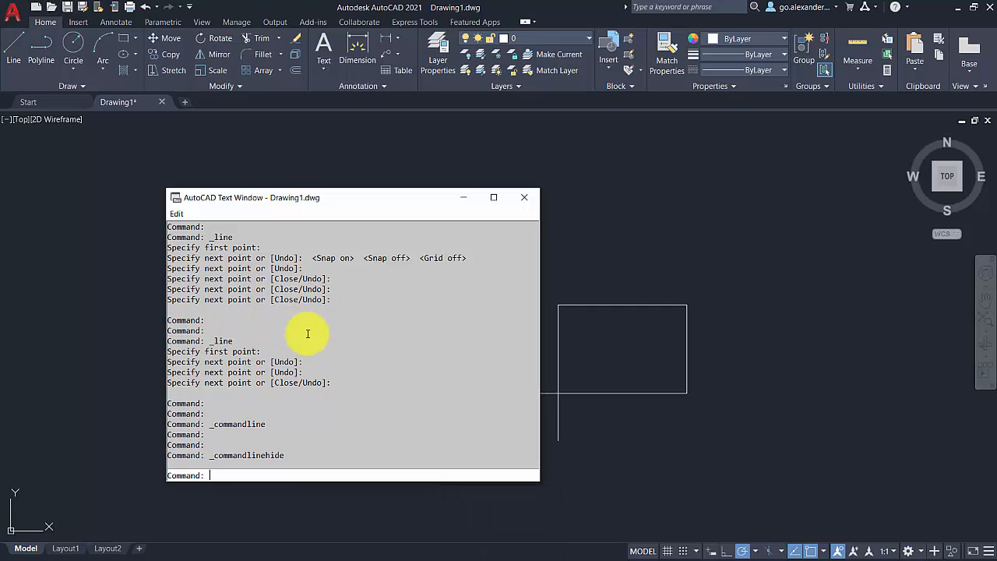
pyautogui.press('F2')
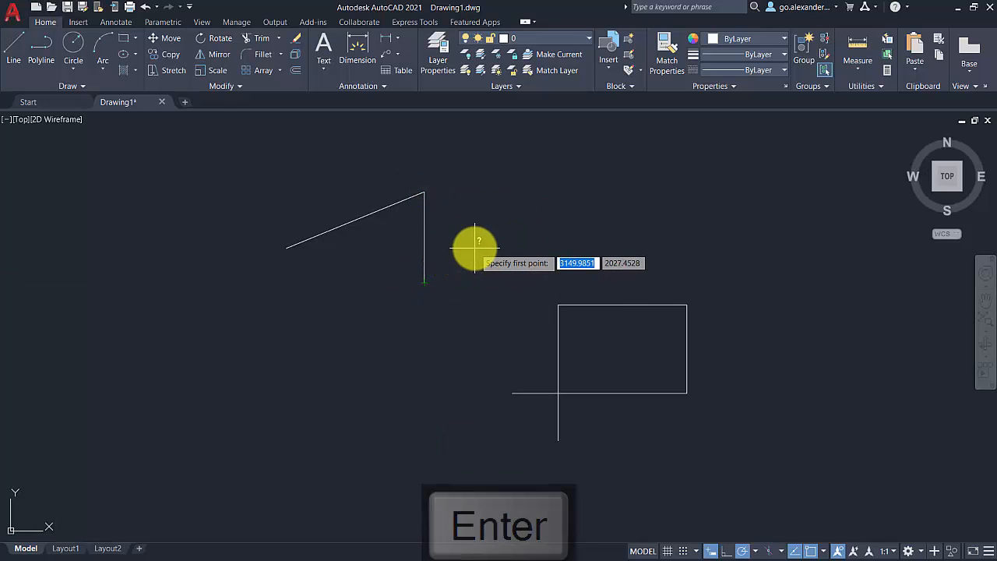
pyautogui.press('F2')
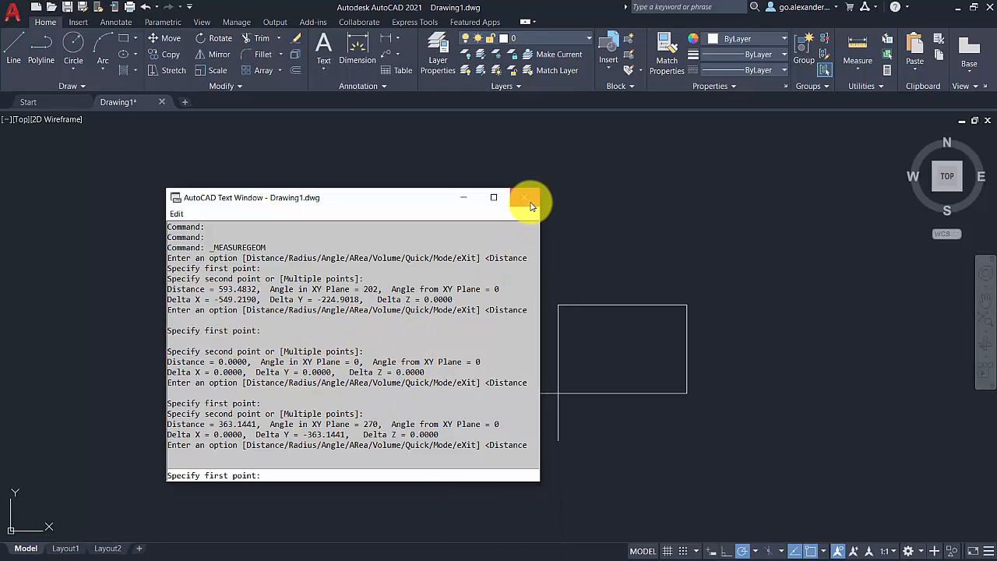
pyautogui.click(527, 197)
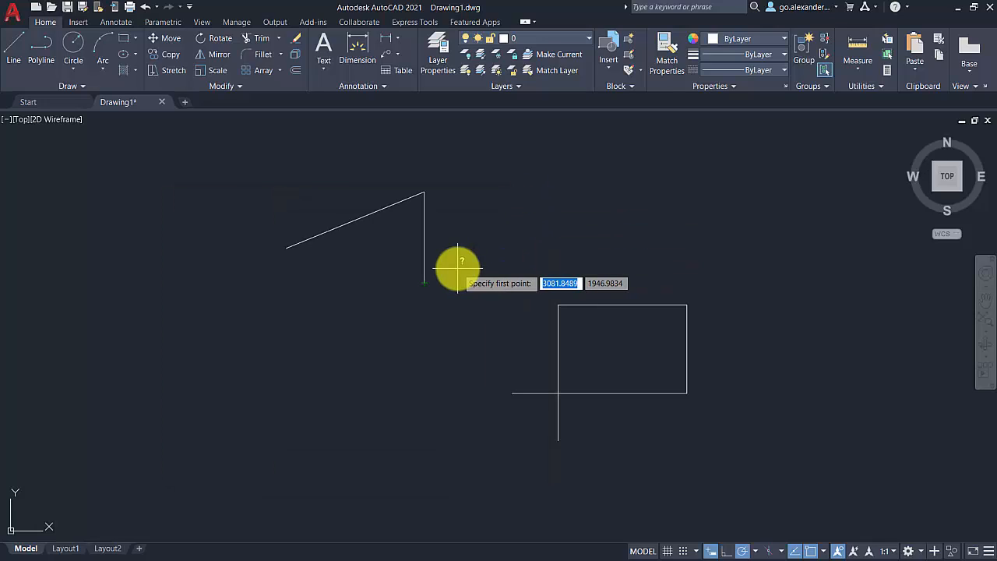
pyautogui.press('Escape')
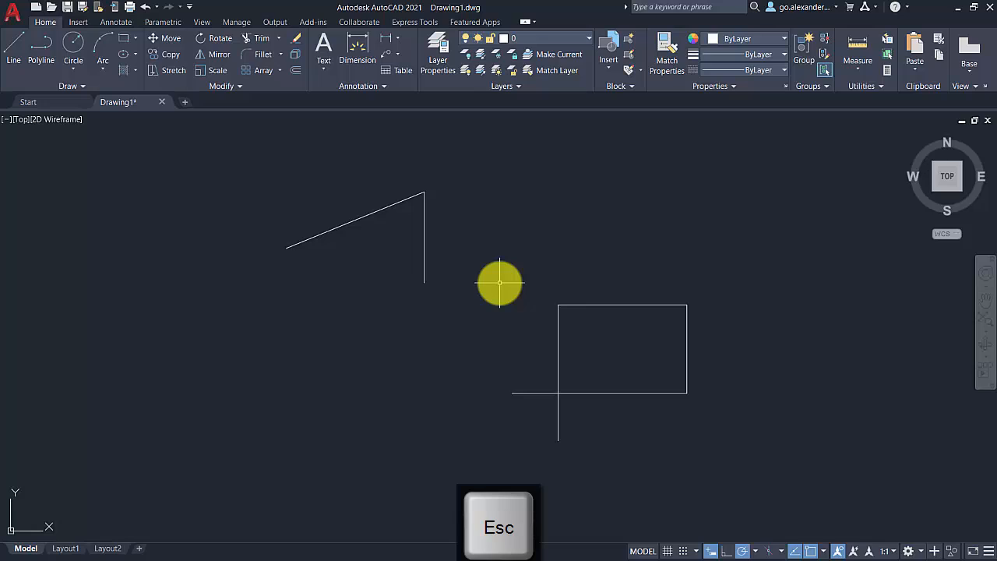
pyautogui.moveTo(609, 336)
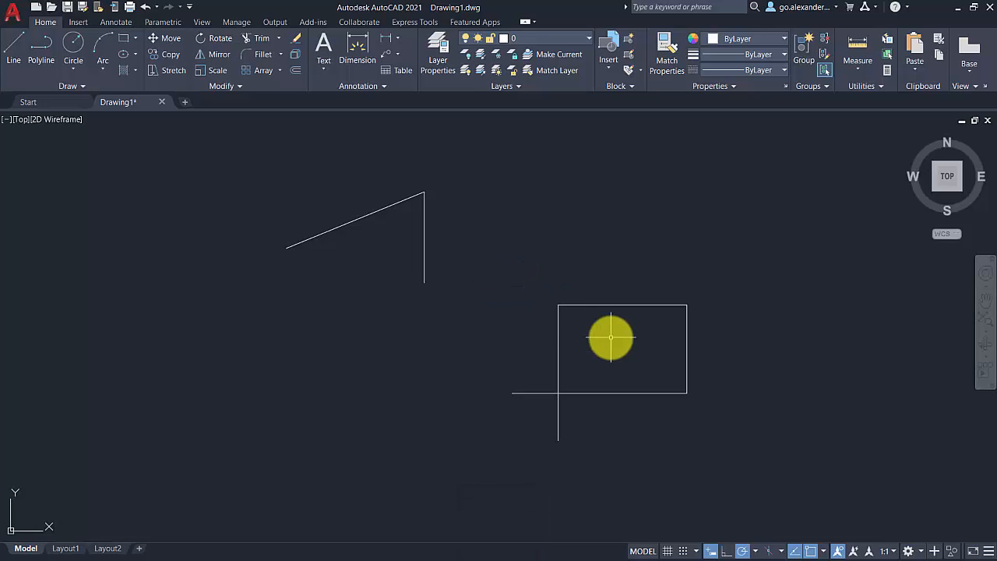
pyautogui.moveTo(711, 361)
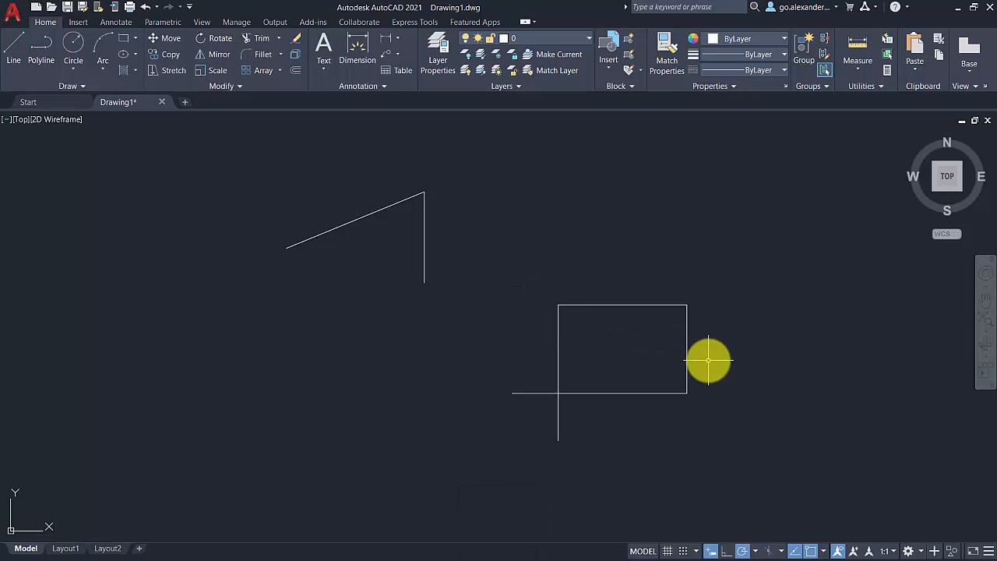
pyautogui.moveTo(742, 546)
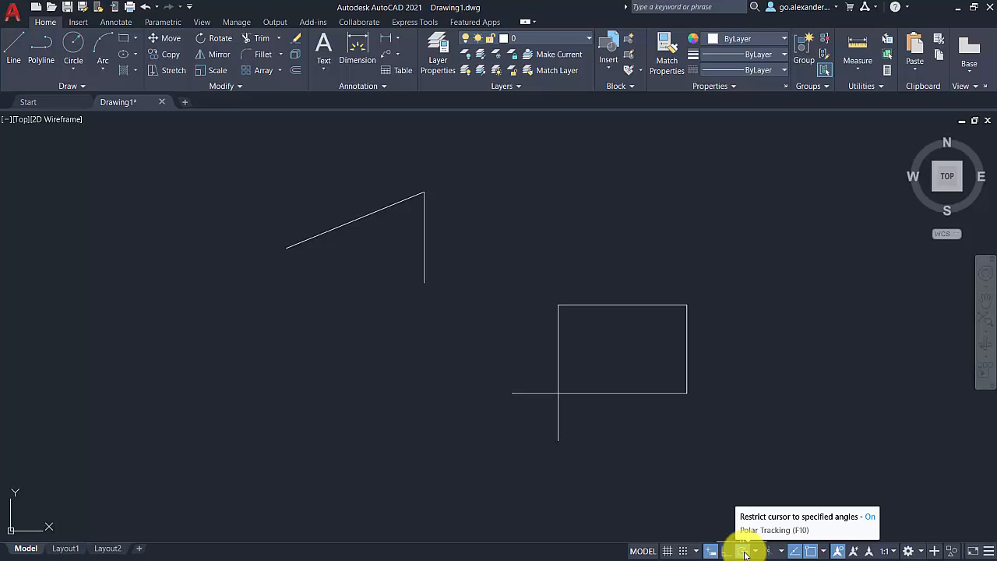
pyautogui.moveTo(712, 551)
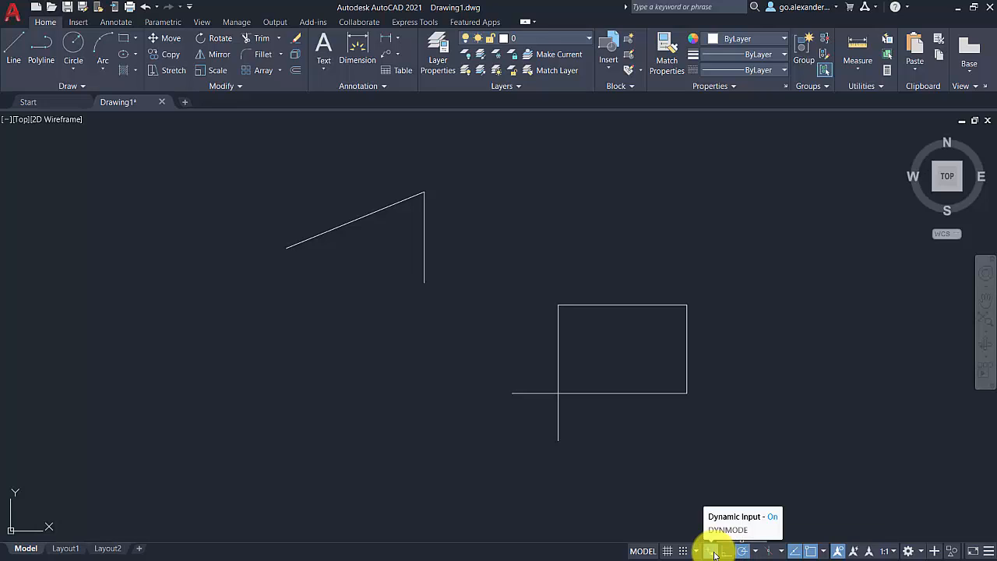
pyautogui.moveTo(712, 550)
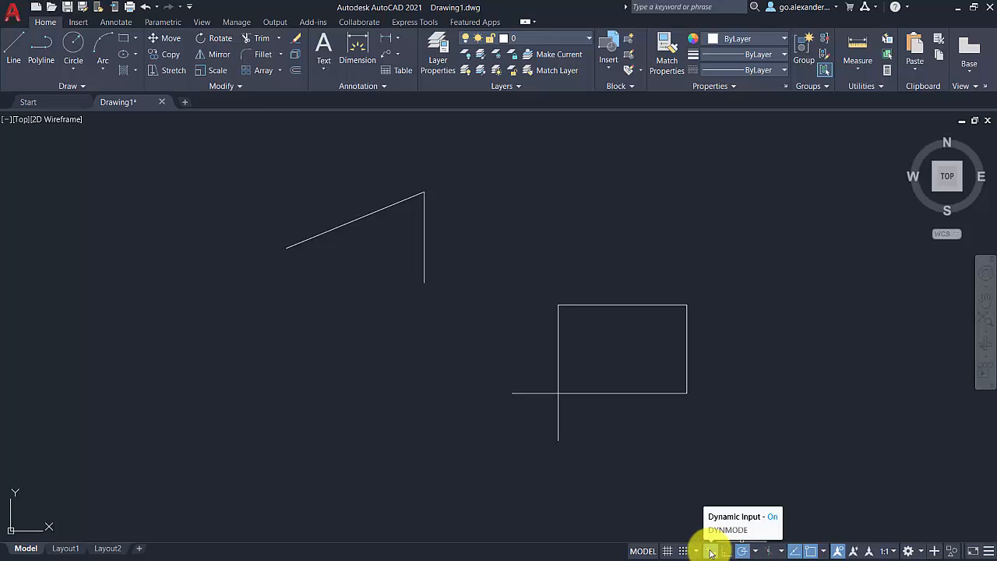
pyautogui.click(718, 551)
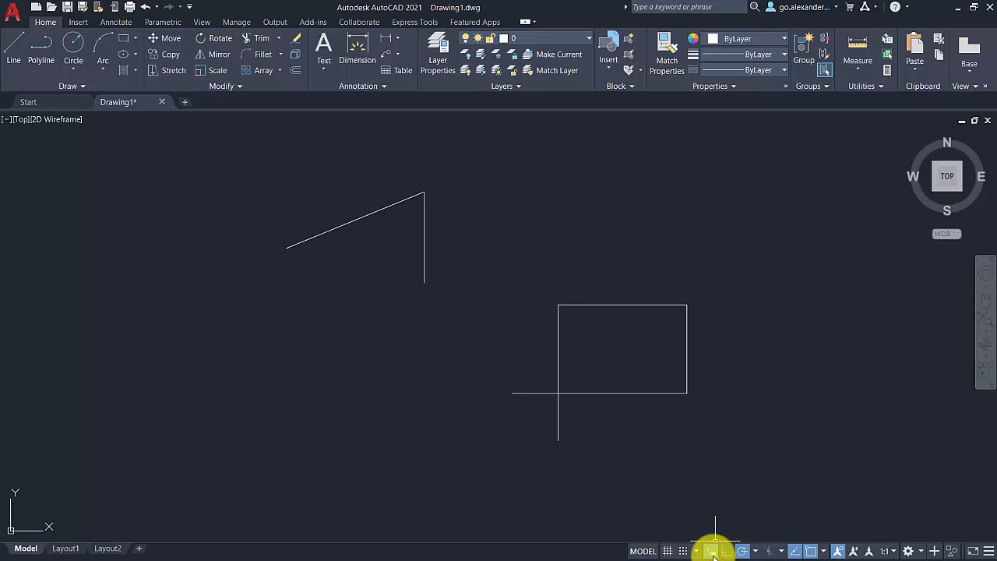
pyautogui.moveTo(716, 552)
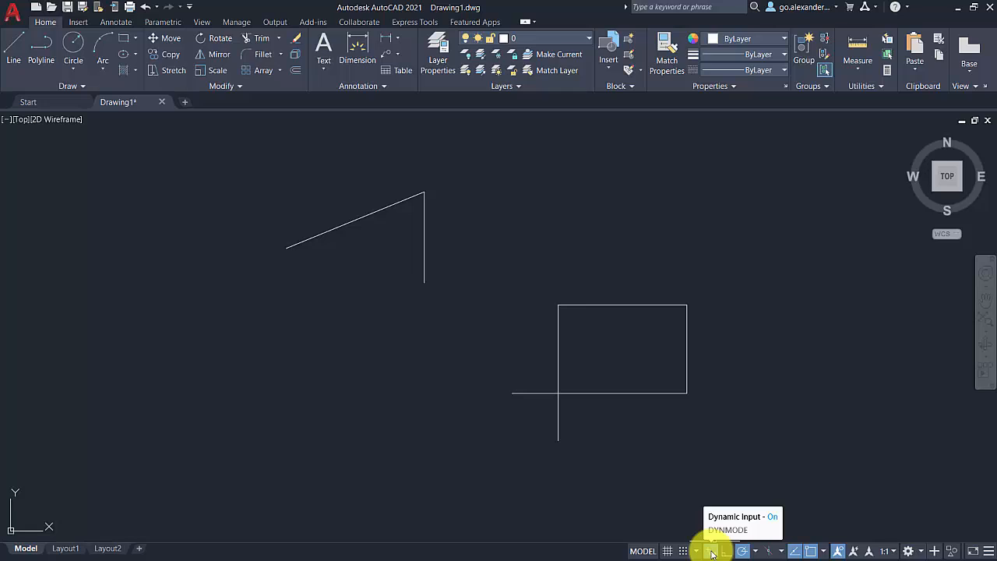
pyautogui.click(709, 550)
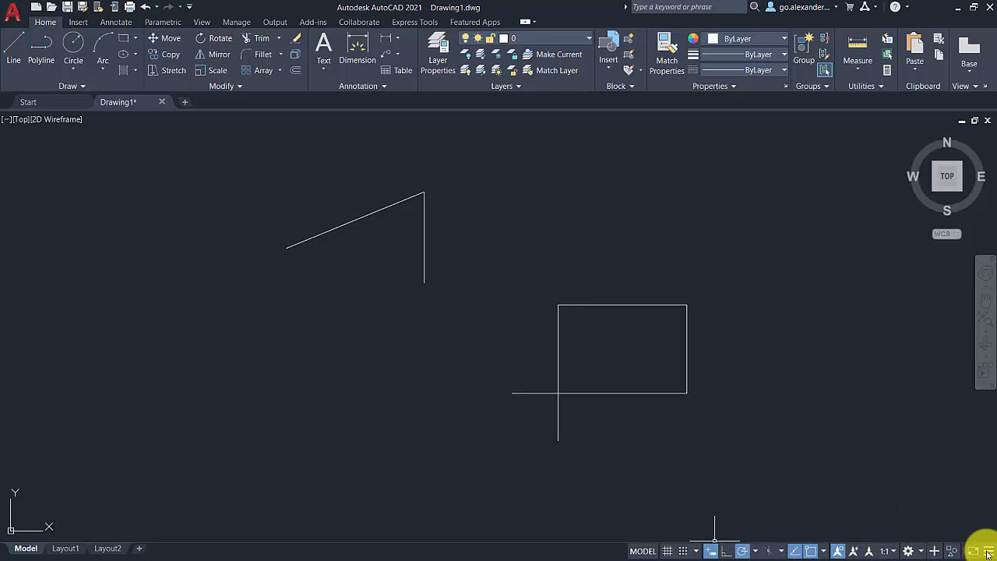
pyautogui.click(988, 548)
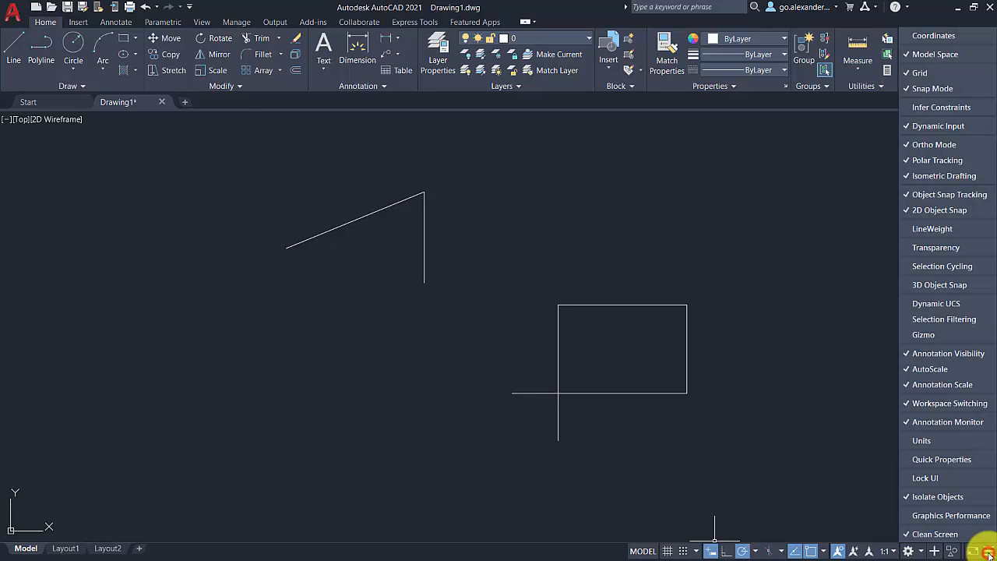
pyautogui.moveTo(939, 165)
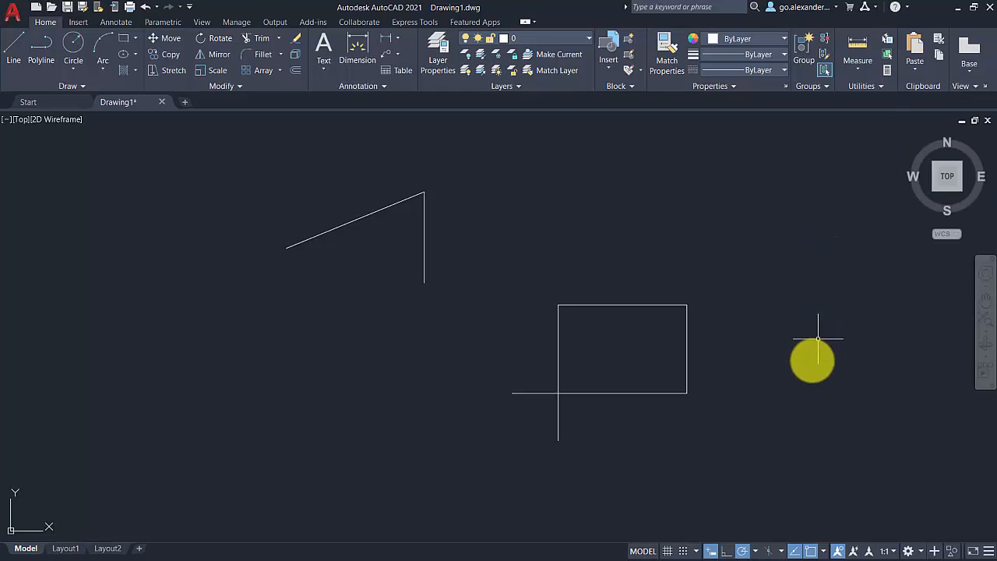
pyautogui.moveTo(739, 552)
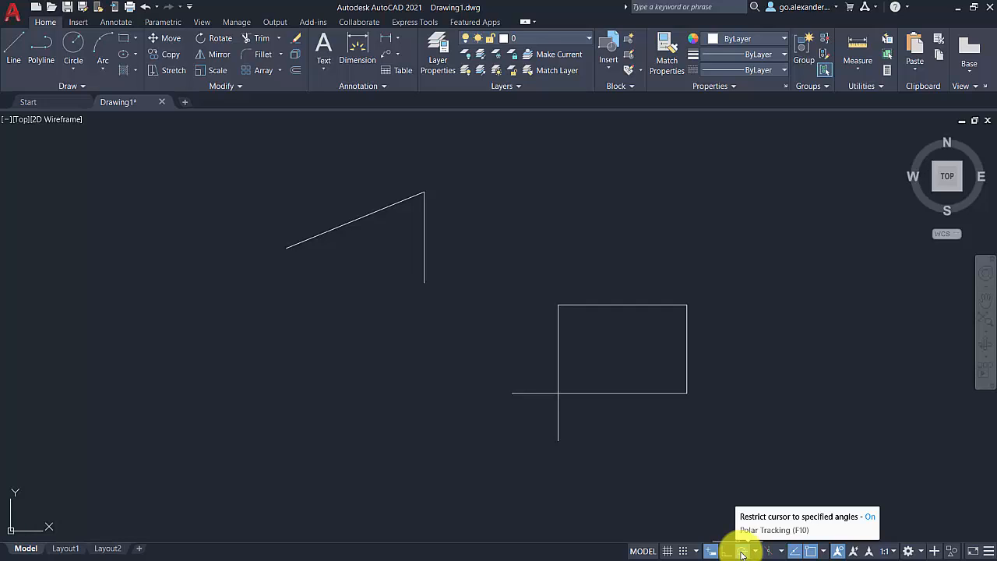
pyautogui.moveTo(723, 552)
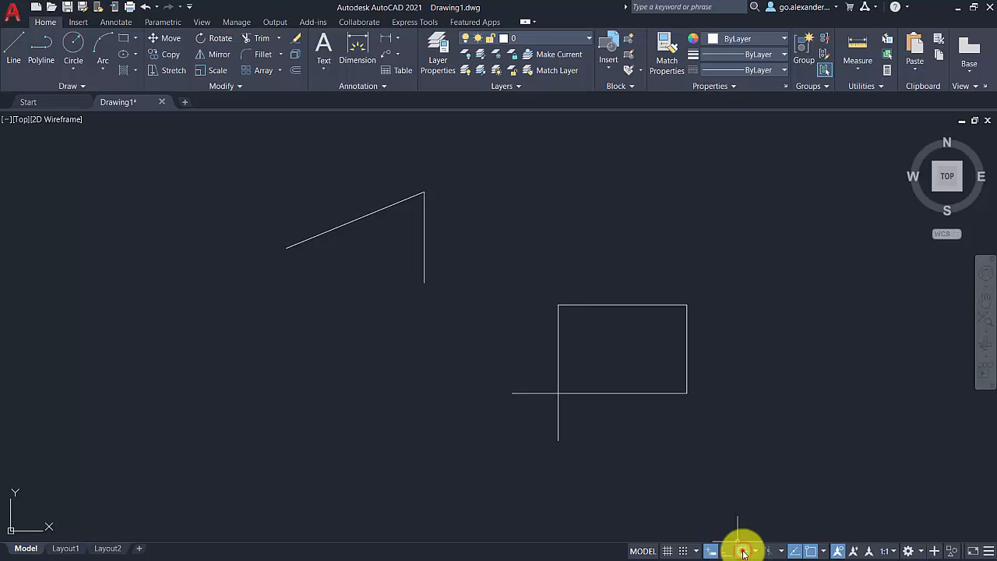
pyautogui.click(745, 552)
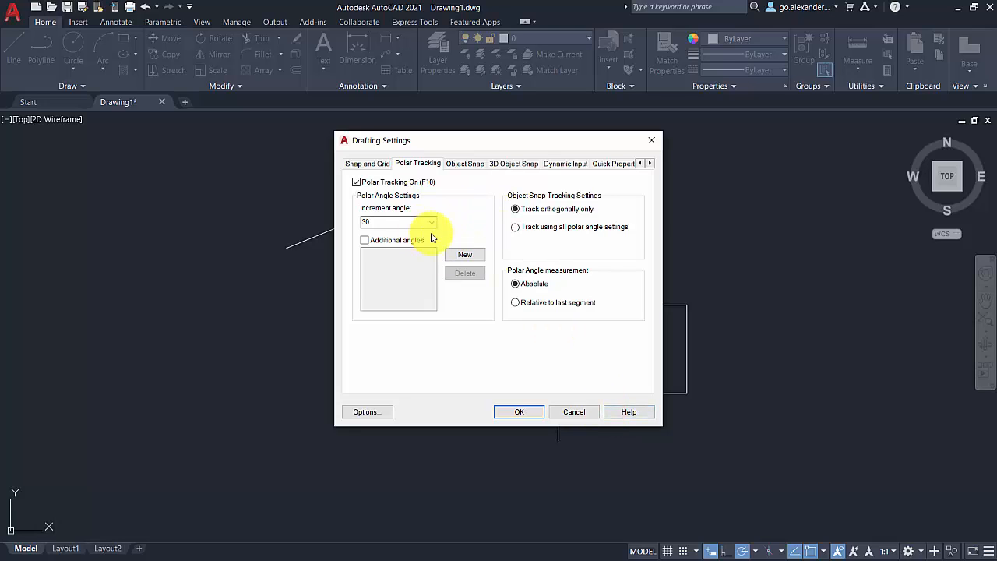
pyautogui.moveTo(424, 245)
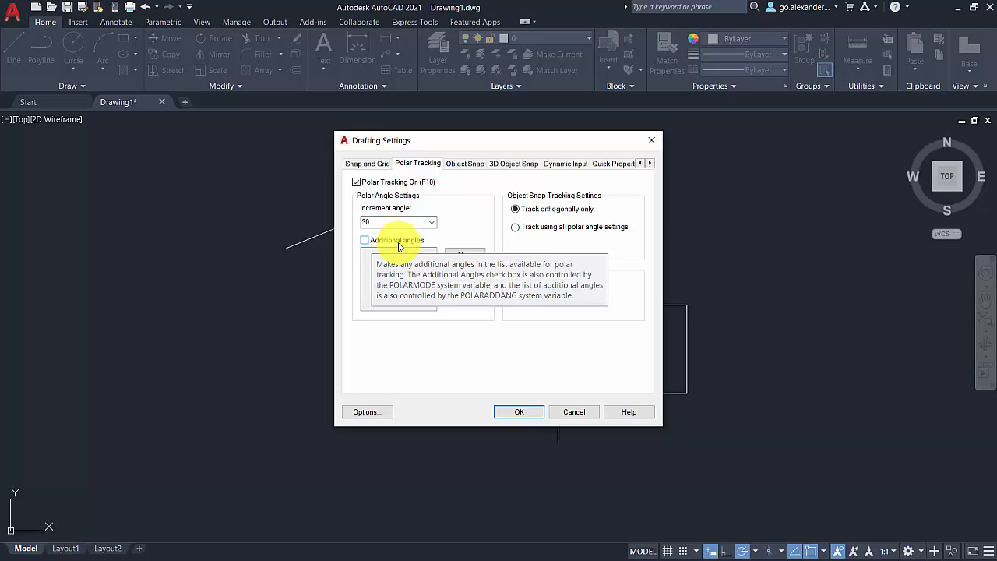
pyautogui.moveTo(403, 246)
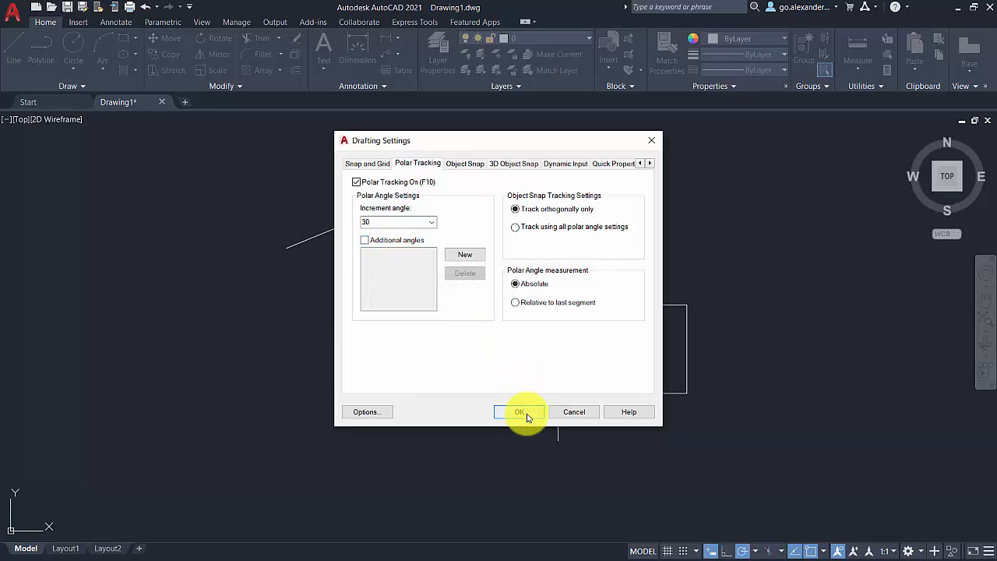
pyautogui.click(520, 412)
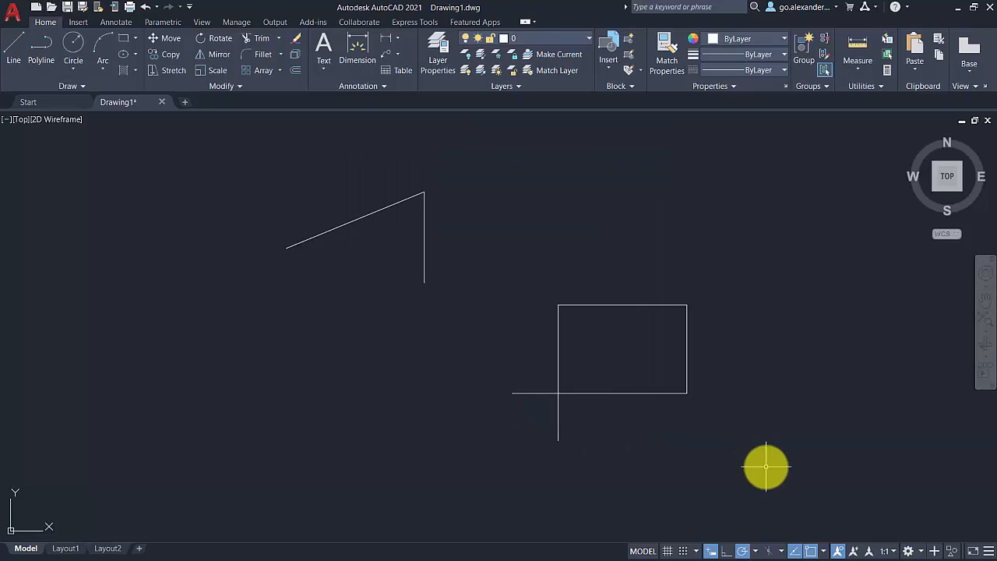
pyautogui.moveTo(742, 550)
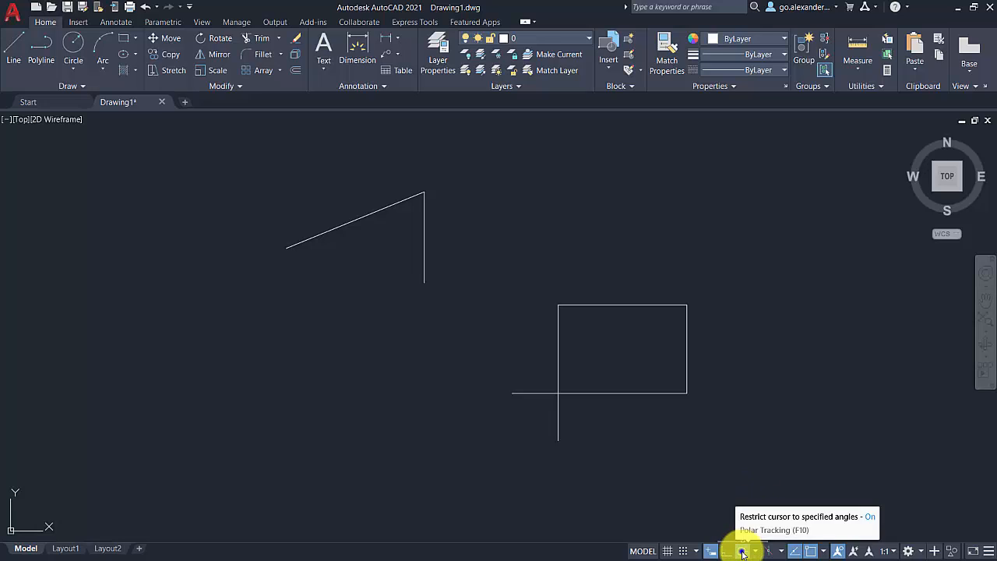
# Step: Choose the 15, 30, 45, 60... increment preset from the status-bar Polar Tracking list
pyautogui.click(742, 552)
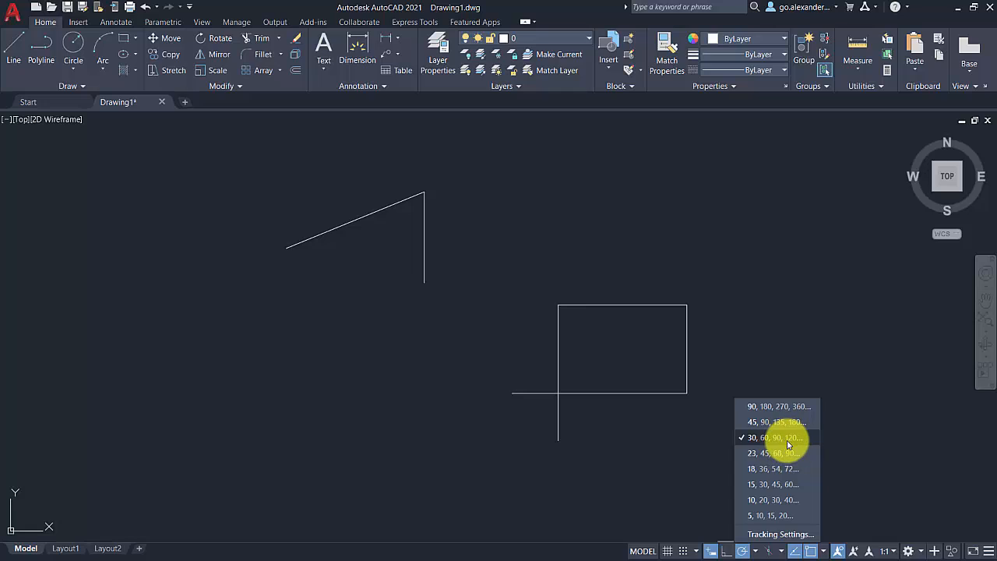
pyautogui.moveTo(776, 423)
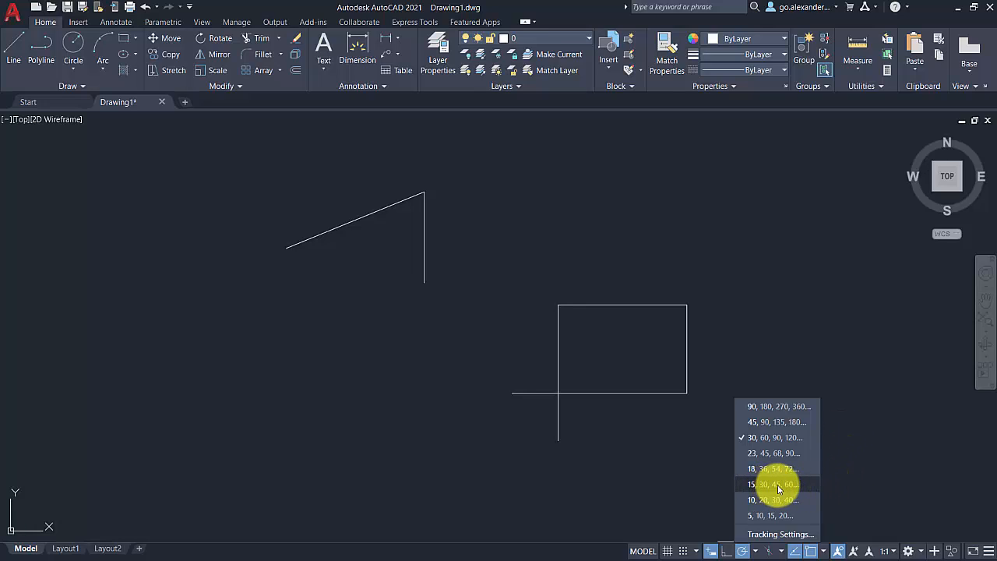
pyautogui.click(739, 550)
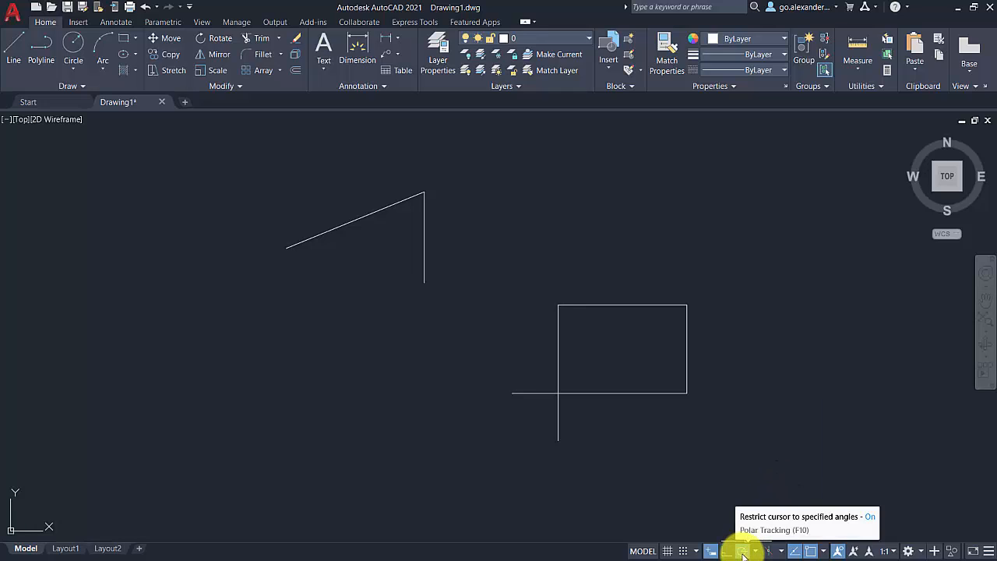
pyautogui.click(740, 551)
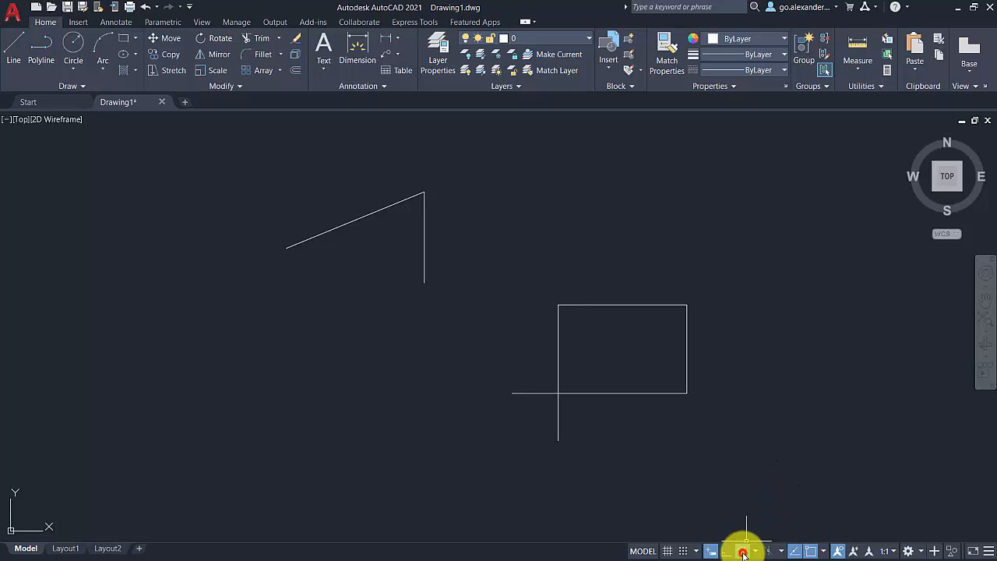
pyautogui.moveTo(741, 550)
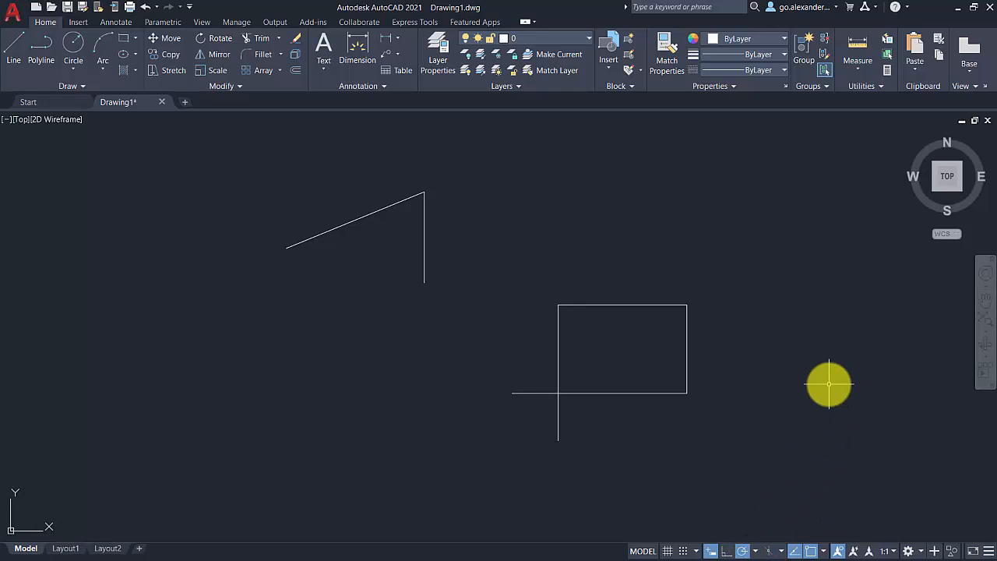
pyautogui.moveTo(809, 508)
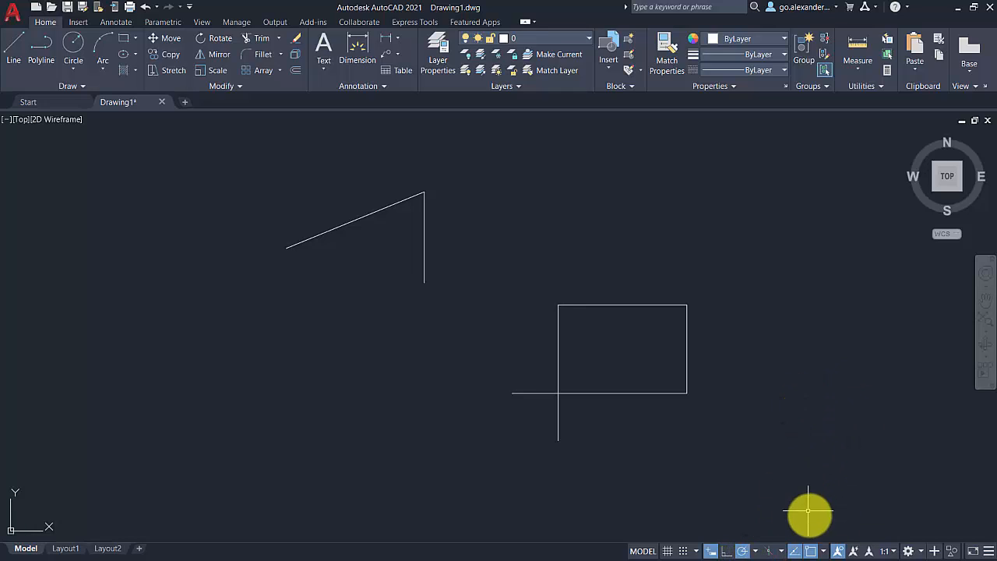
pyautogui.moveTo(812, 552)
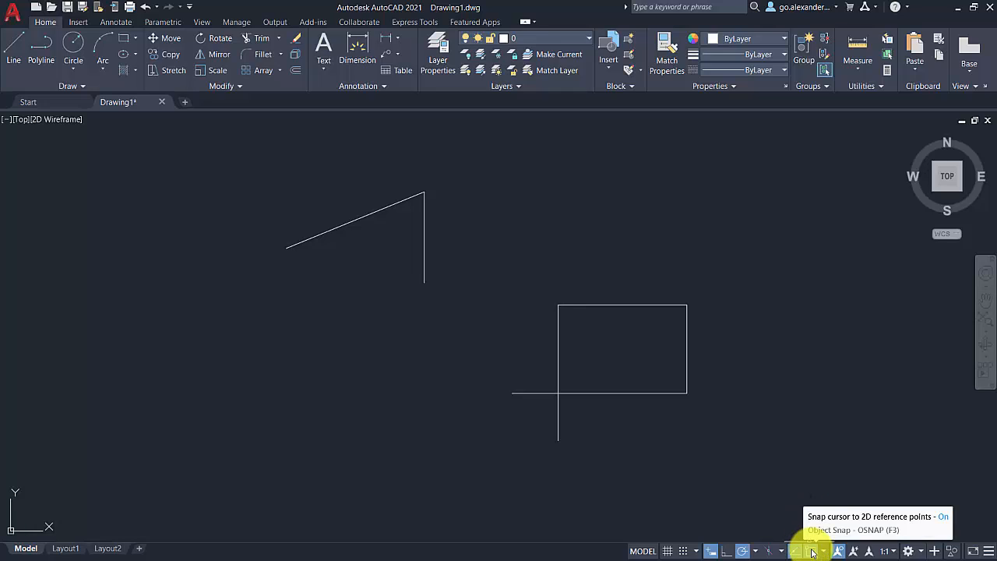
# Step: Enable Midpoint and Perpendicular object snaps in Drafting Settings and confirm with OK
pyautogui.click(813, 549)
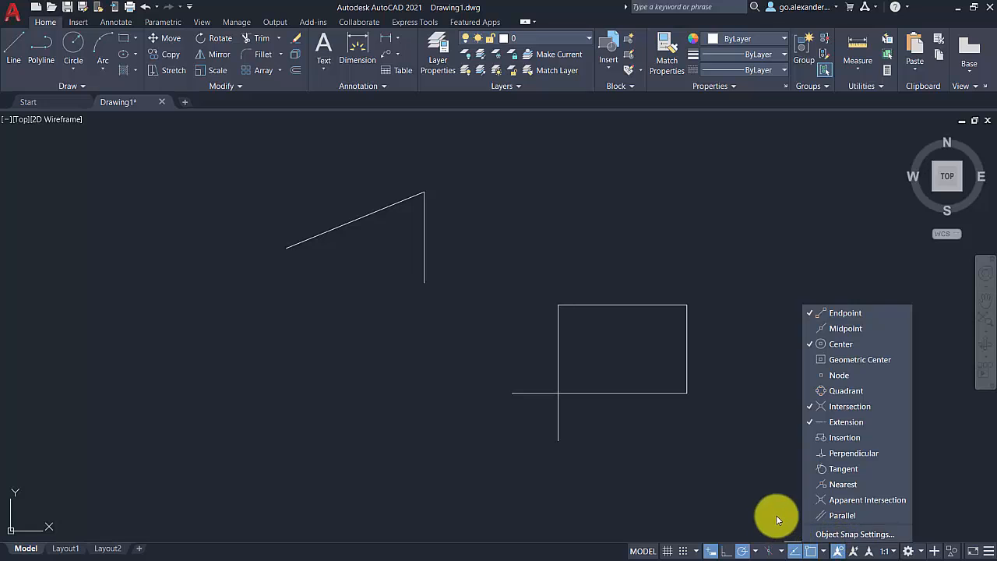
pyautogui.moveTo(841, 533)
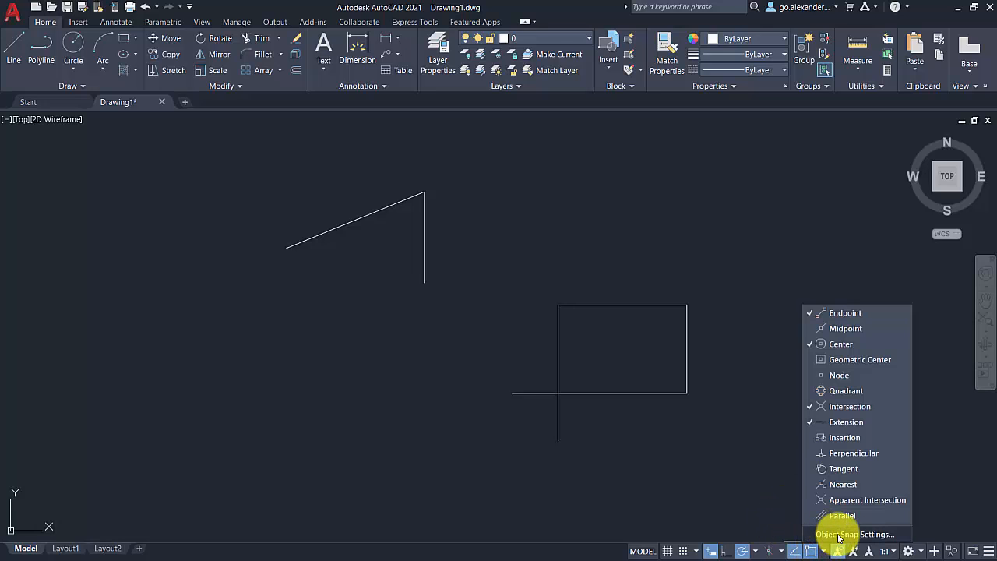
pyautogui.click(854, 535)
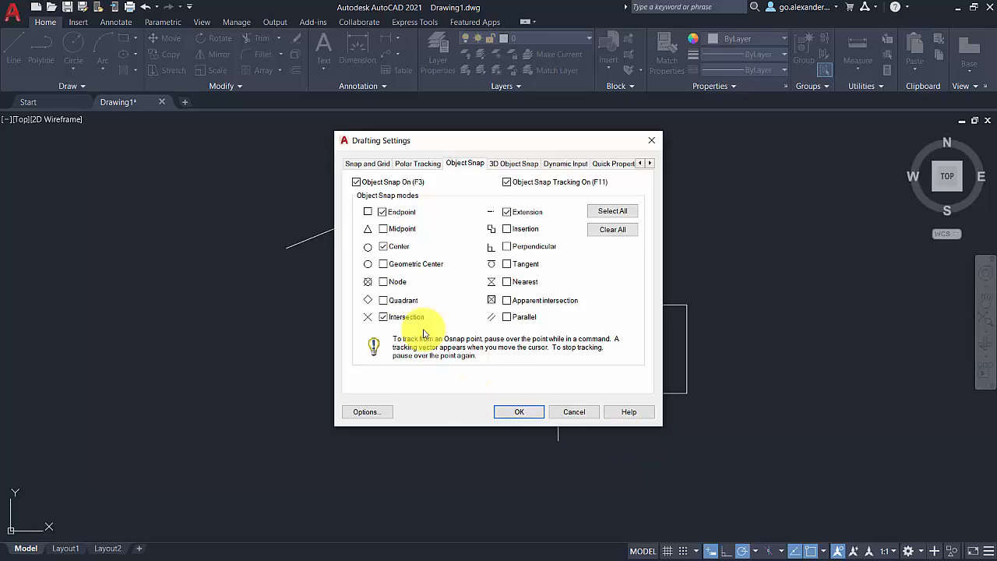
pyautogui.click(382, 227)
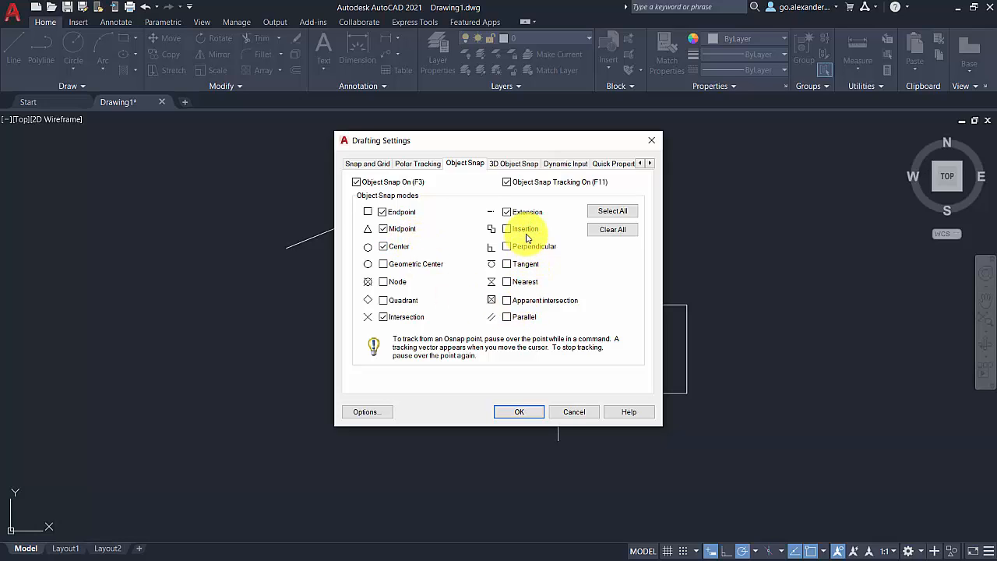
pyautogui.moveTo(517, 295)
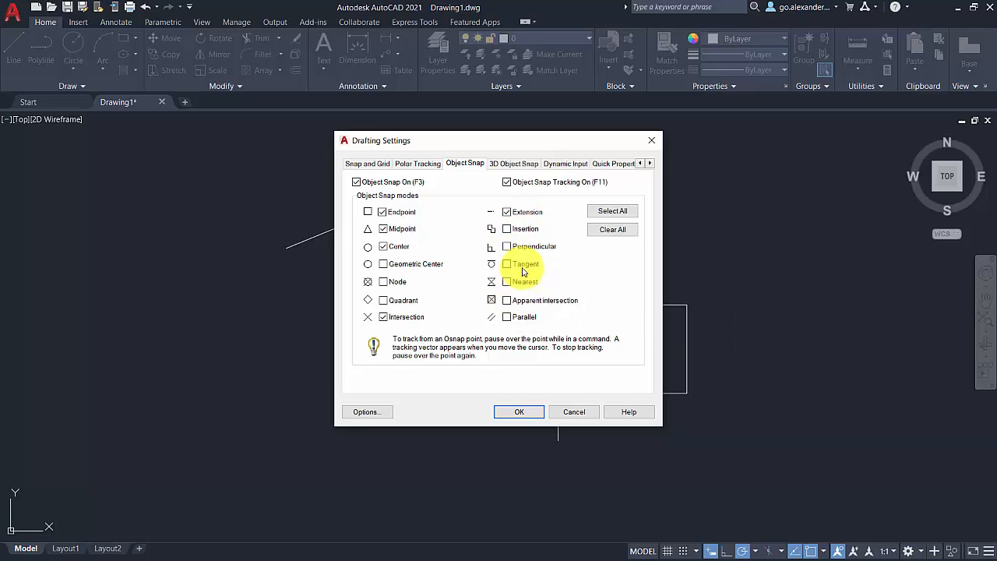
pyautogui.click(506, 246)
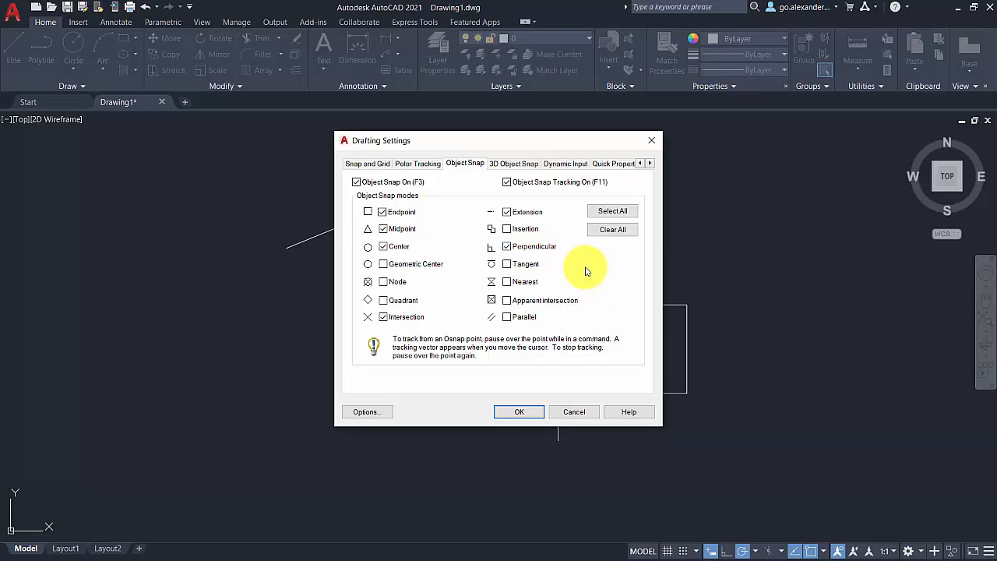
pyautogui.moveTo(508, 282)
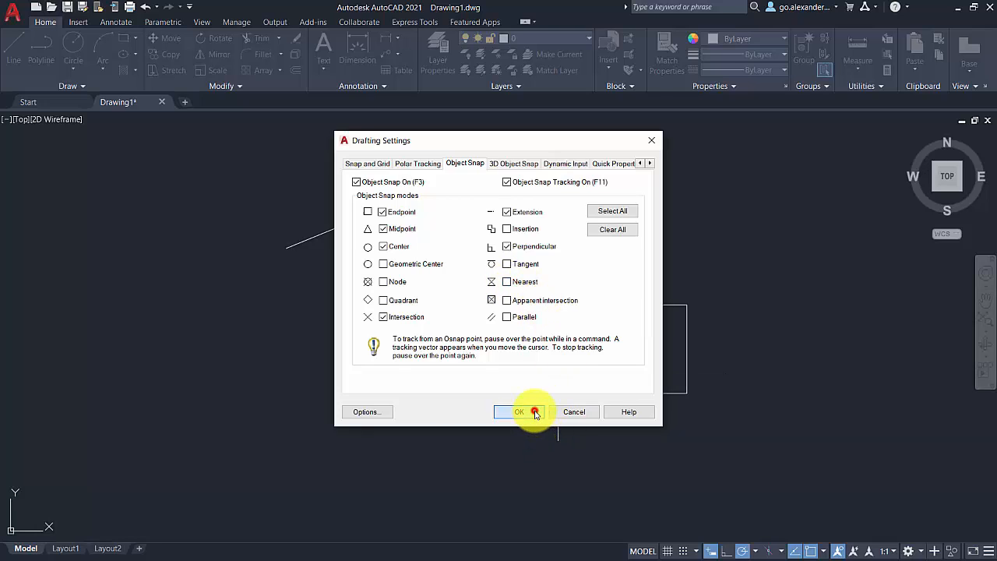
pyautogui.click(519, 411)
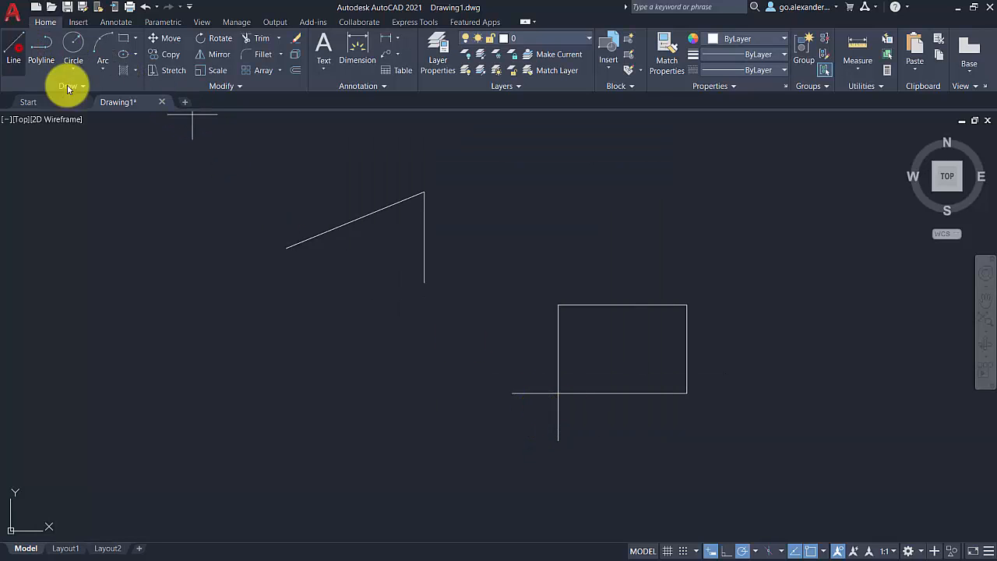
# Step: Draw a line inside the rectangle, snapping its end with the Nearest osnap override
pyautogui.click(12, 59)
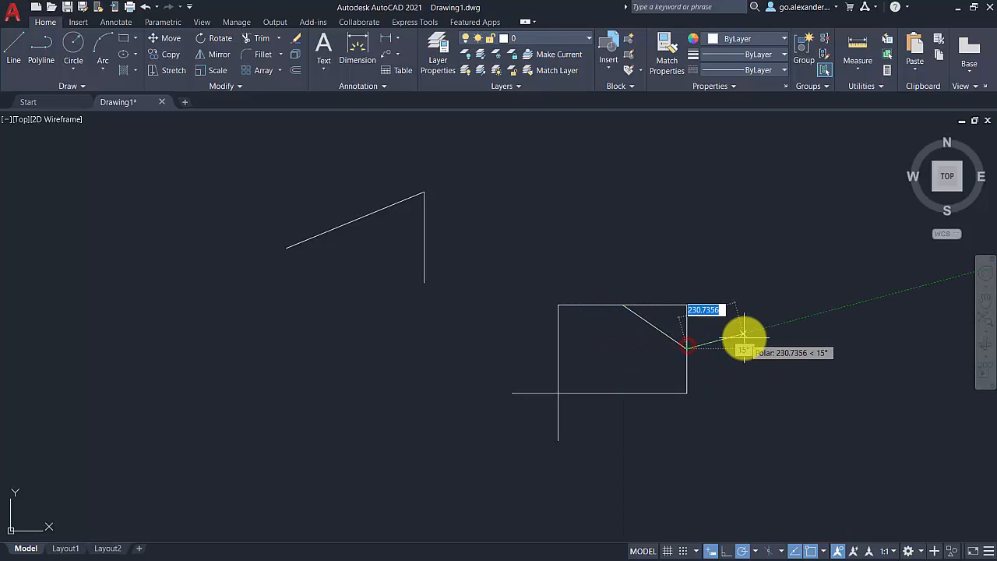
pyautogui.press('Enter')
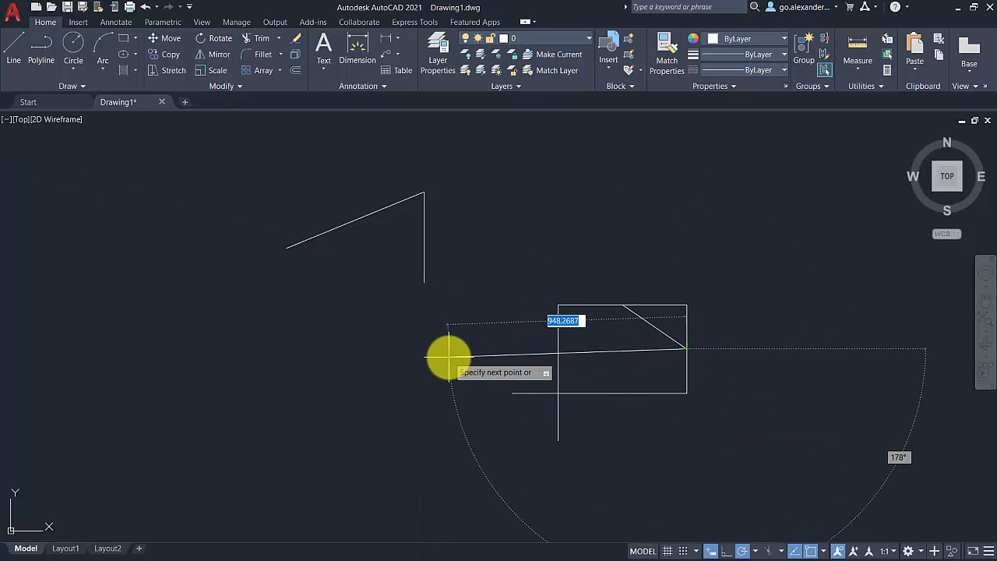
pyautogui.click(806, 552)
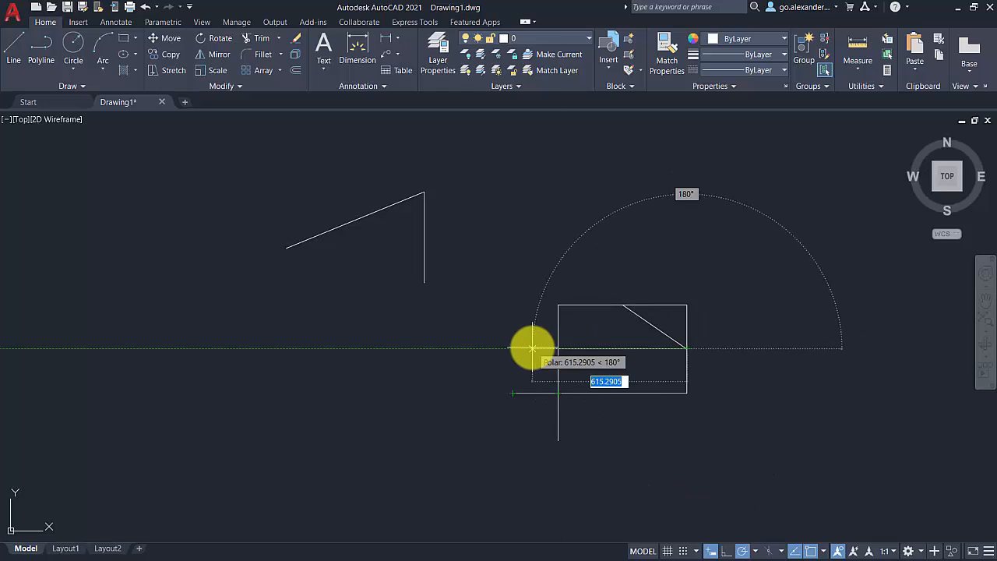
pyautogui.rightClick(529, 349)
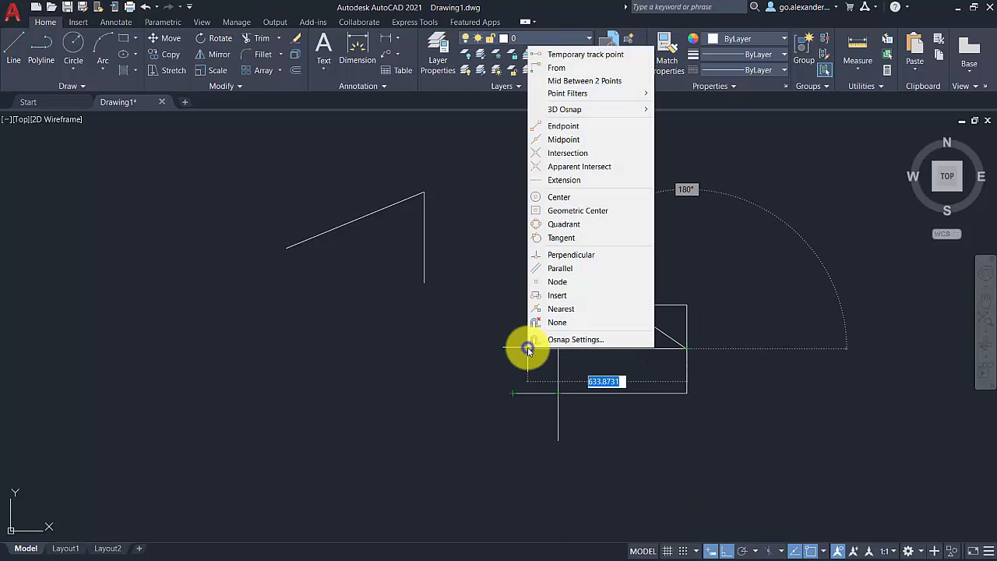
pyautogui.moveTo(577, 340)
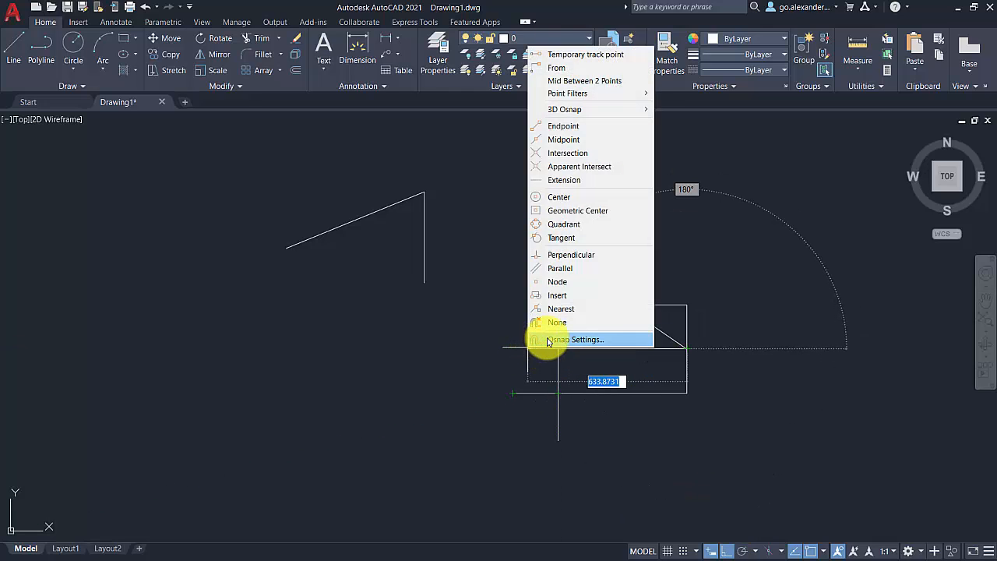
pyautogui.moveTo(586, 277)
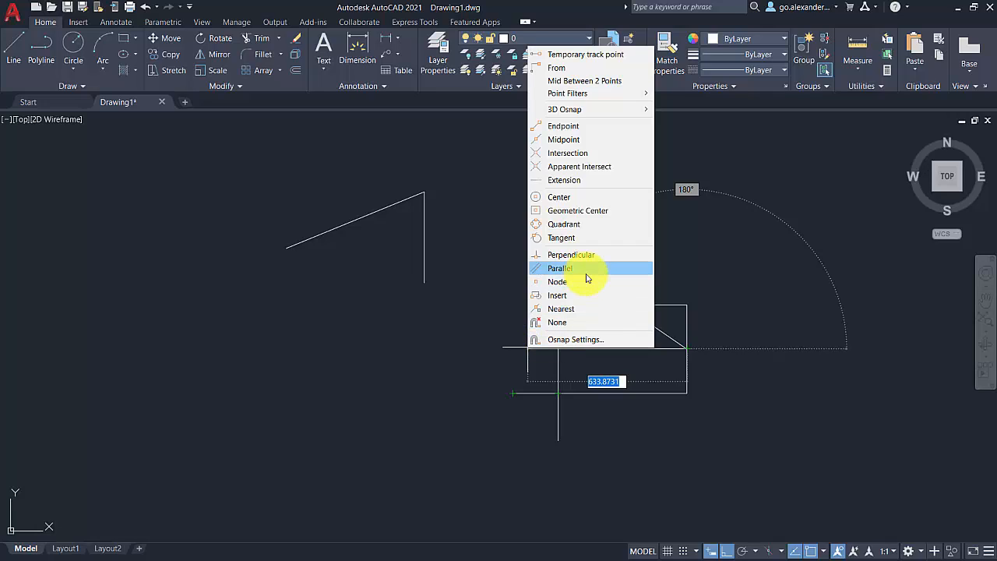
pyautogui.moveTo(583, 308)
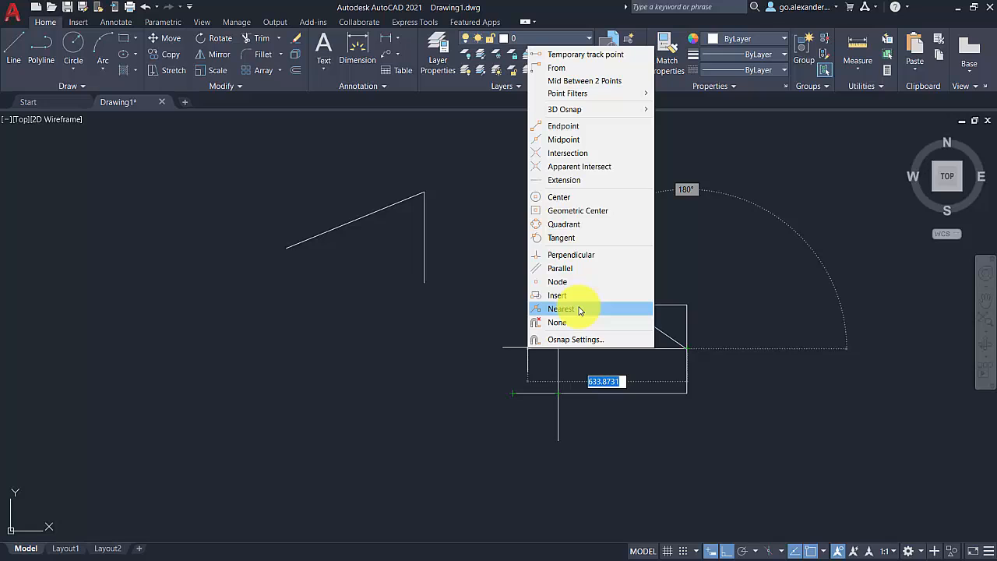
pyautogui.click(563, 308)
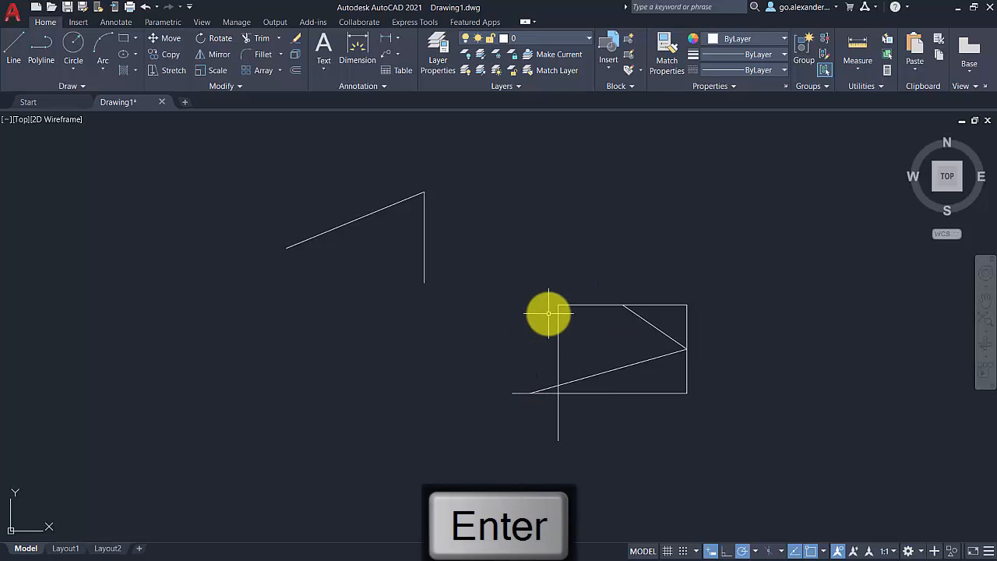
pyautogui.moveTo(561, 312)
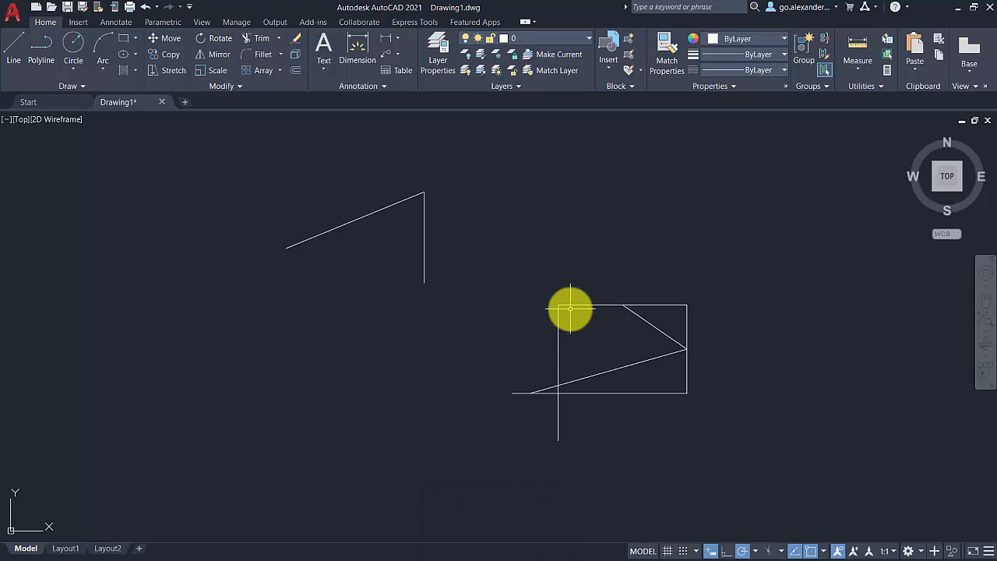
pyautogui.moveTo(578, 309)
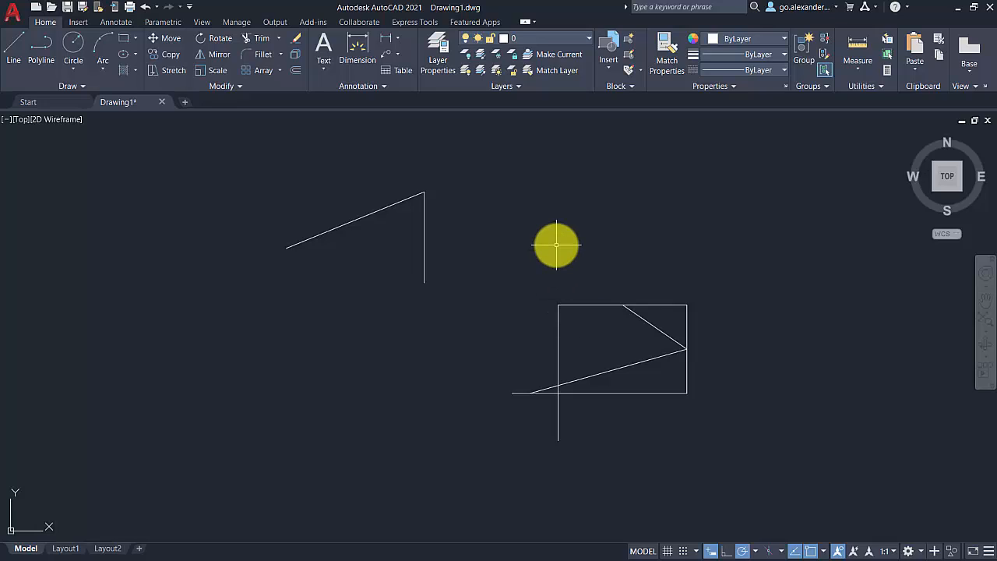
pyautogui.moveTo(546, 246)
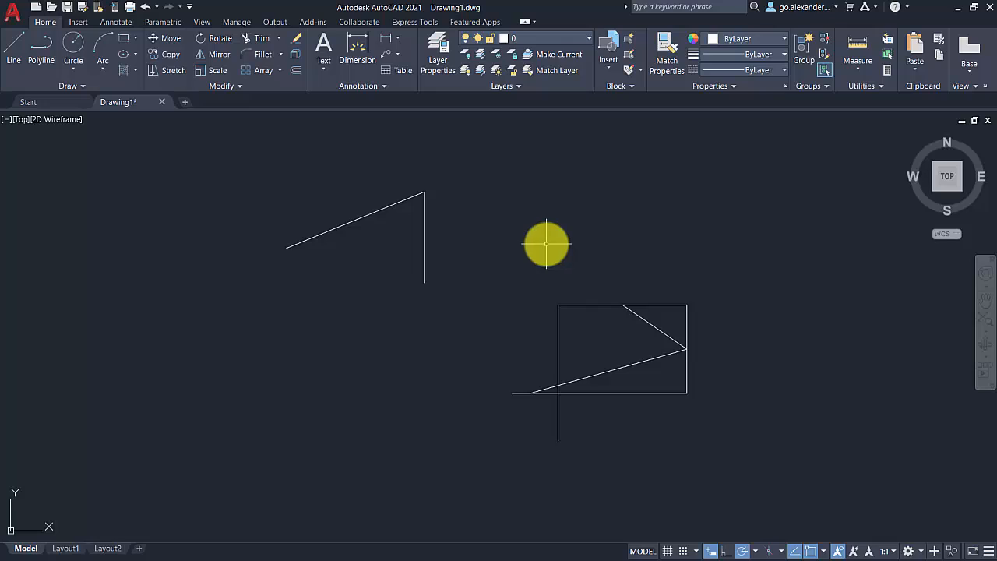
pyautogui.moveTo(539, 246)
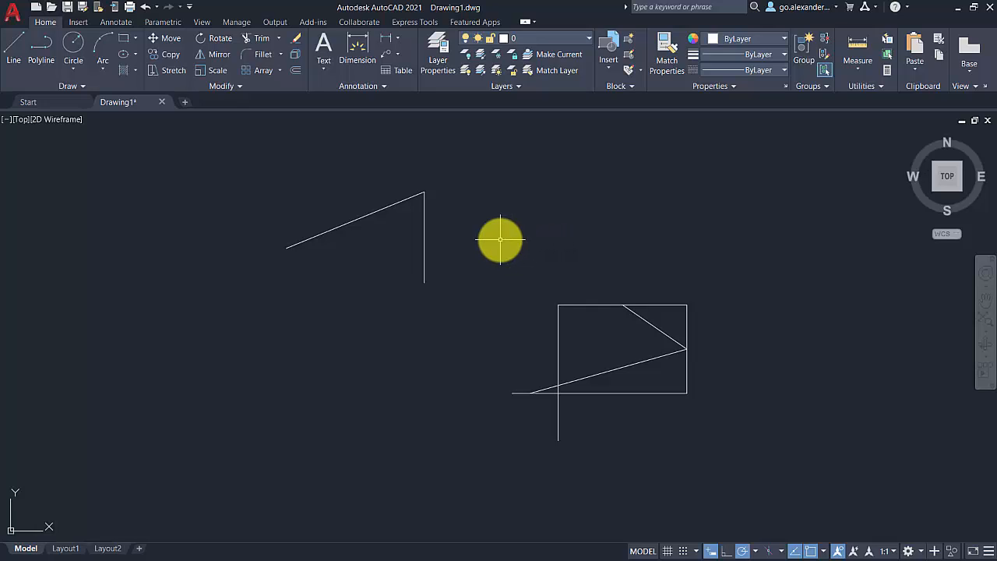
pyautogui.moveTo(483, 237)
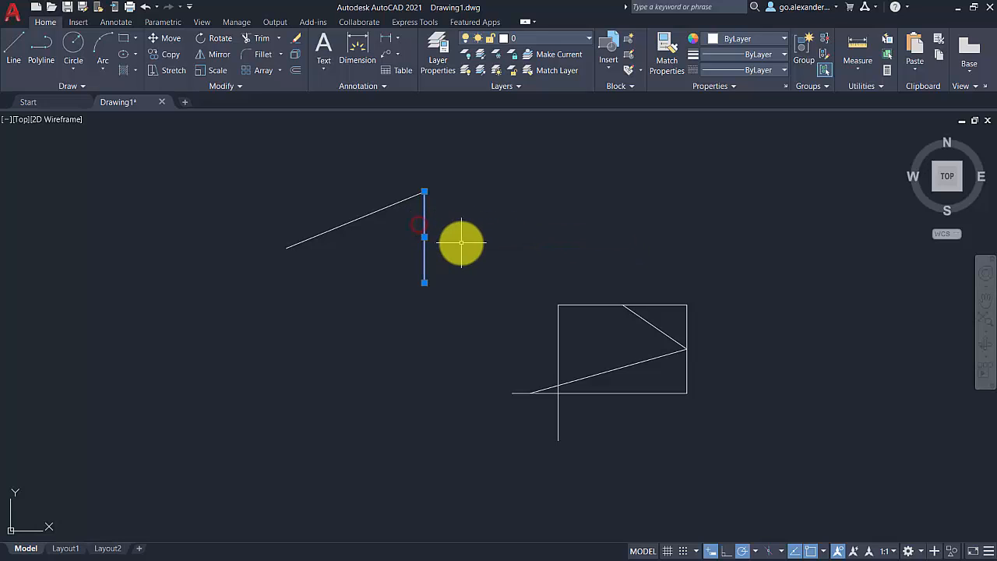
pyautogui.moveTo(474, 237)
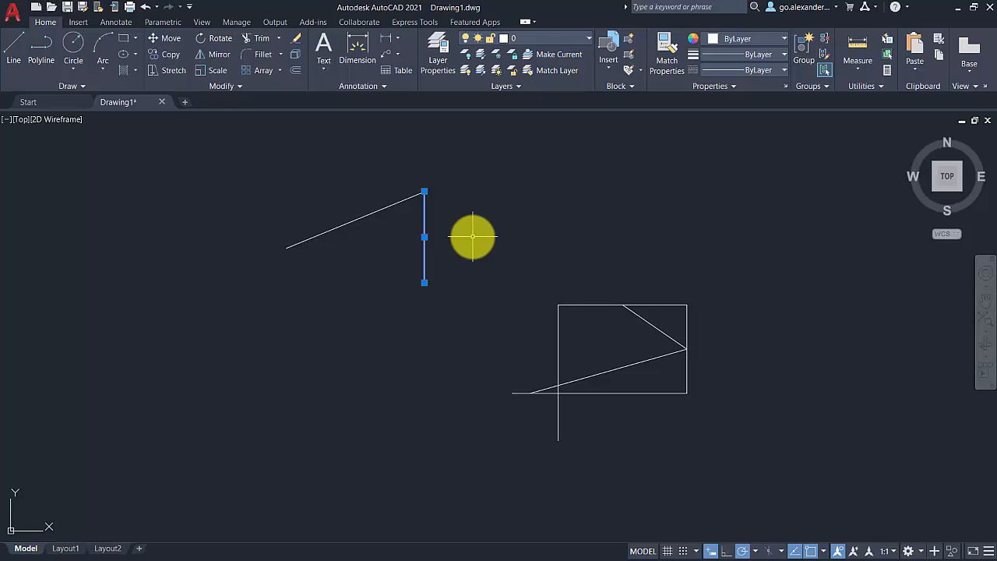
# Step: Show the line's Properties palette, set it to auto-hide on the left edge and widen it
pyautogui.rightClick(474, 237)
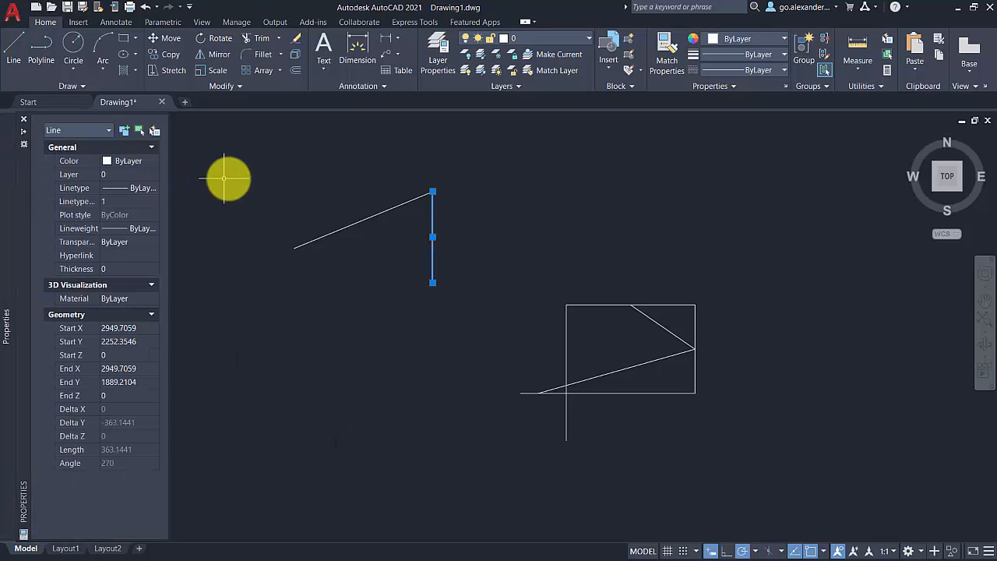
pyautogui.moveTo(3, 193)
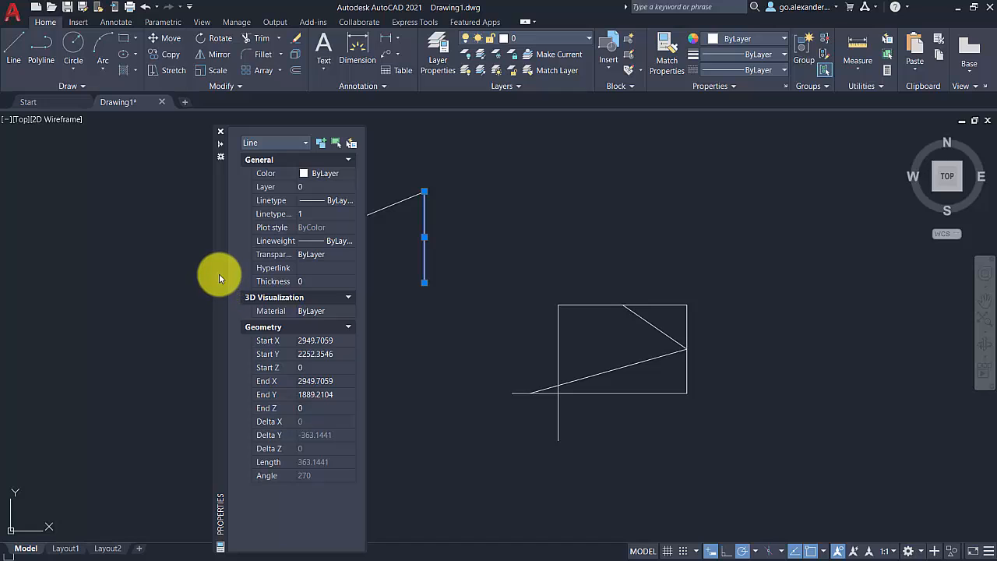
pyautogui.moveTo(223, 237)
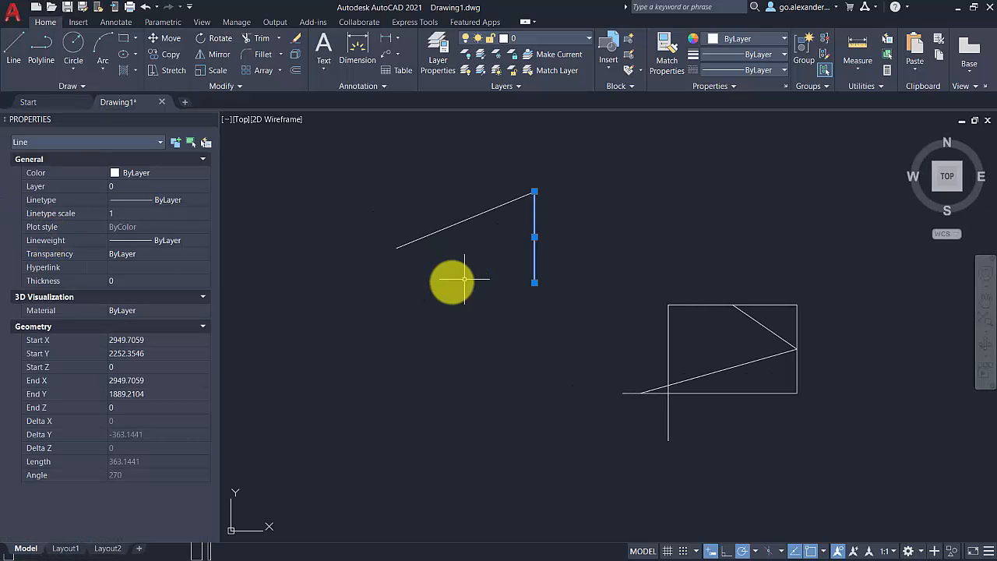
pyautogui.moveTo(265, 293)
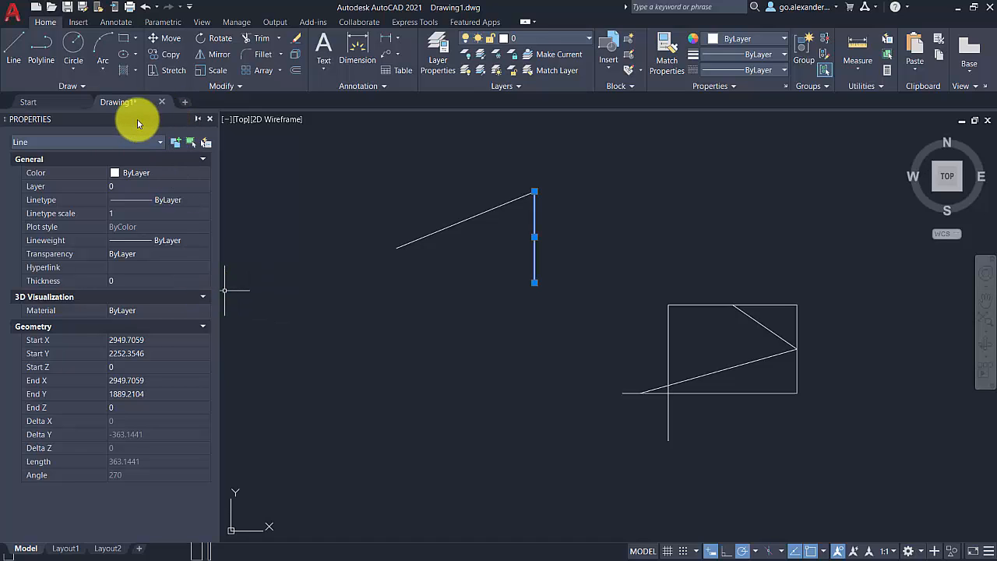
pyautogui.moveTo(132, 122)
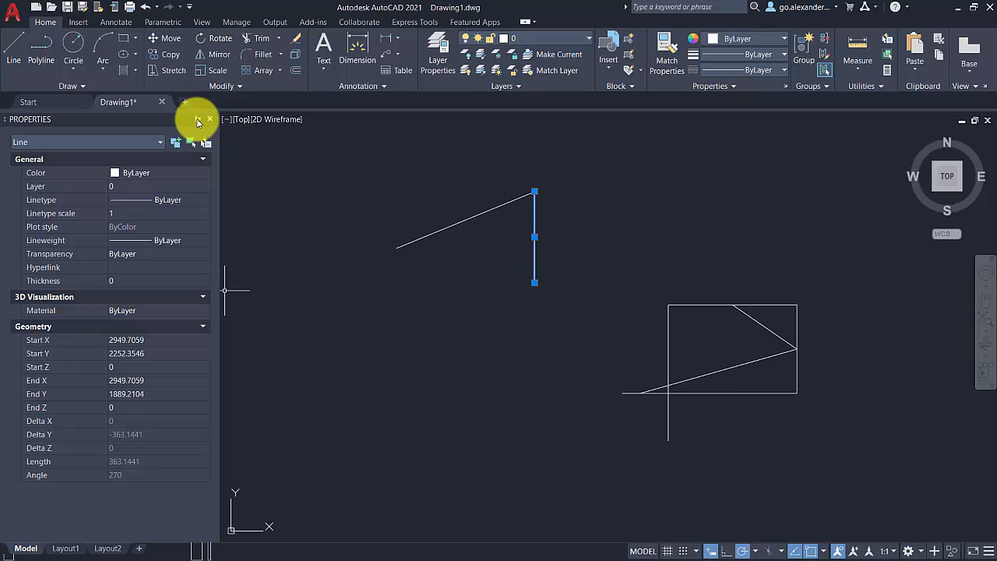
pyautogui.click(210, 119)
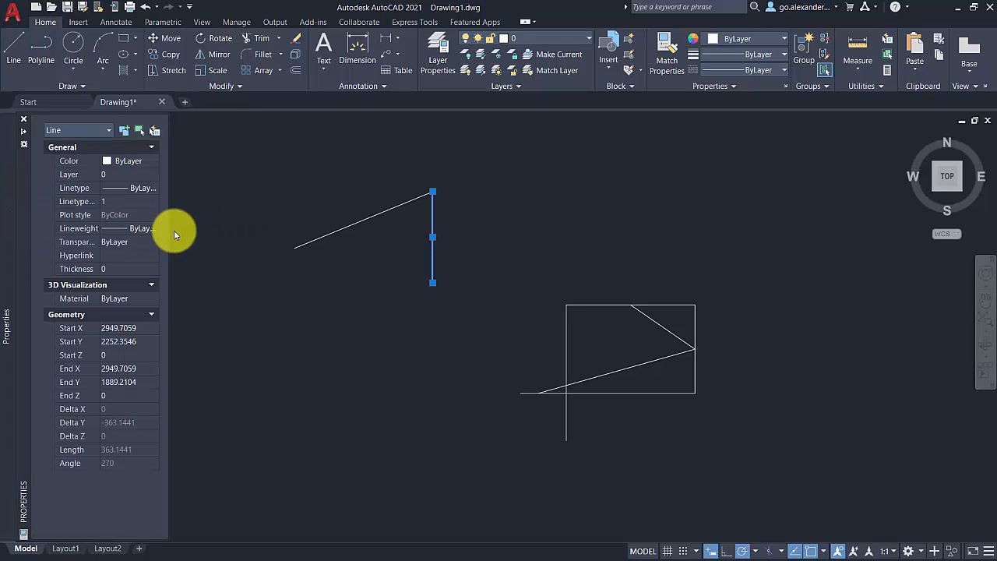
pyautogui.moveTo(6, 237)
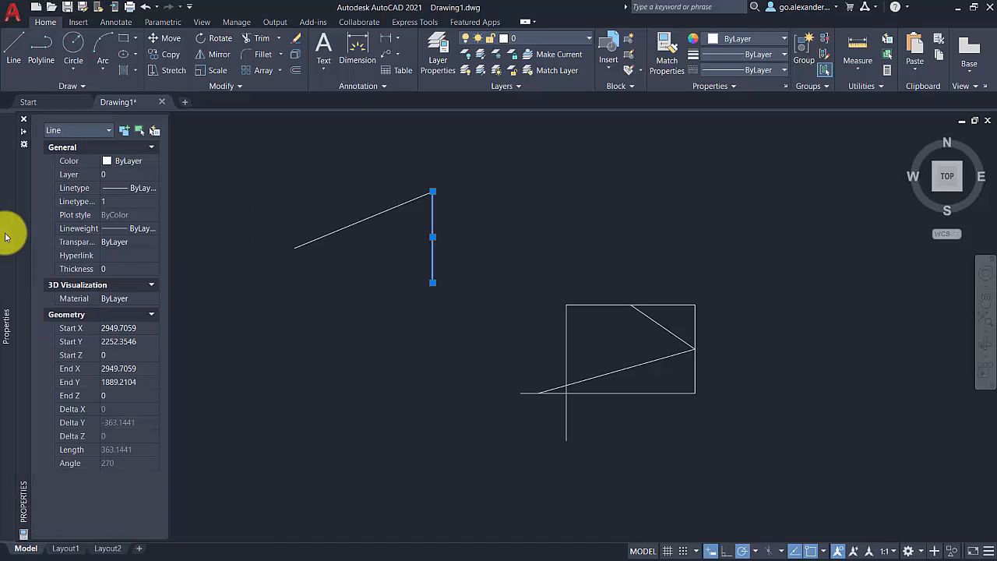
pyautogui.moveTo(141, 230)
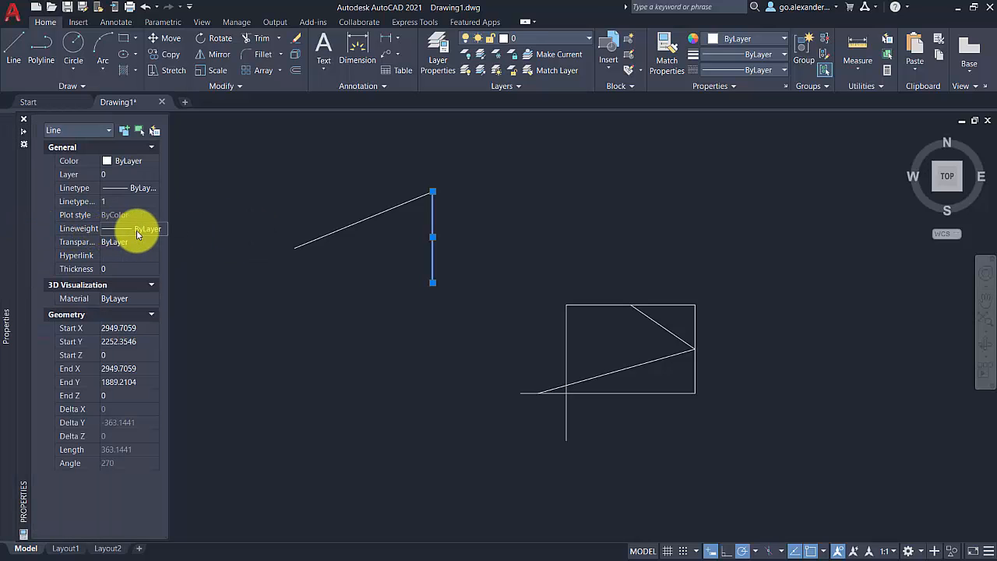
pyautogui.moveTo(169, 265)
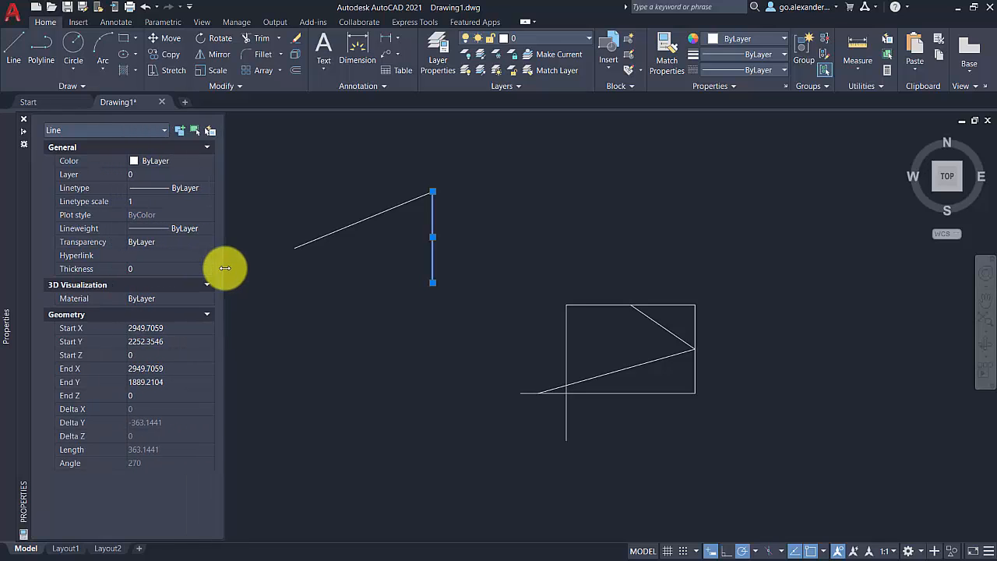
pyautogui.moveTo(224, 268); pyautogui.dragTo(209, 268)
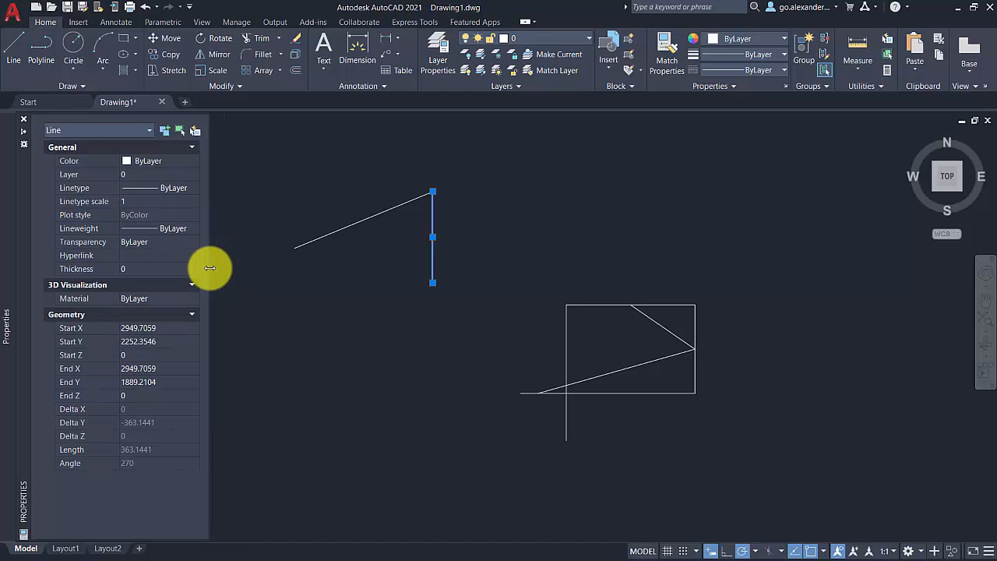
pyautogui.moveTo(159, 219)
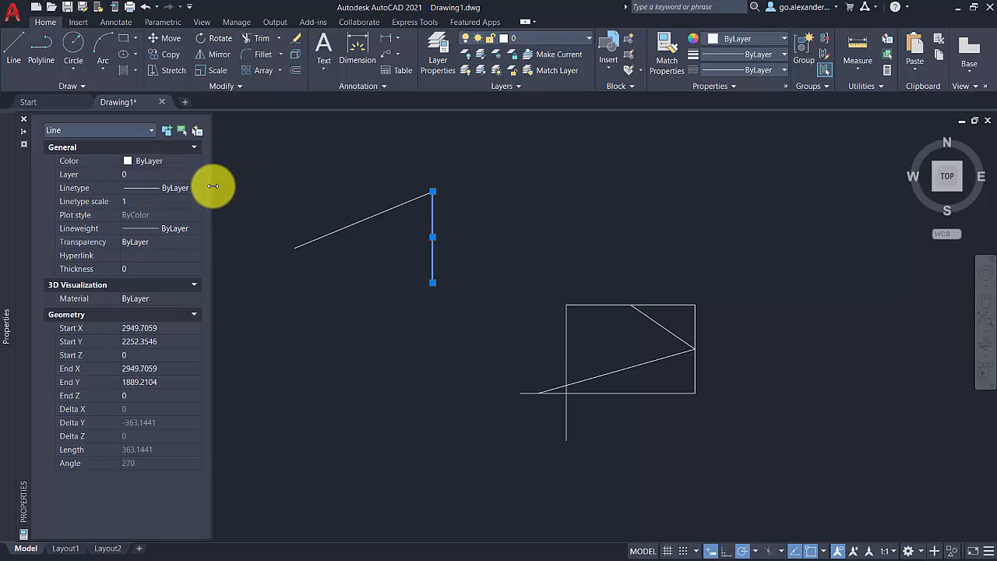
pyautogui.moveTo(368, 313)
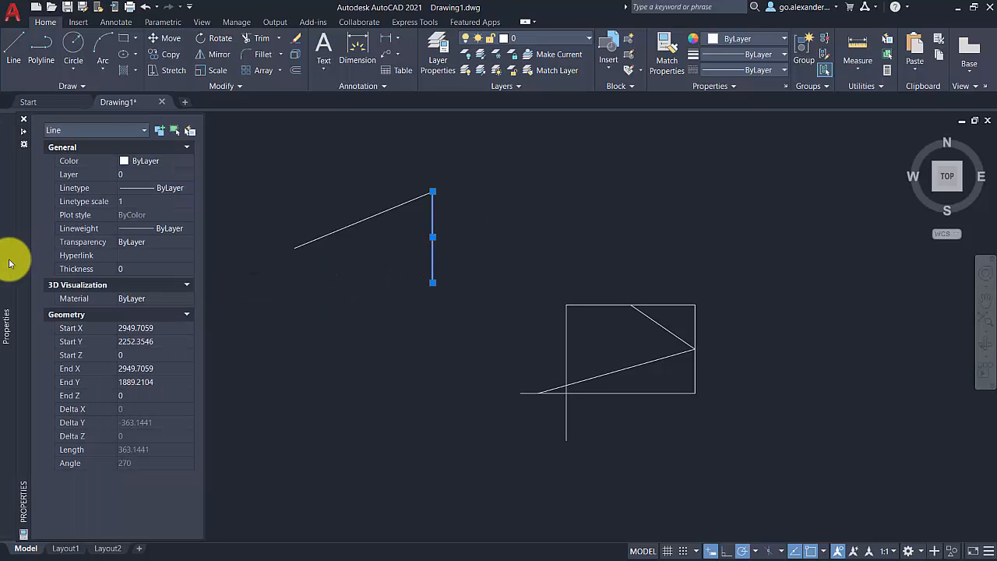
pyautogui.moveTo(219, 362)
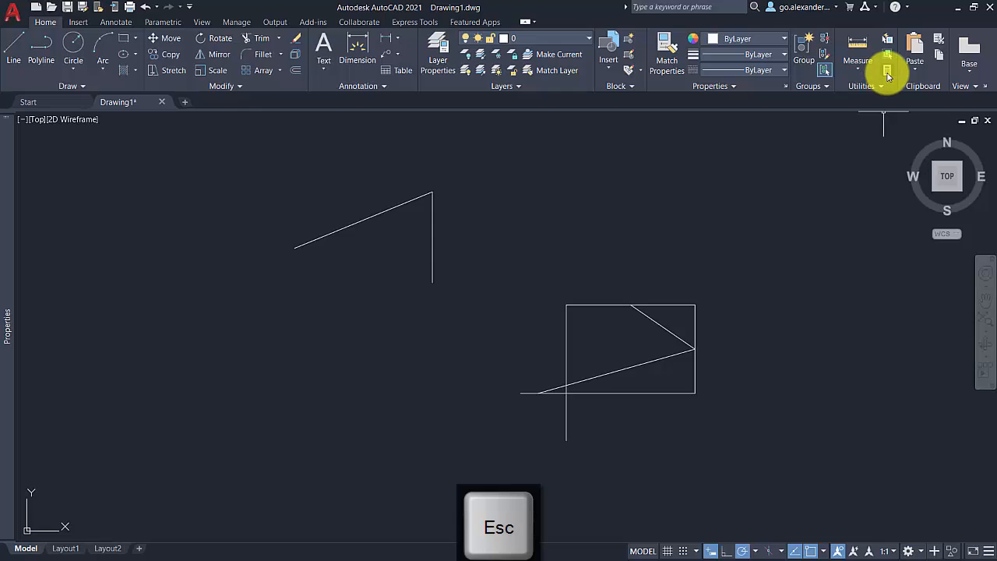
pyautogui.moveTo(885, 70)
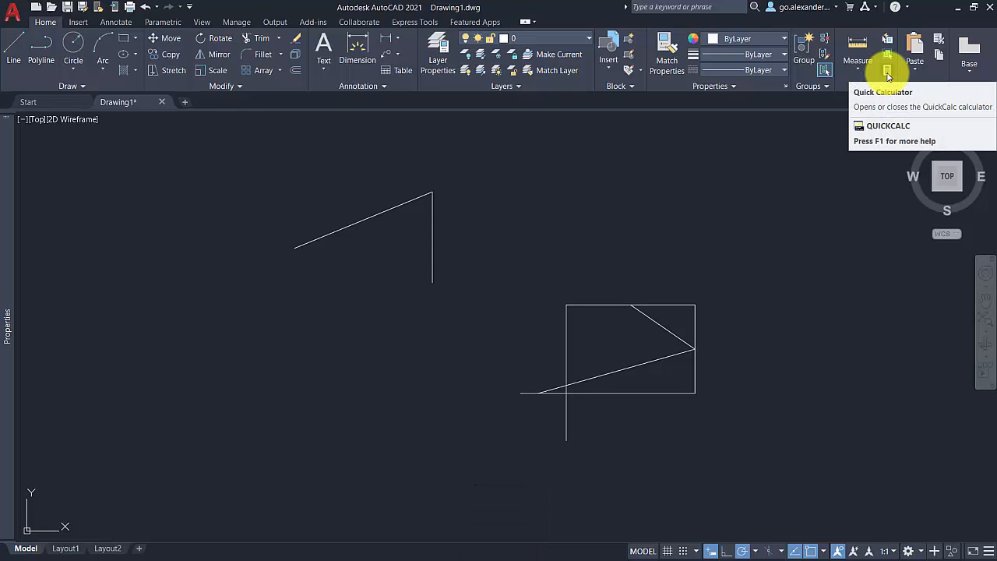
# Step: Set the docked QuickCalc palette to auto-hide, preview it, and collapse it back to the edge
pyautogui.click(888, 72)
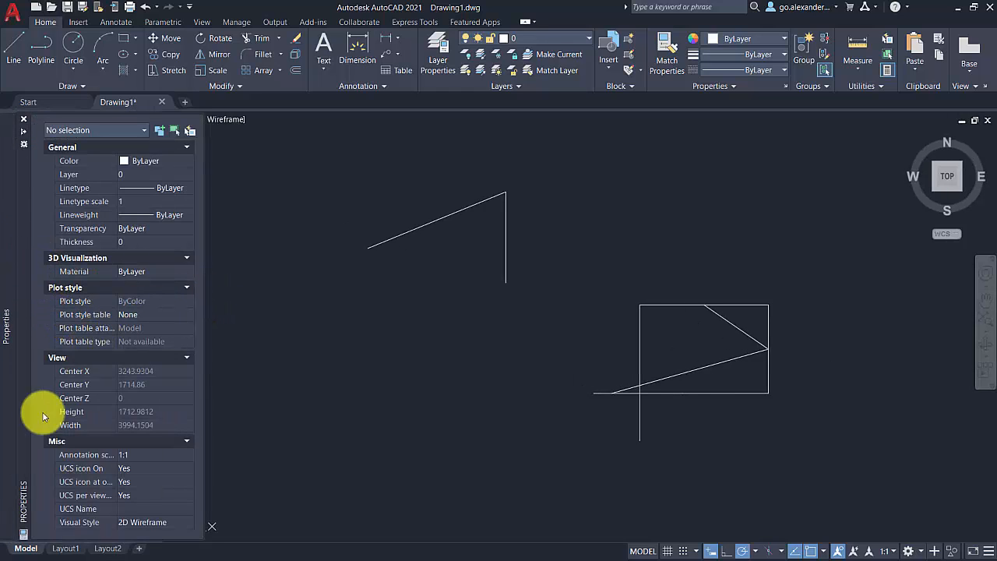
pyautogui.moveTo(561, 380)
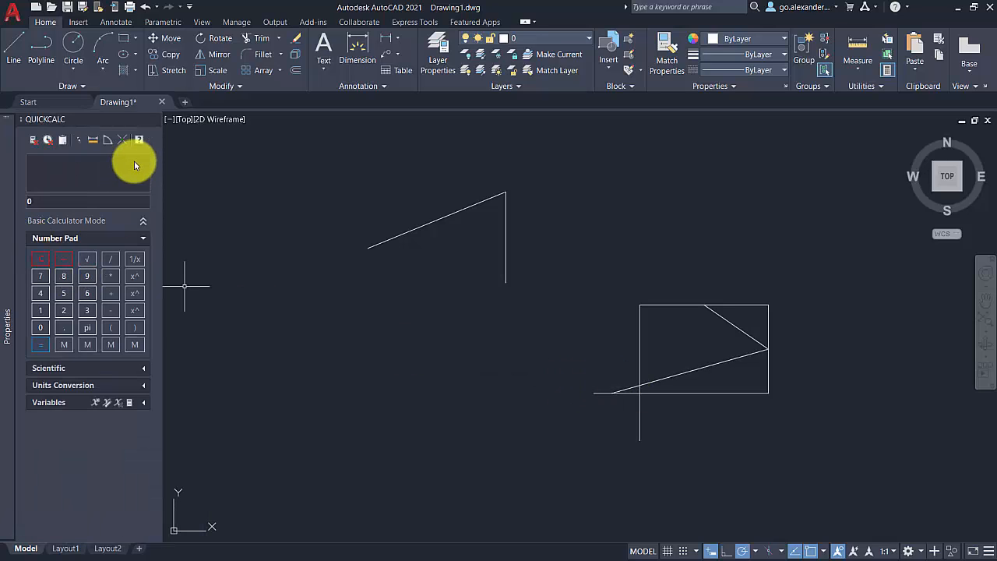
pyautogui.moveTo(131, 163)
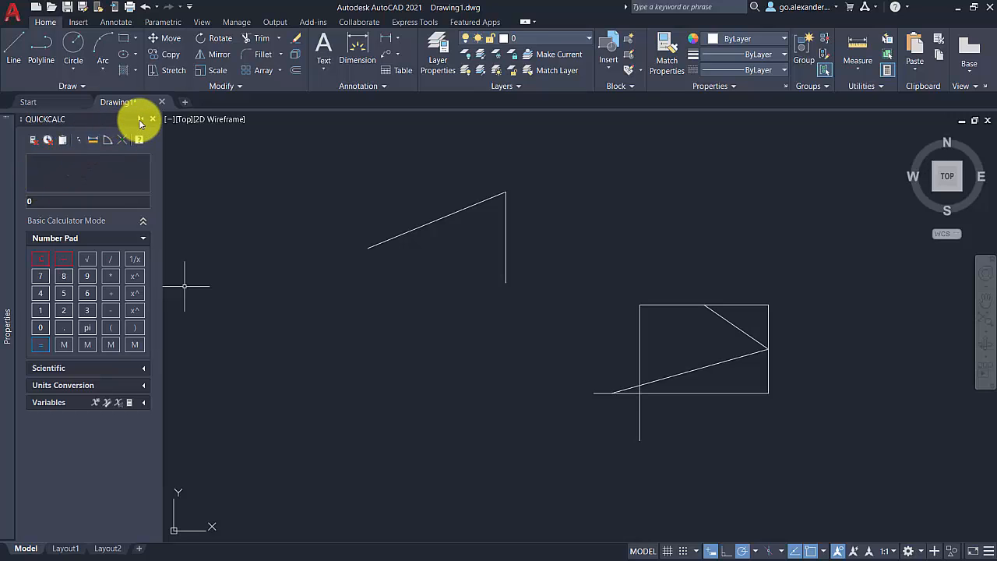
pyautogui.click(153, 118)
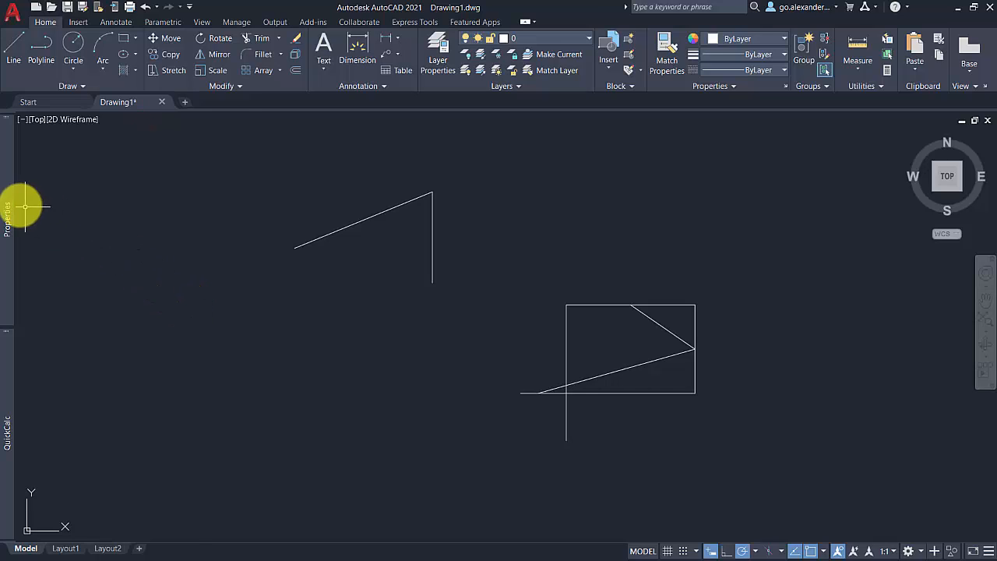
pyautogui.click(6, 206)
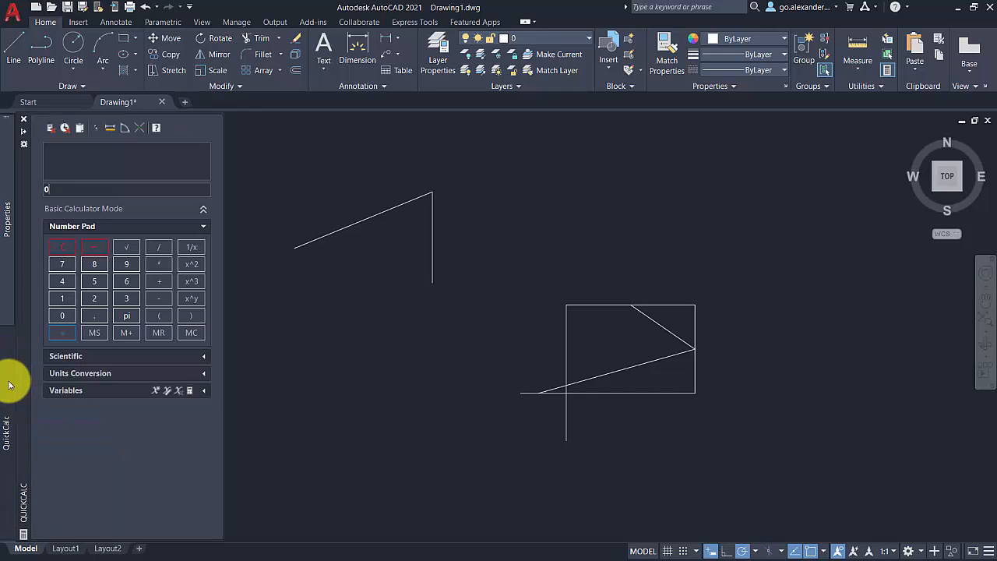
pyautogui.moveTo(337, 424)
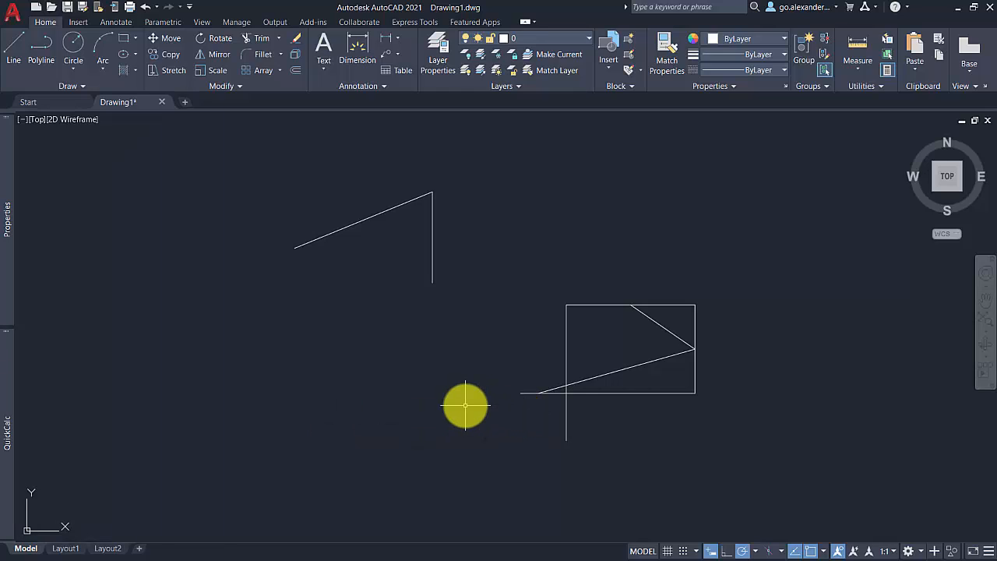
pyautogui.click(431, 234)
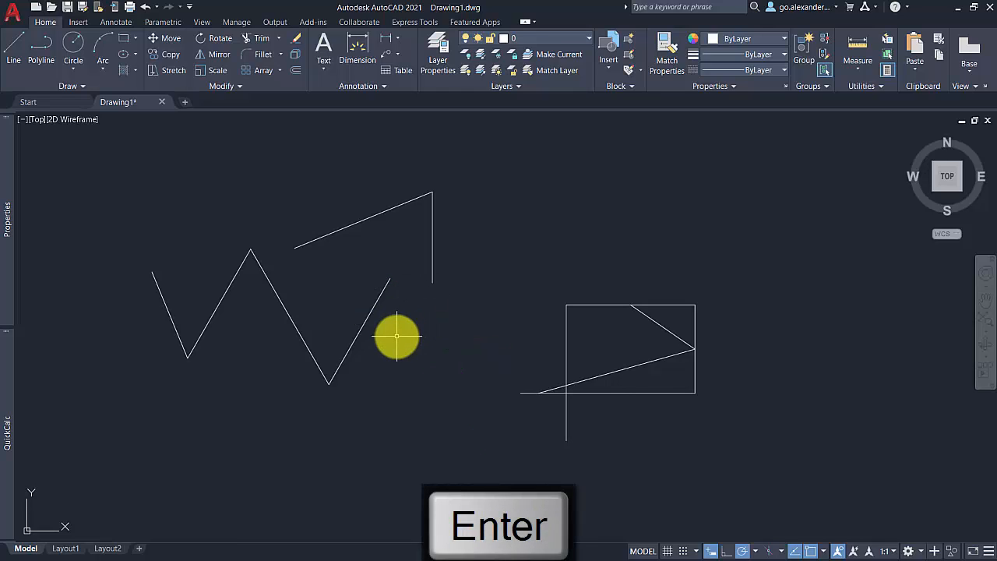
pyautogui.moveTo(408, 362)
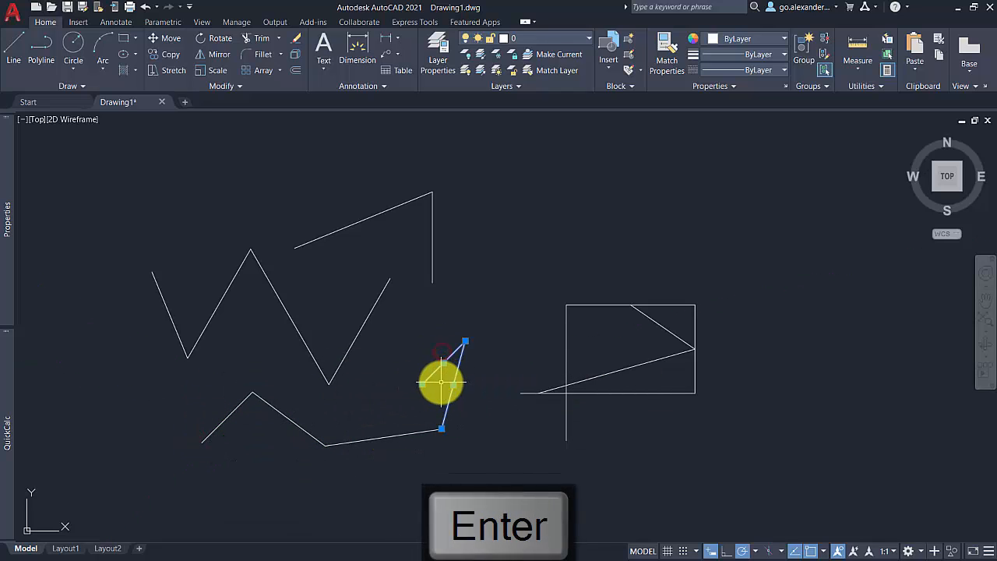
# Step: End the zigzag line being drawn below the angled line with Delete
pyautogui.press('Delete')
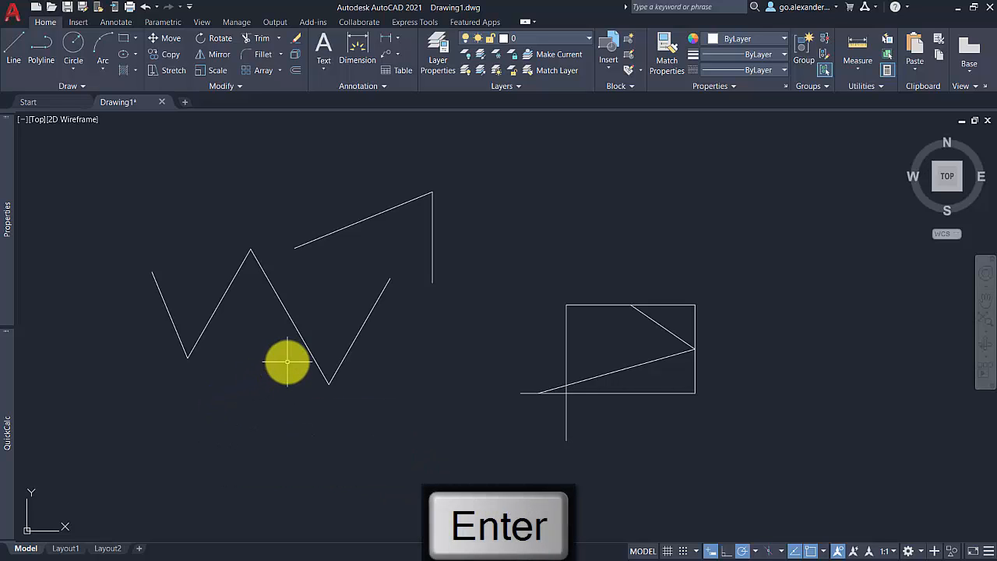
pyautogui.moveTo(293, 349)
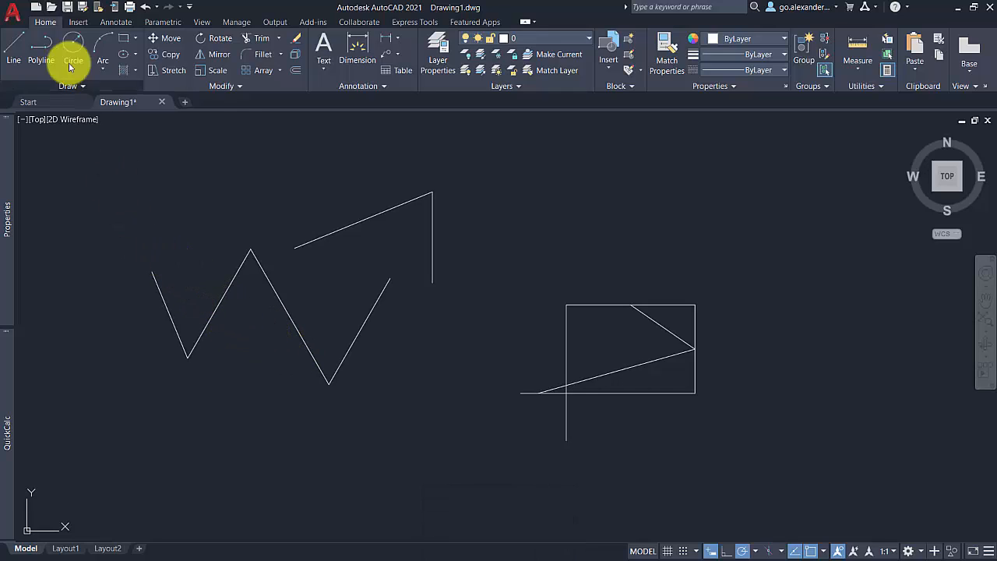
pyautogui.moveTo(18, 28)
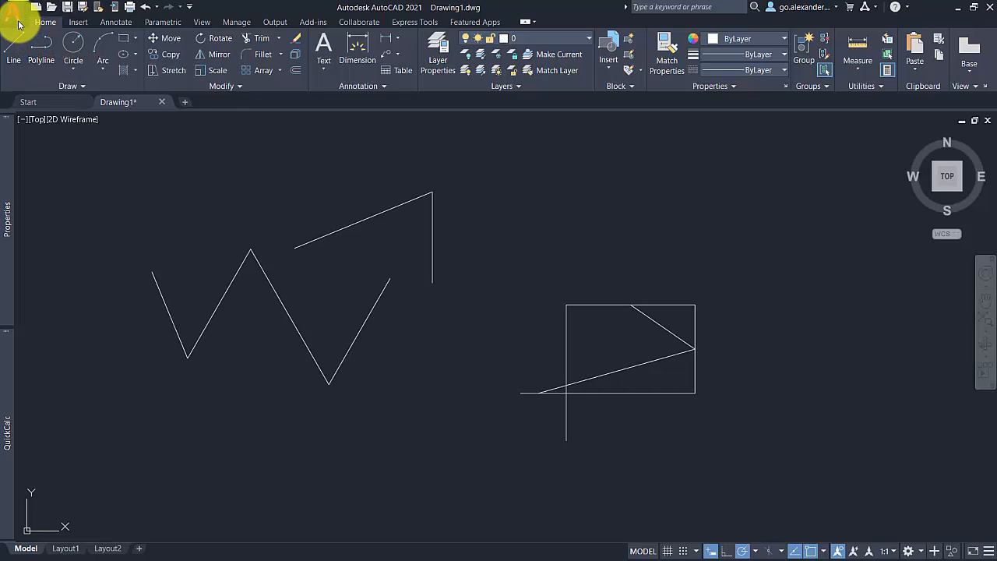
# Step: Reach the Options dialog from the Application menu and go to User Preferences
pyautogui.click(8, 8)
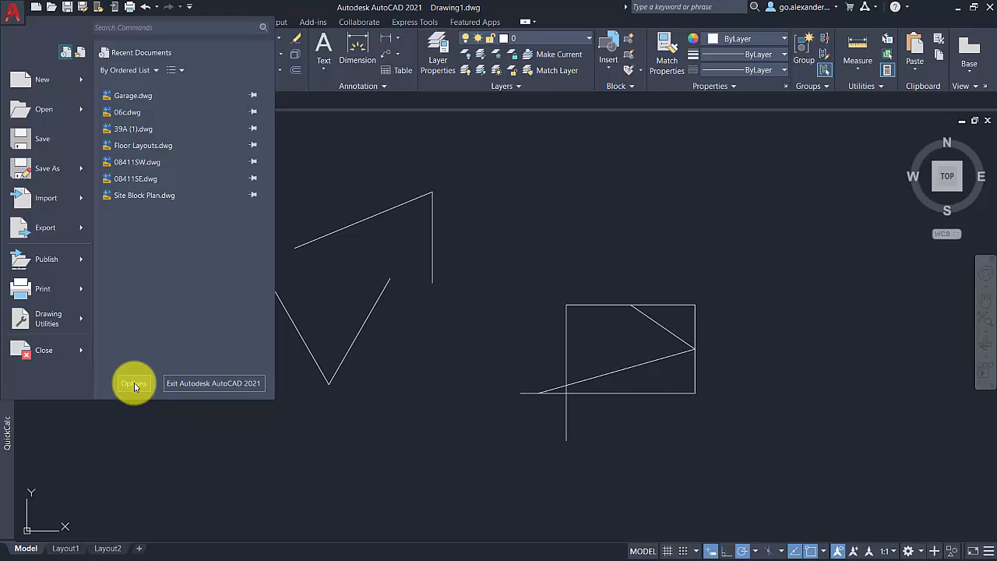
pyautogui.click(134, 384)
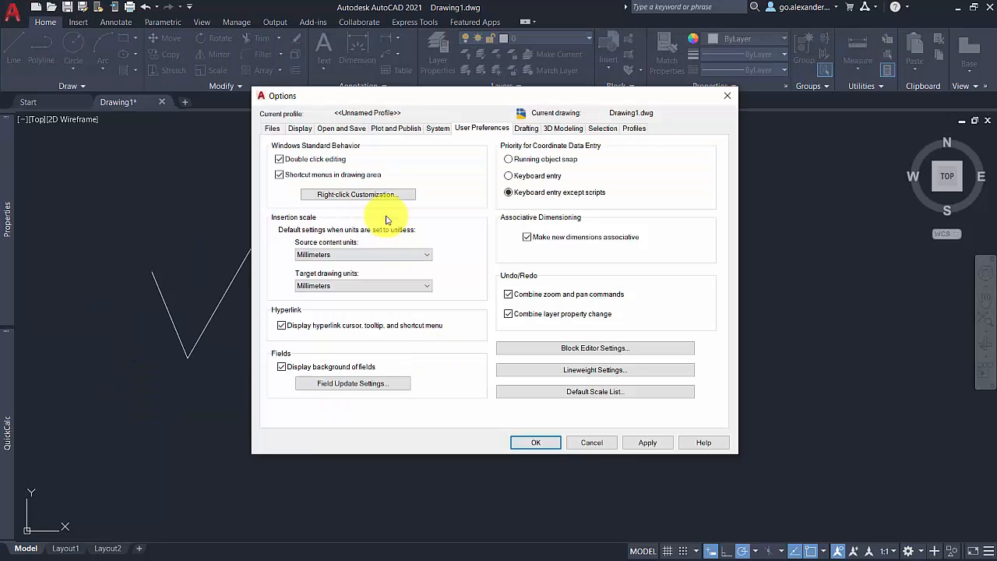
pyautogui.click(396, 128)
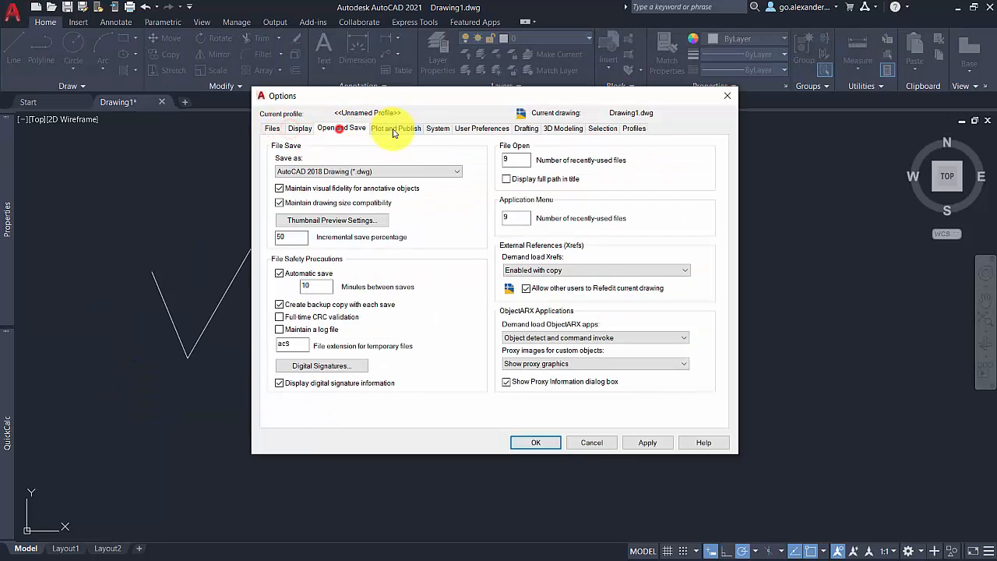
pyautogui.click(481, 127)
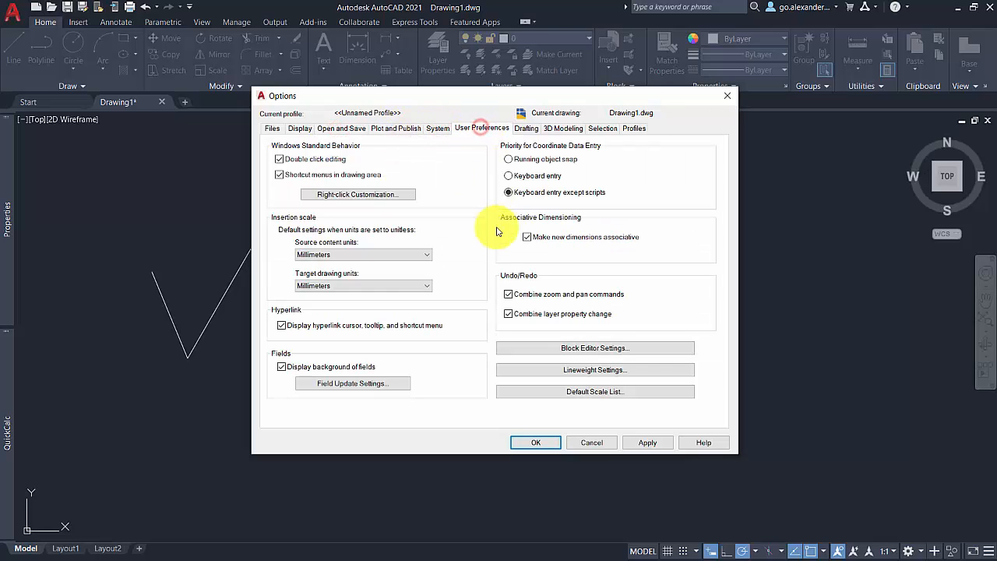
pyautogui.moveTo(496, 243)
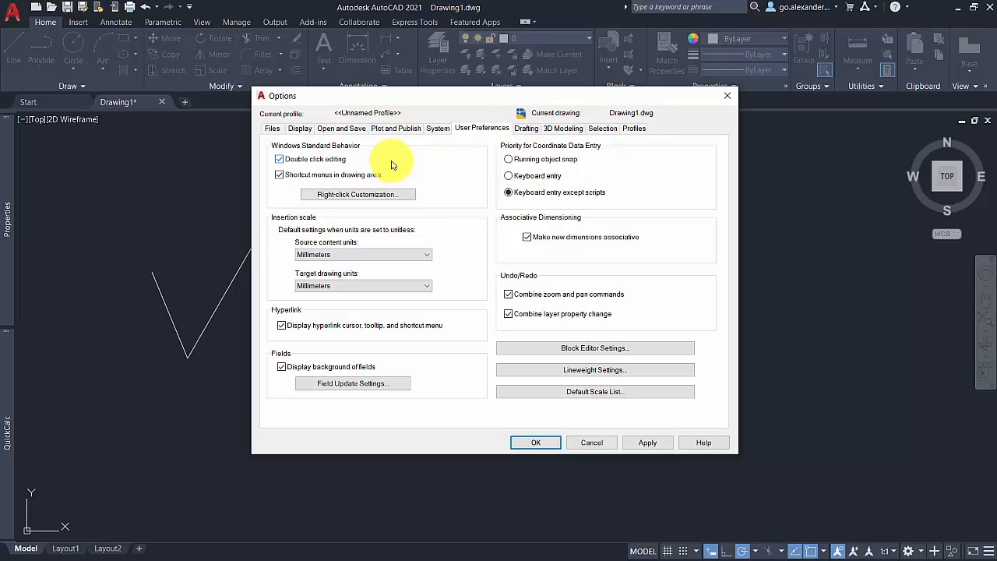
# Step: After glancing at Display, return to User Preferences and bring up Right-click Customization
pyautogui.click(299, 127)
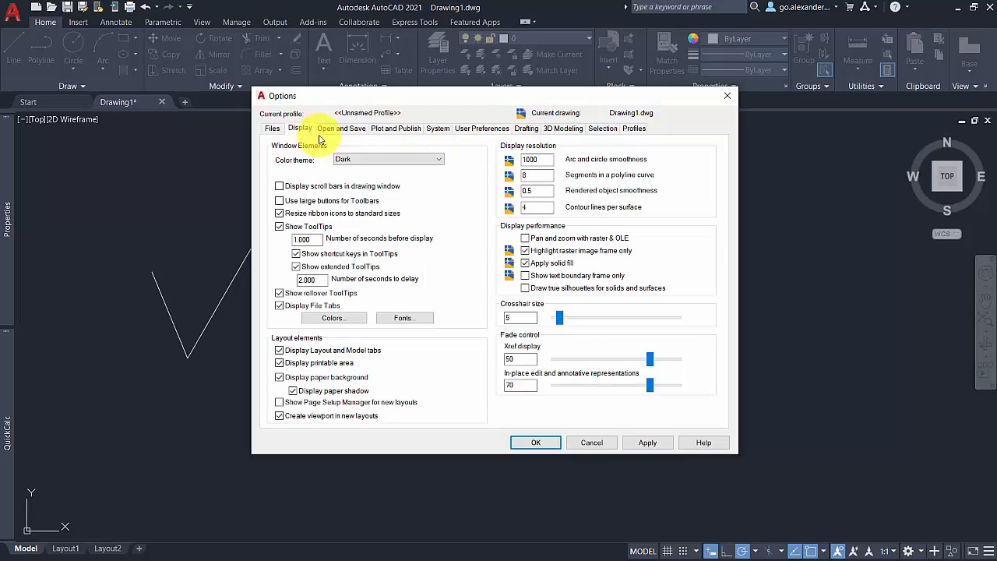
pyautogui.click(482, 128)
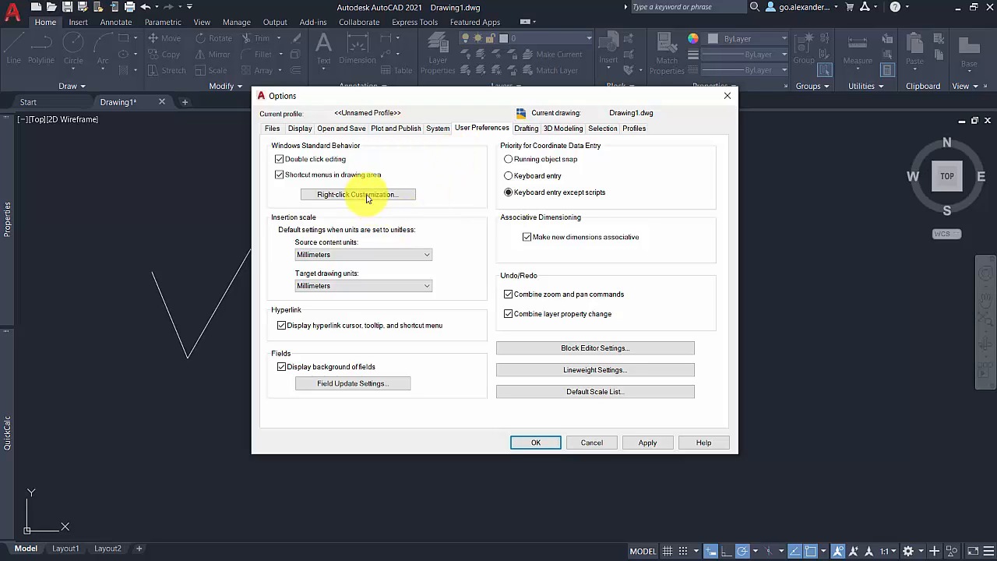
pyautogui.click(357, 194)
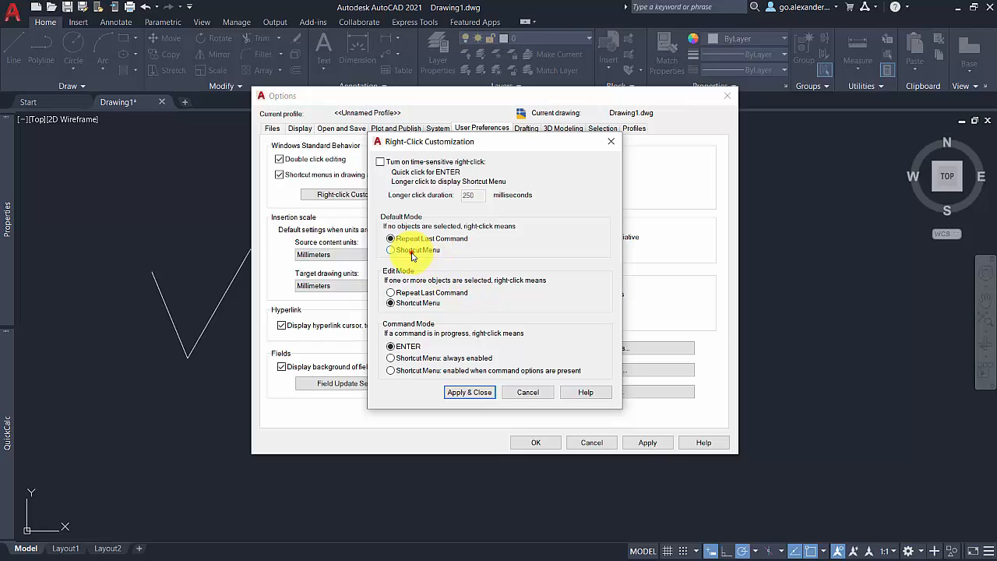
# Step: Set Default Mode to Repeat Last Command and Command Mode to ENTER, then apply and close Options with OK
pyautogui.click(390, 249)
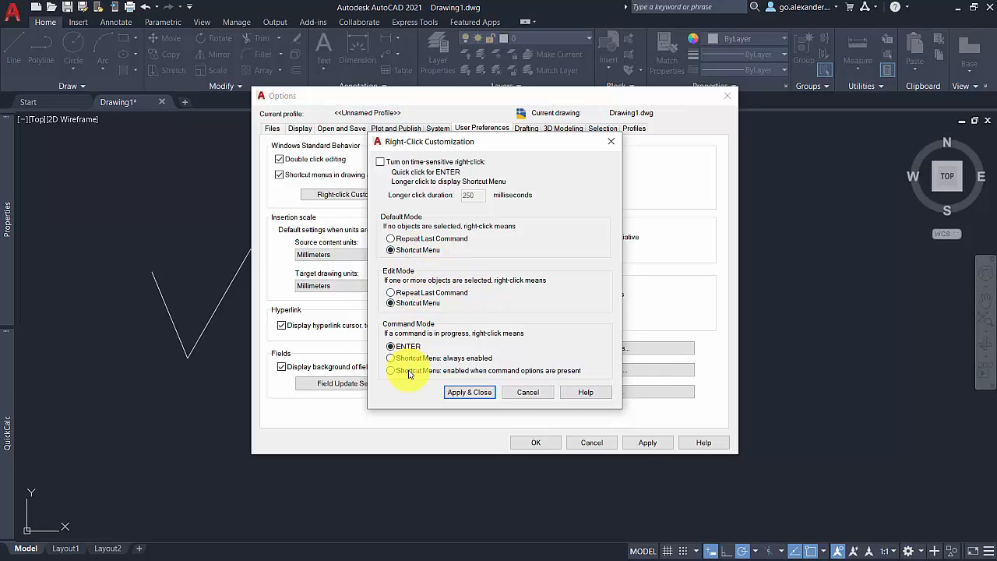
pyautogui.click(388, 371)
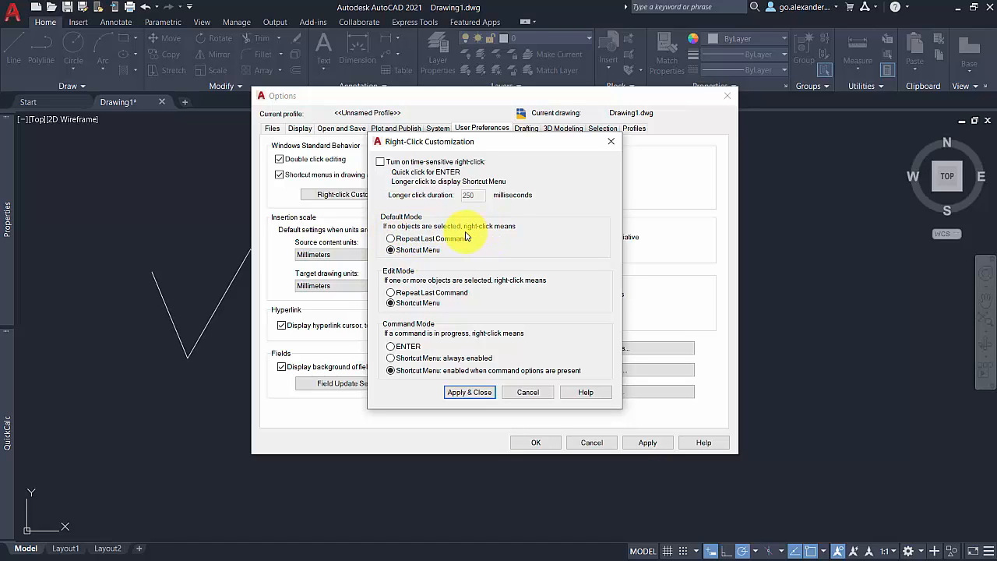
pyautogui.click(388, 239)
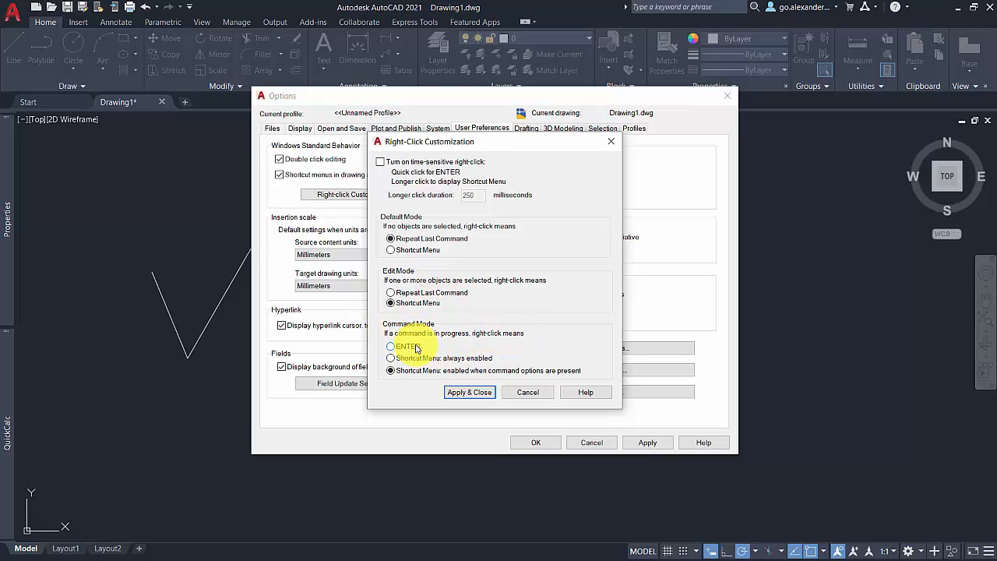
pyautogui.click(389, 346)
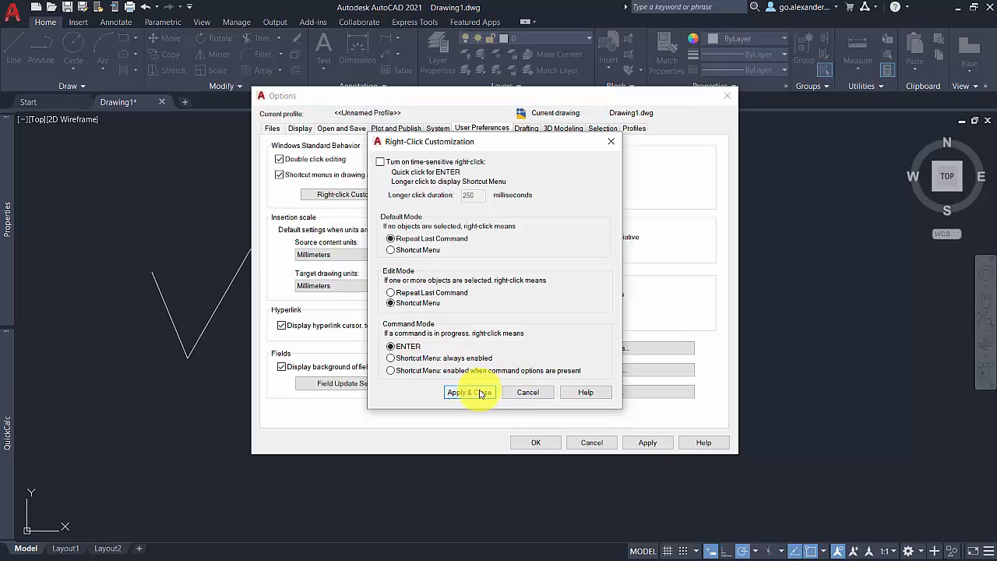
pyautogui.click(468, 392)
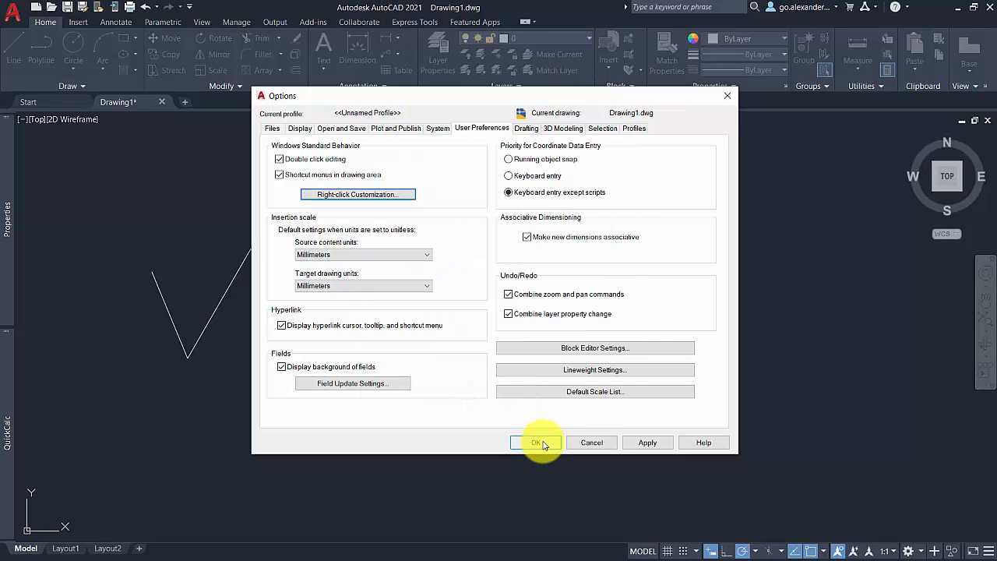
pyautogui.click(538, 442)
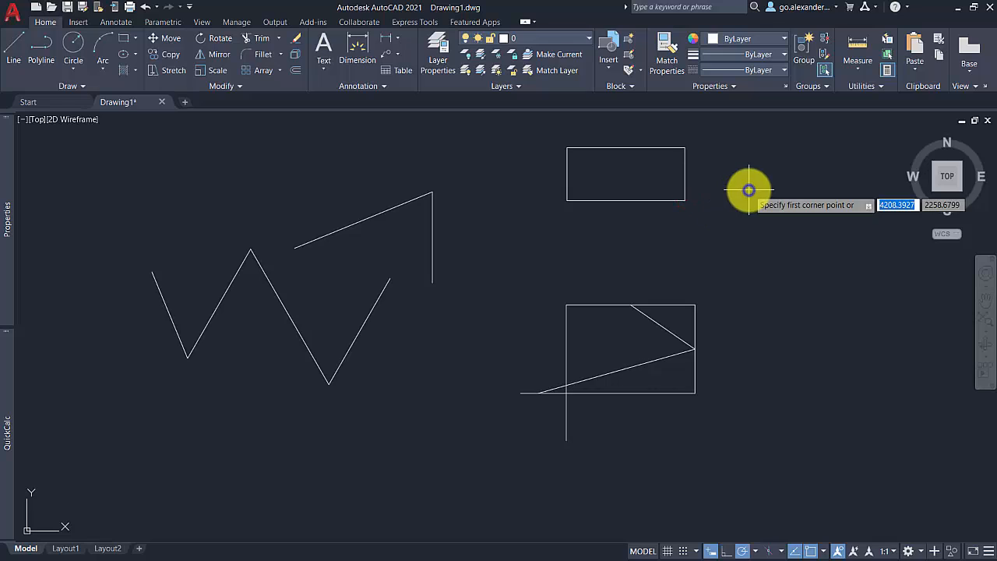
pyautogui.moveTo(651, 237)
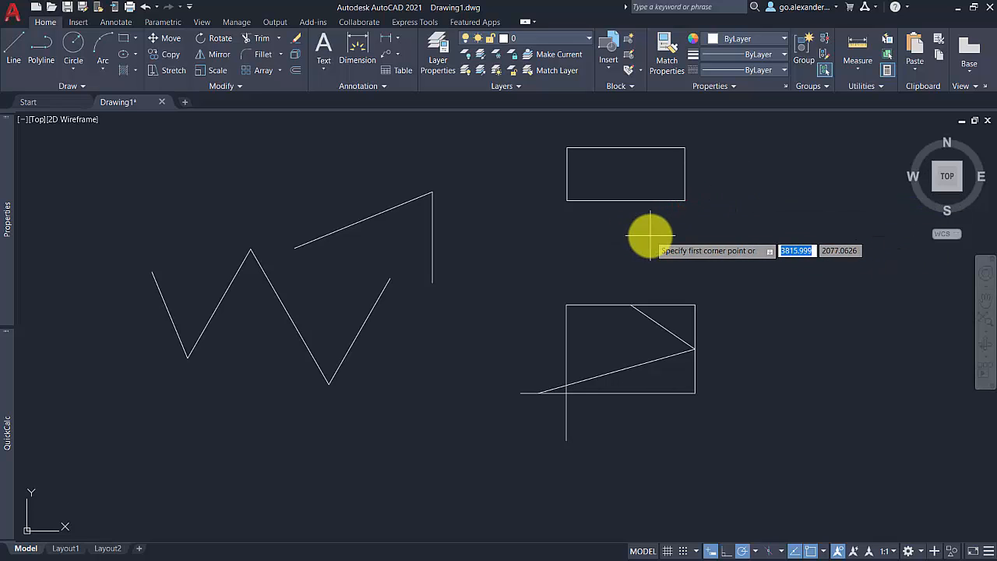
# Step: Draw rectangles above the existing square, repeating the Rectangle command with right-click
pyautogui.click(652, 237)
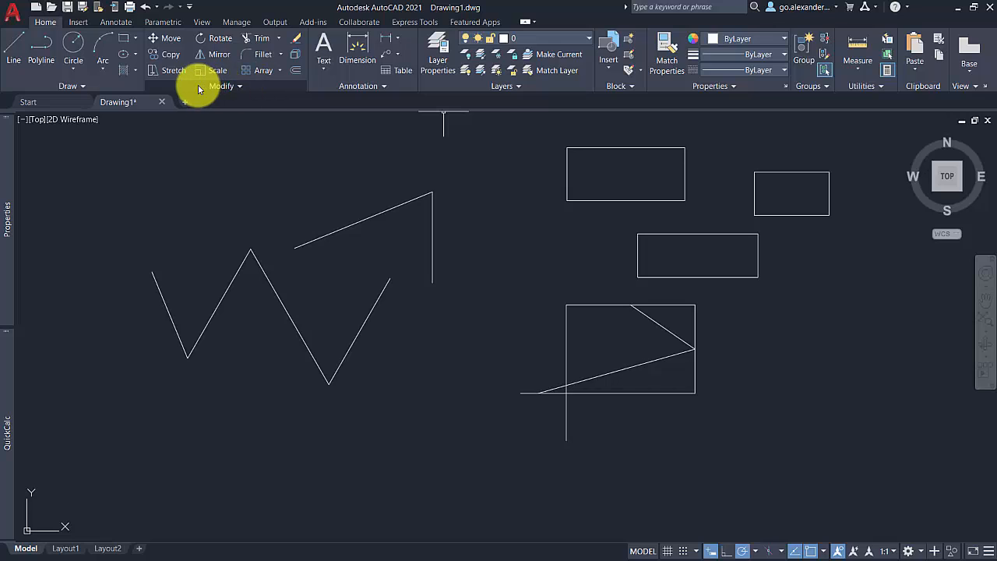
pyautogui.moveTo(170, 53)
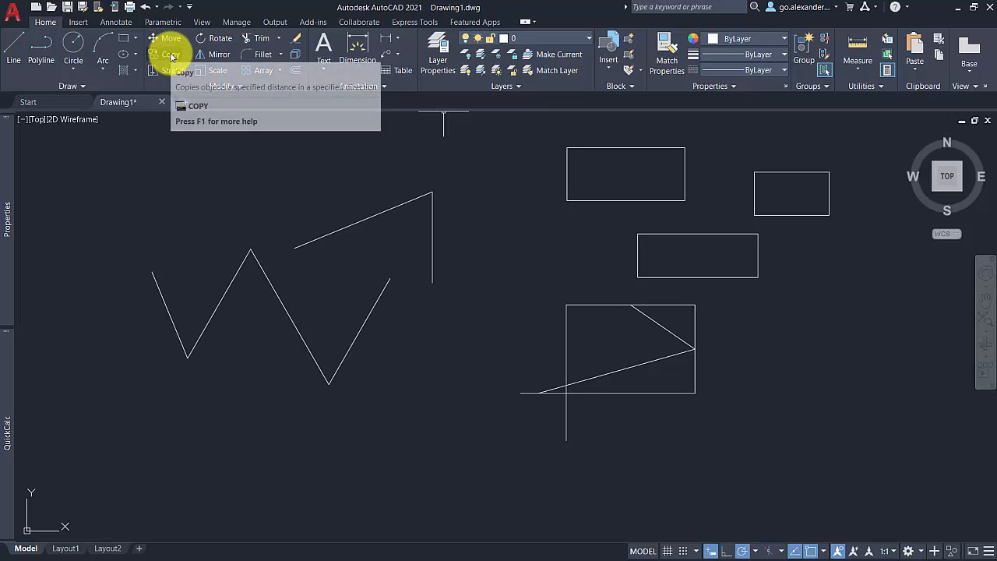
pyautogui.moveTo(813, 248)
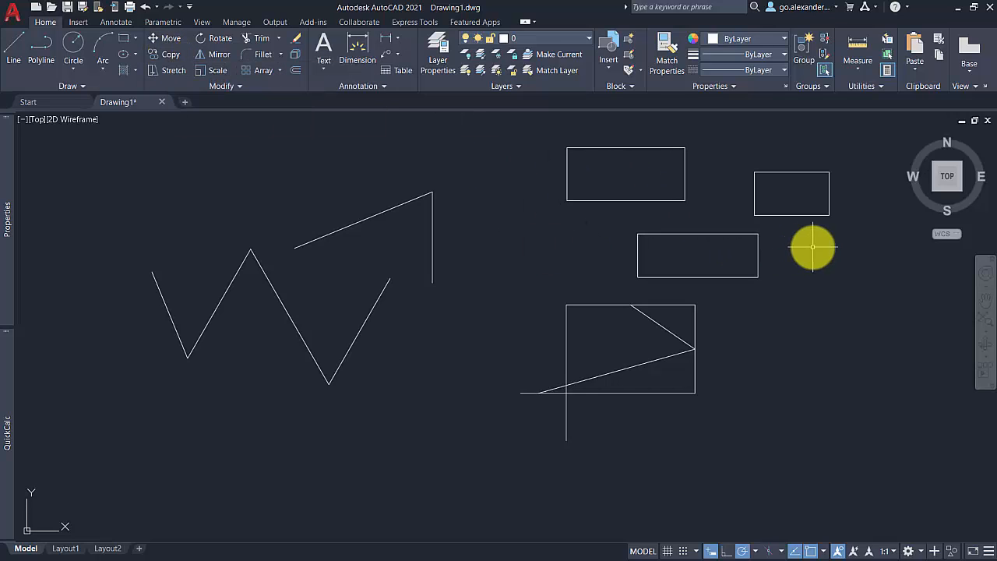
pyautogui.click(792, 193)
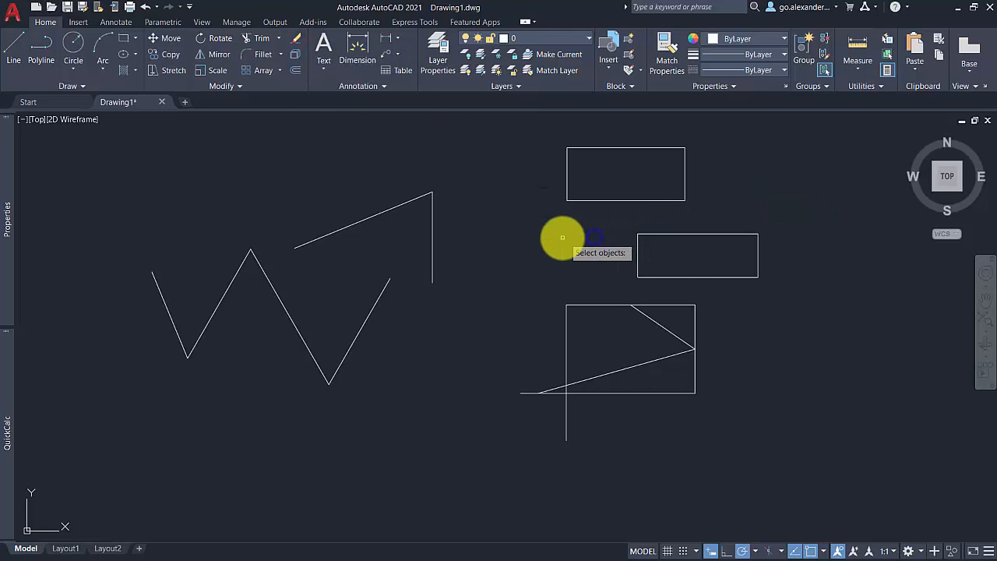
pyautogui.moveTo(720, 256)
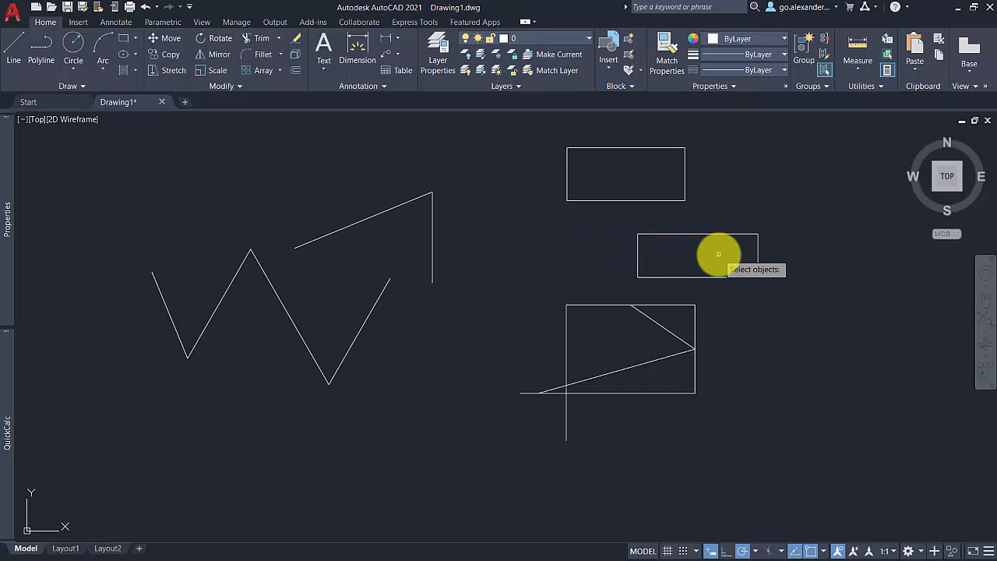